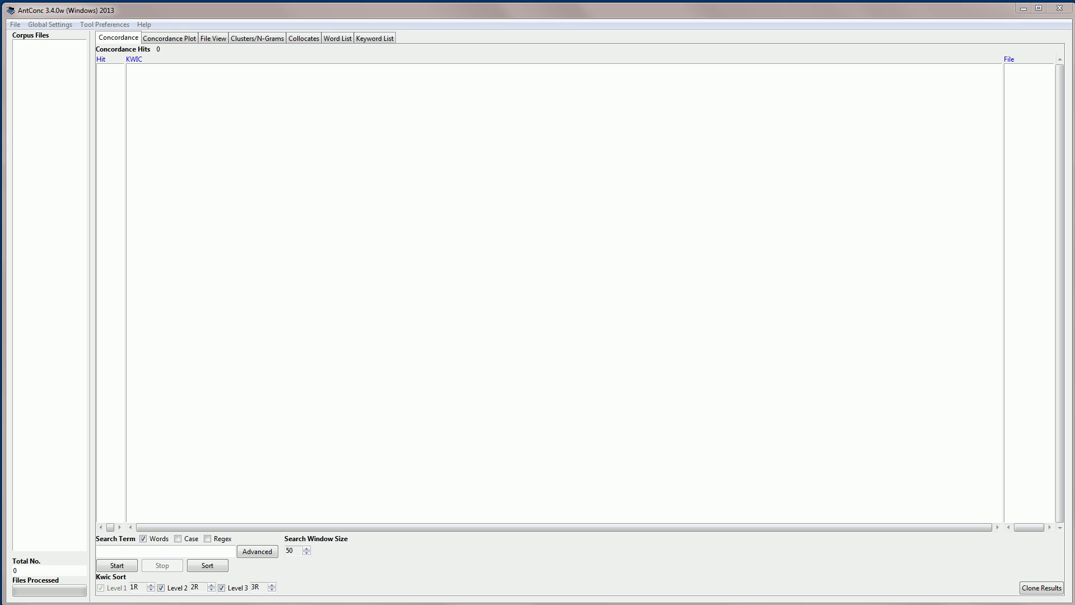
pyautogui.moveTo(556, 348)
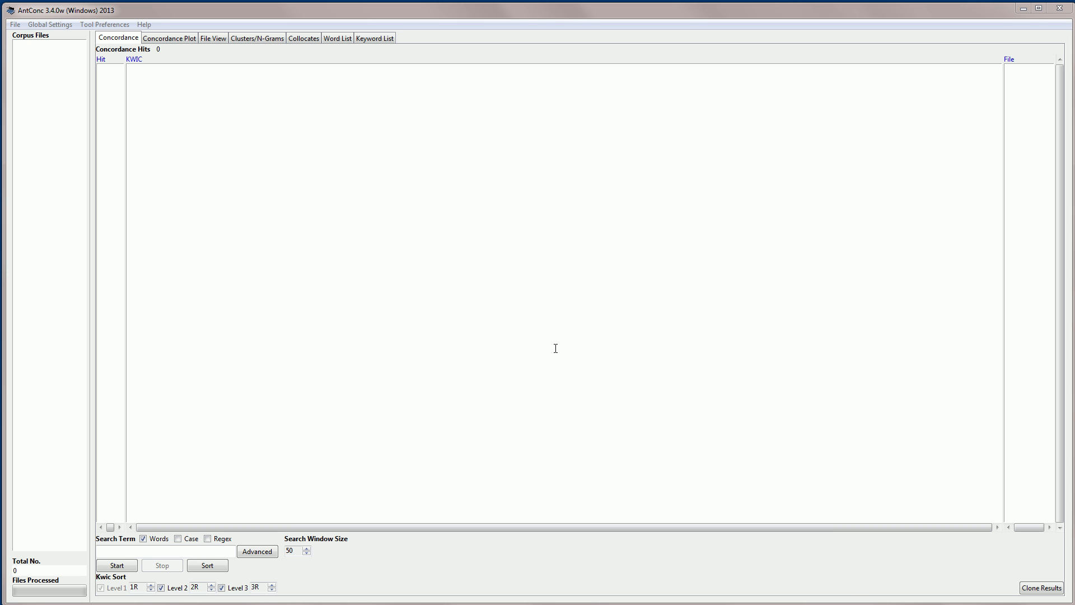
# Load BROWN_A.txt, BROWN_B.txt and BROWN_C.txt from the untagged Brown corpus folder via File > Open File(s)
pyautogui.click(18, 25)
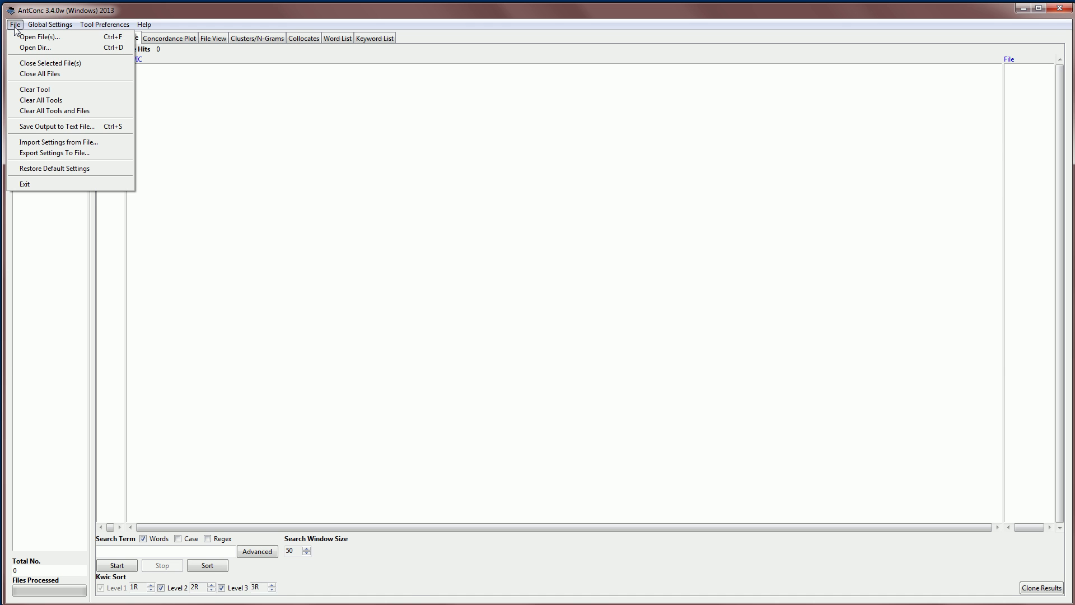
pyautogui.click(41, 38)
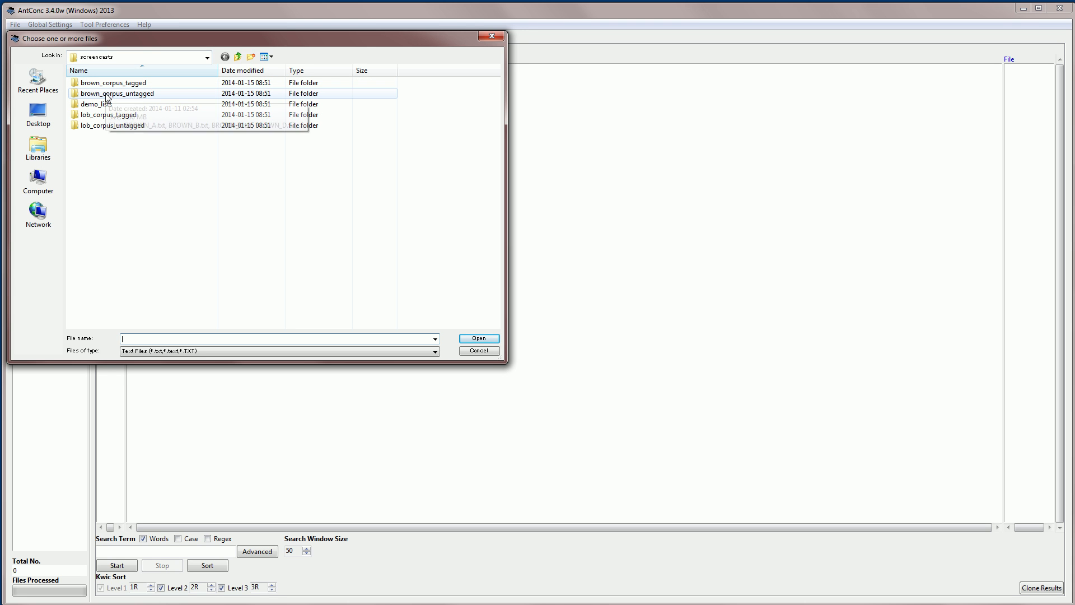
pyautogui.doubleClick(114, 94)
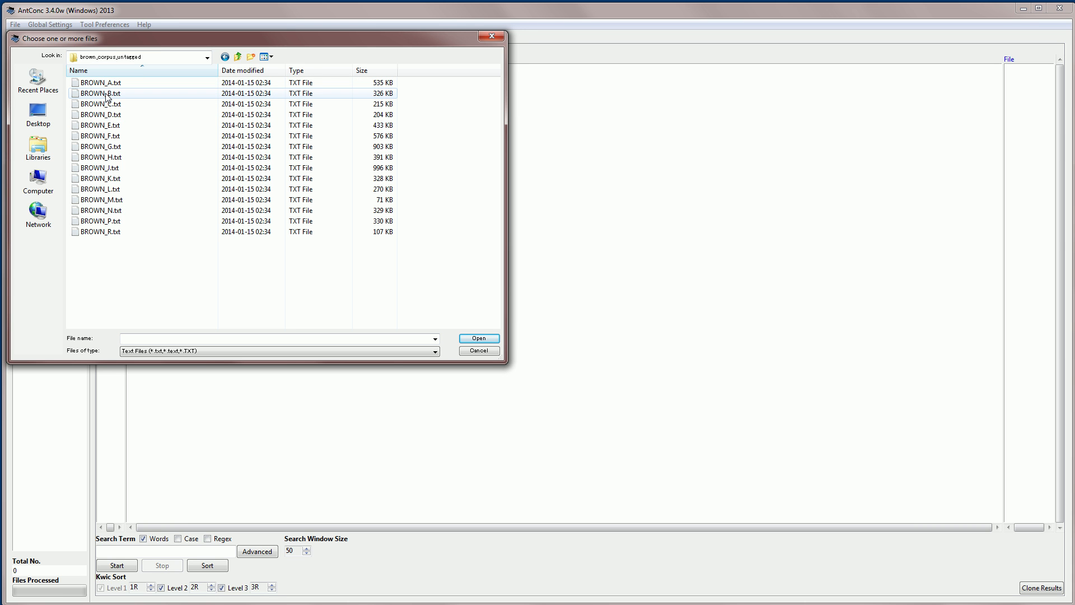
pyautogui.moveTo(107, 96)
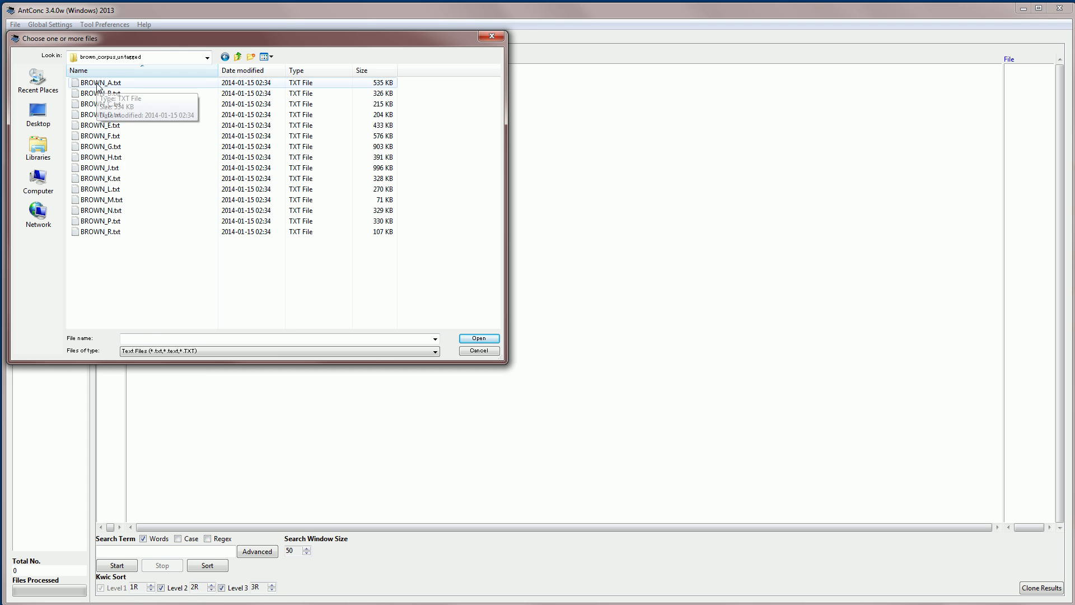
pyautogui.click(98, 103)
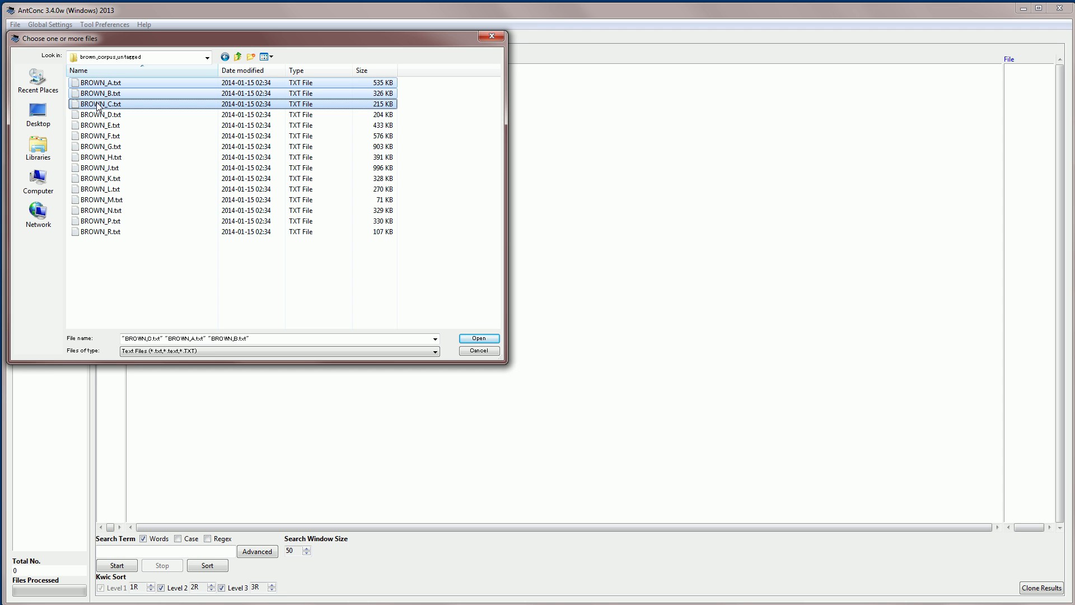
pyautogui.click(479, 338)
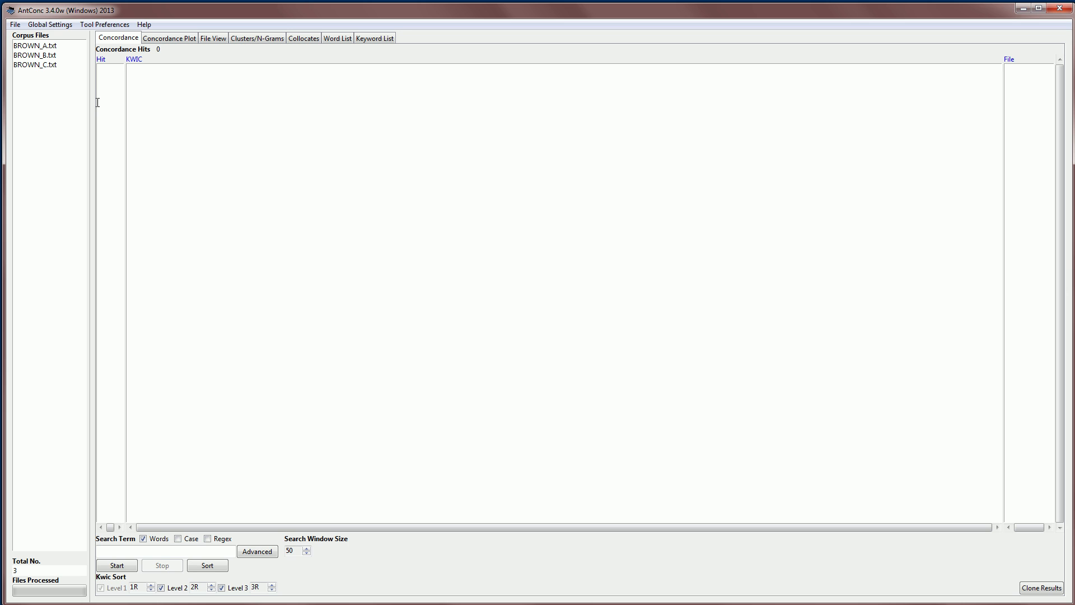
pyautogui.moveTo(244, 60)
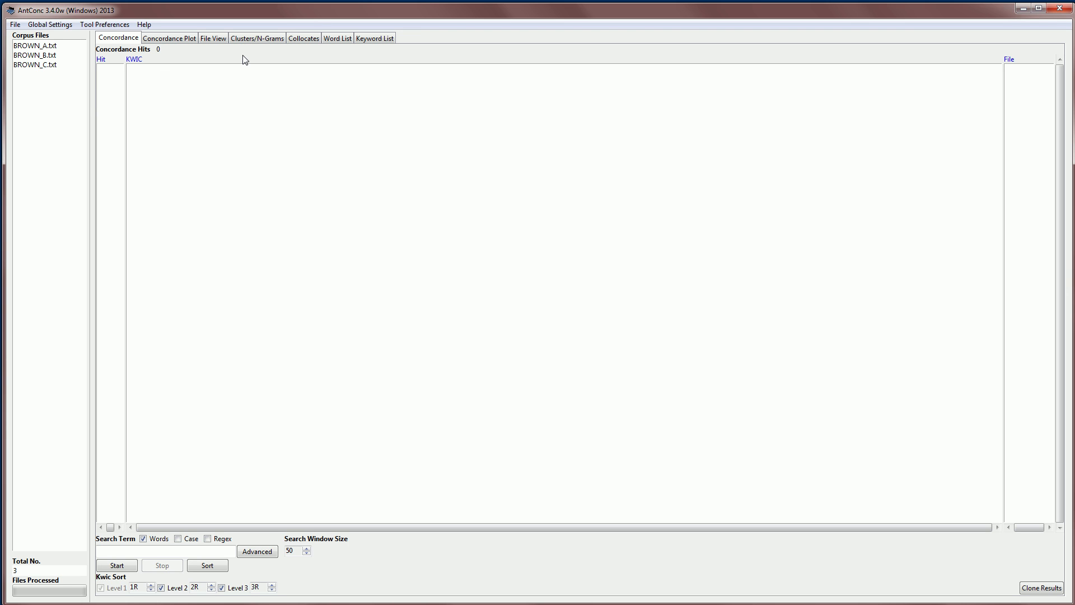
pyautogui.click(214, 38)
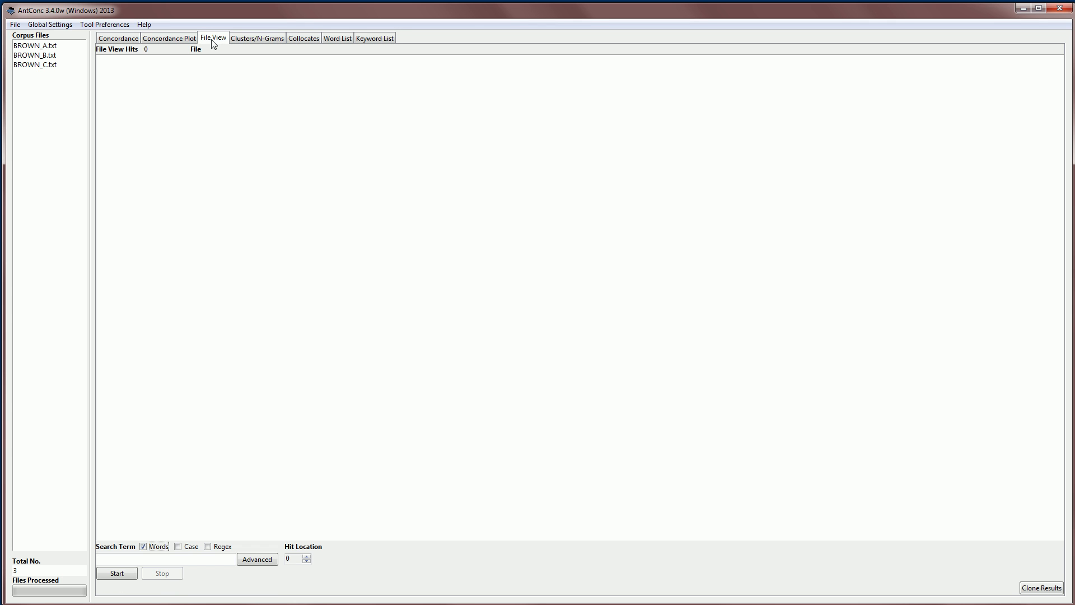
pyautogui.click(35, 45)
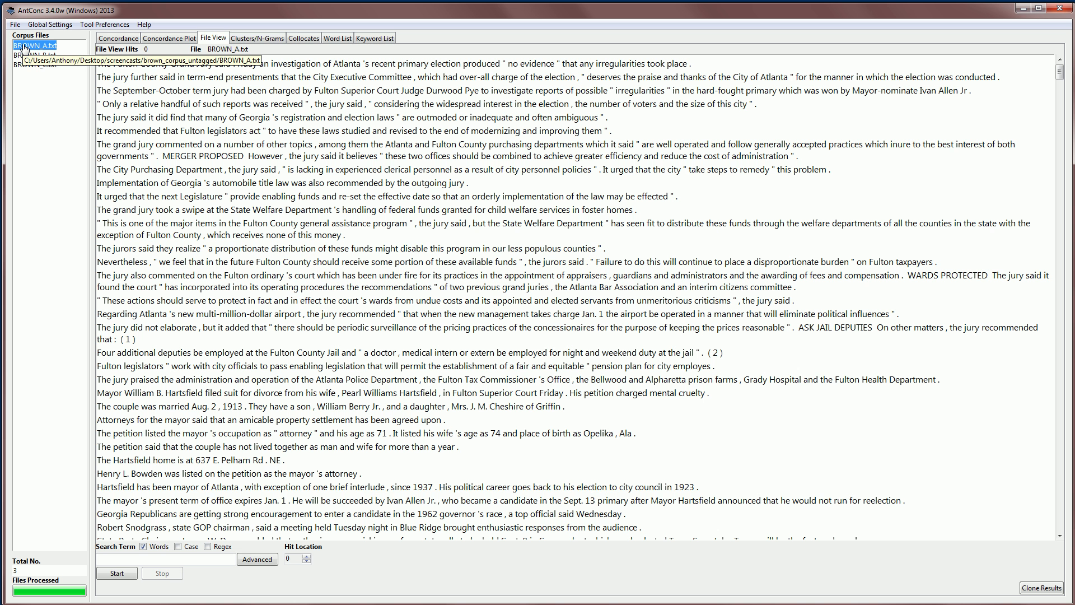
pyautogui.moveTo(192, 90)
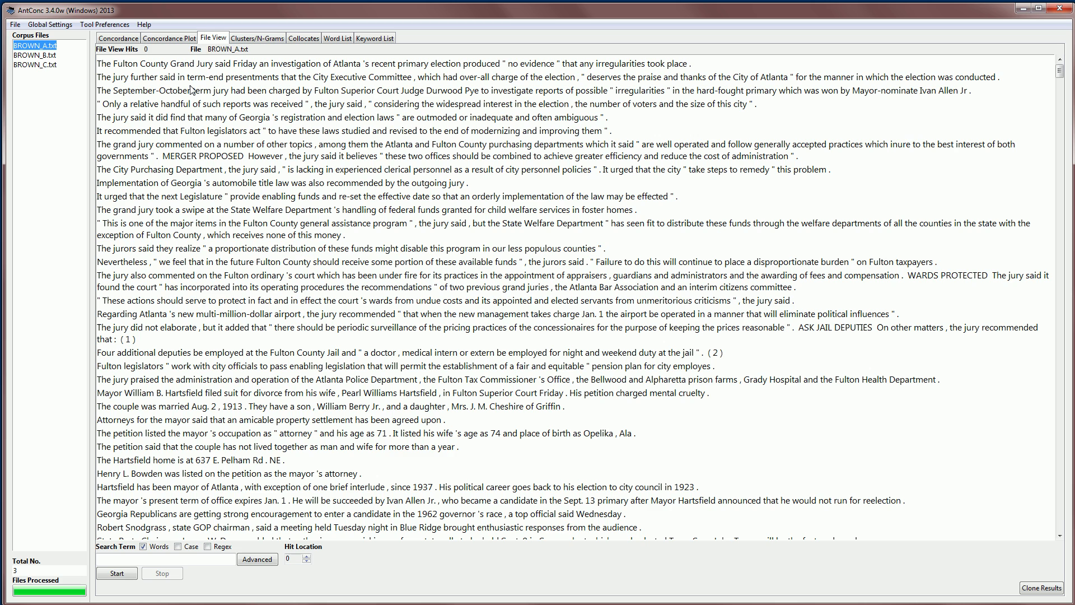
pyautogui.click(117, 38)
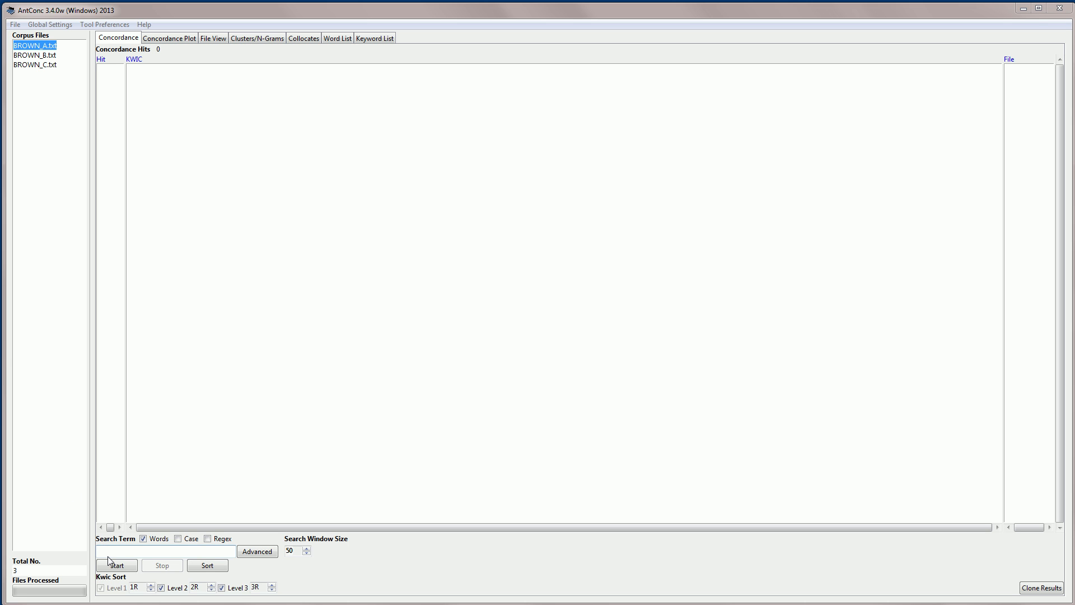
# Run a concordance search for 'report', returning 42 hits across the three Brown files
pyautogui.write('report')
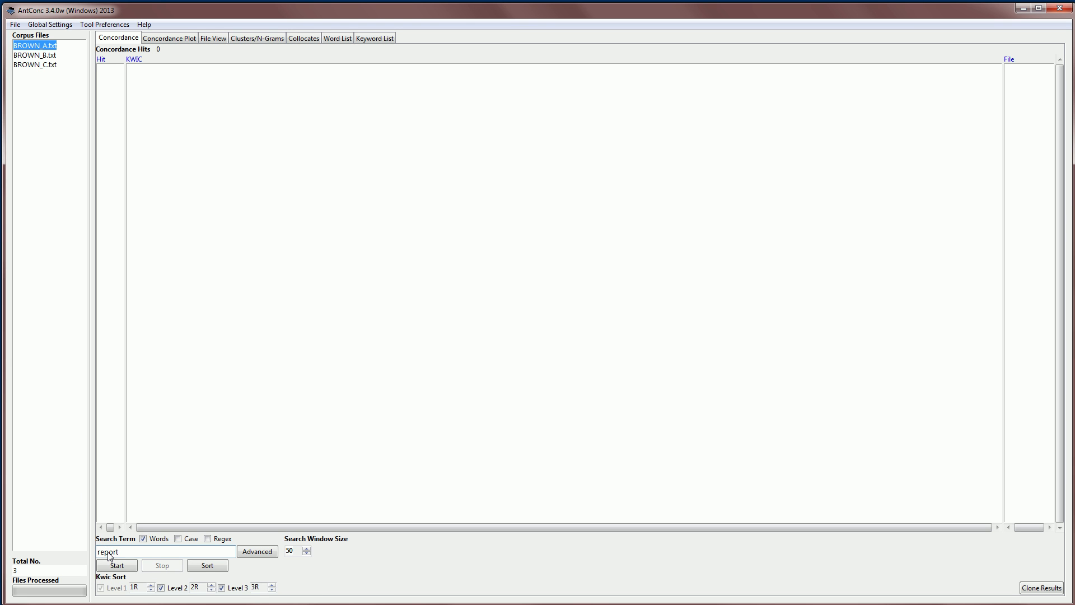
pyautogui.moveTo(118, 555)
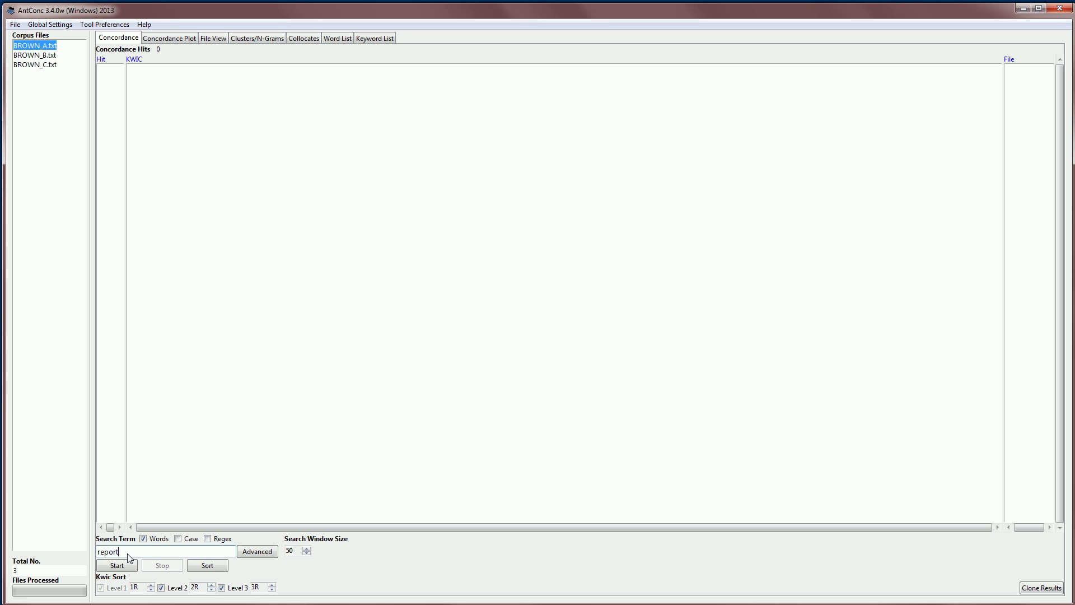
pyautogui.click(115, 564)
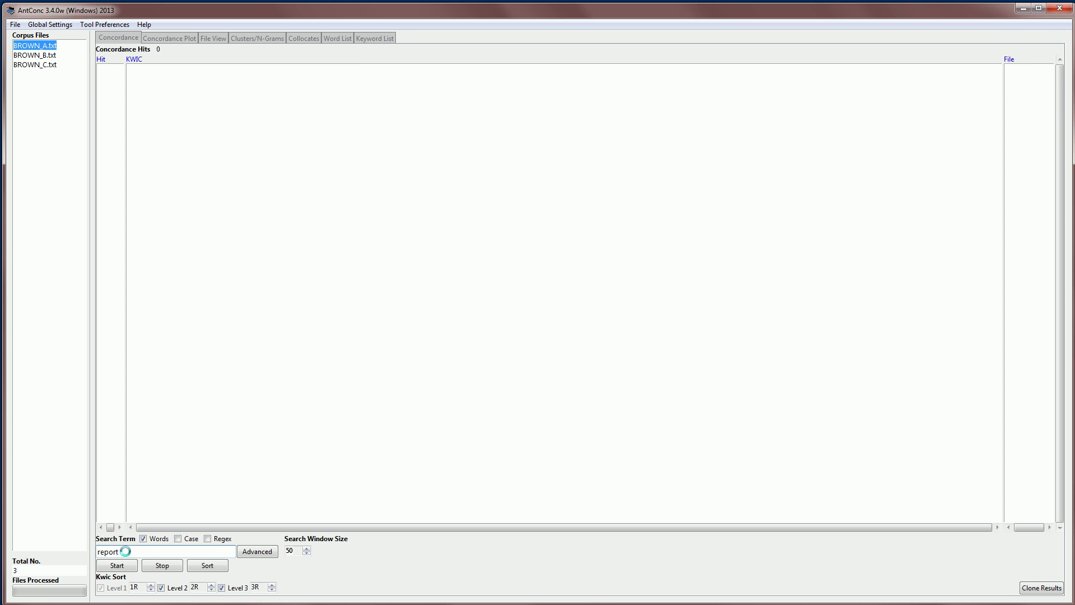
pyautogui.click(116, 564)
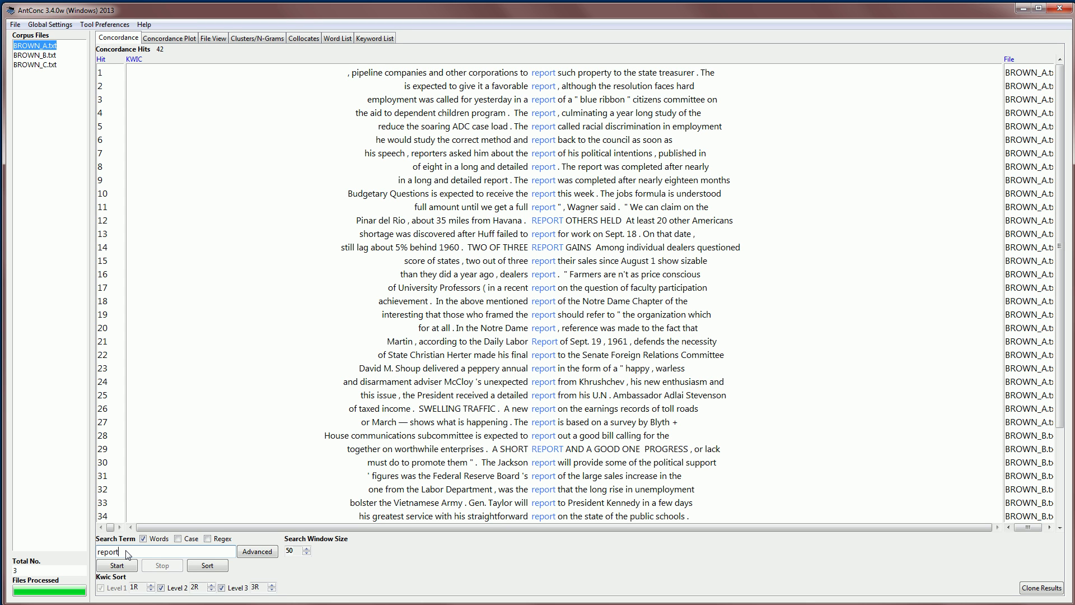
pyautogui.moveTo(450, 307)
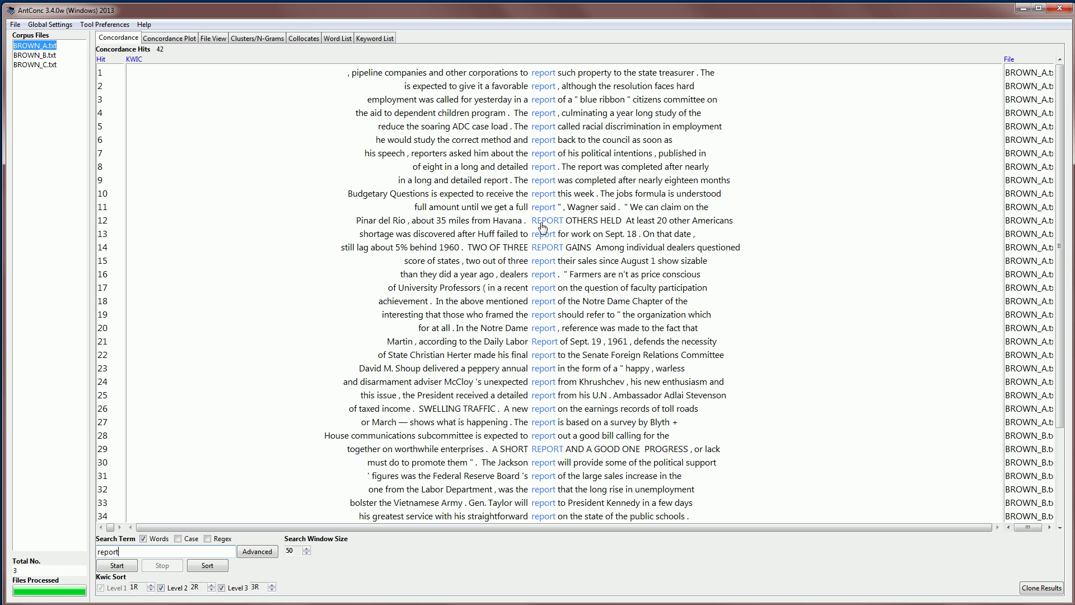
pyautogui.moveTo(355, 229)
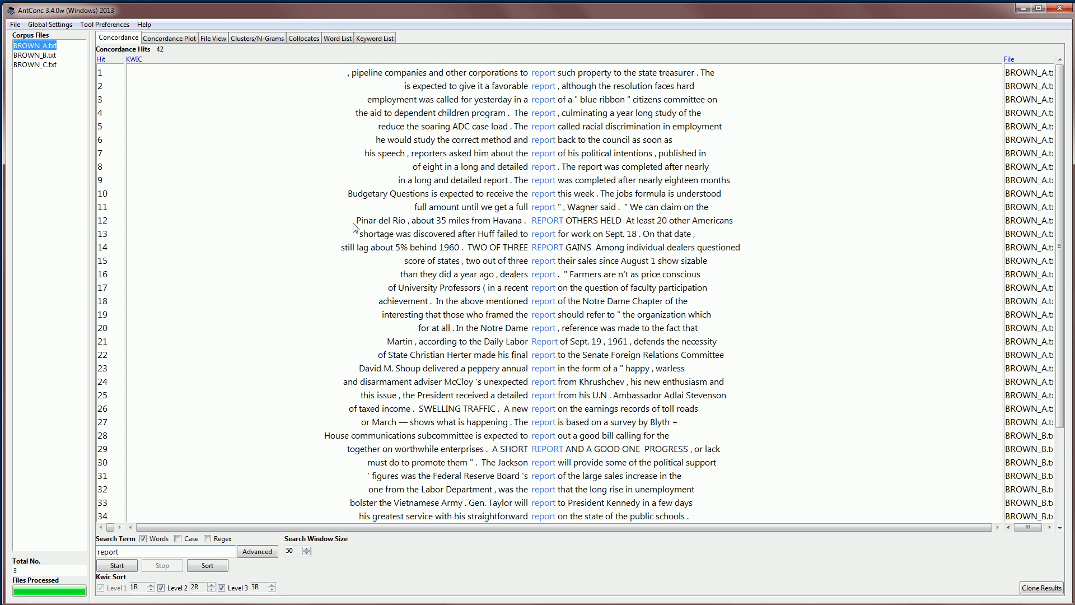
pyautogui.moveTo(613, 223)
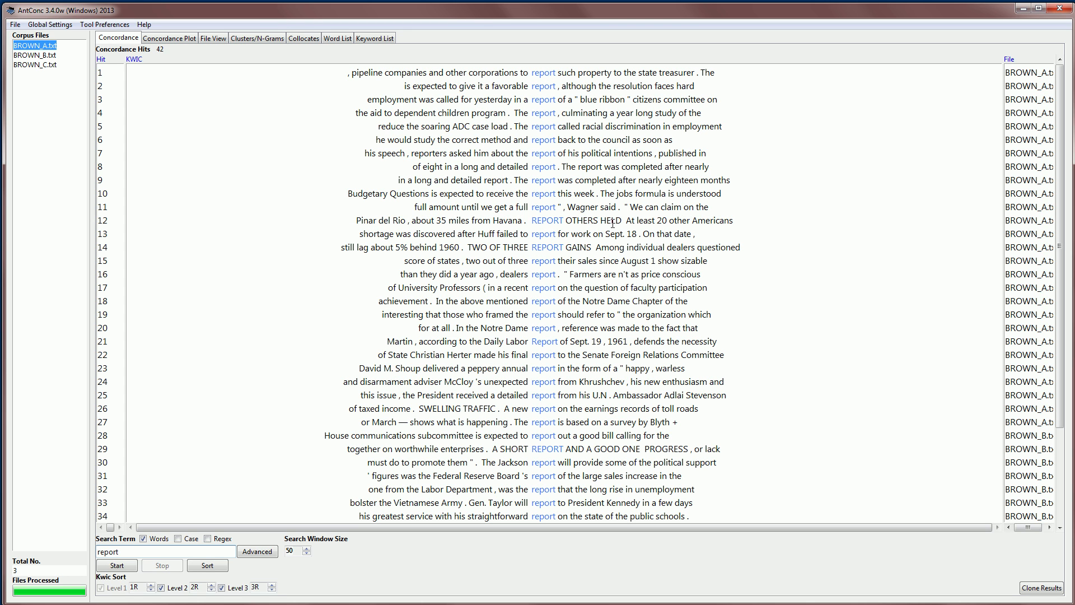
pyautogui.moveTo(754, 226)
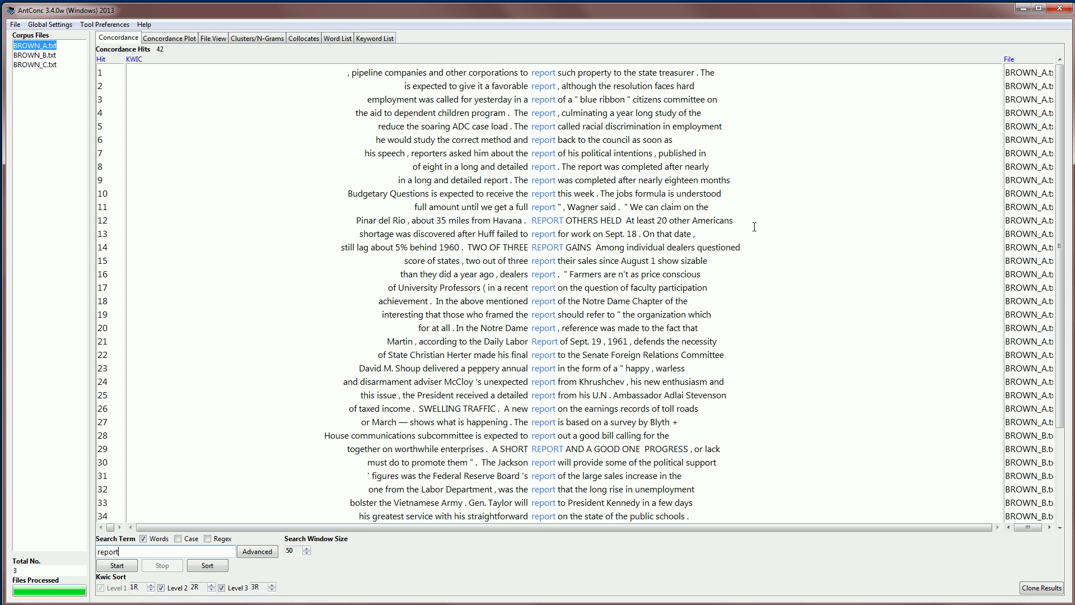
pyautogui.moveTo(674, 244)
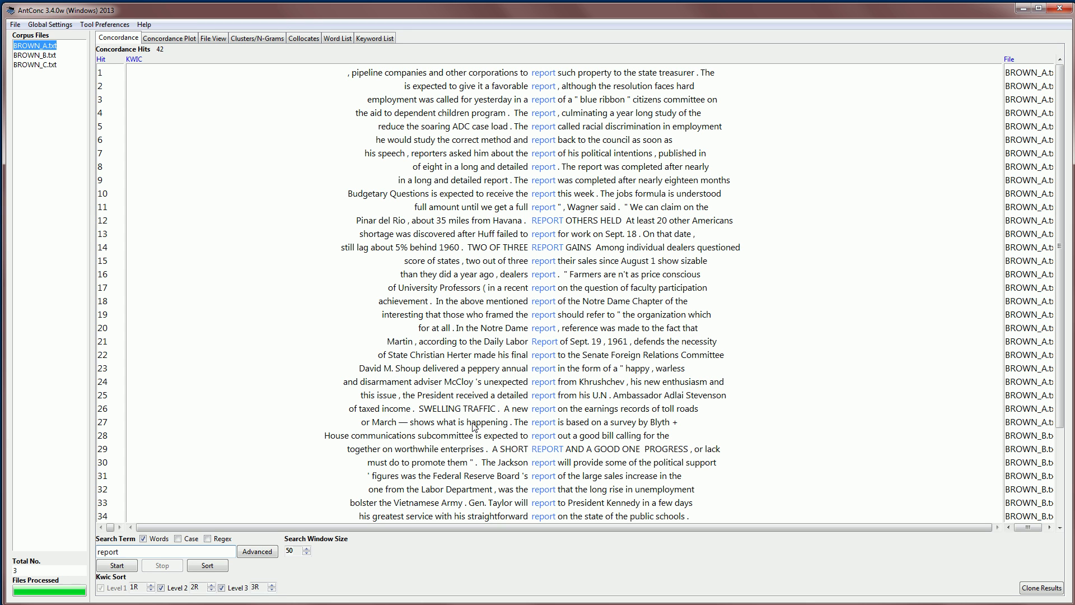
pyautogui.moveTo(300, 569)
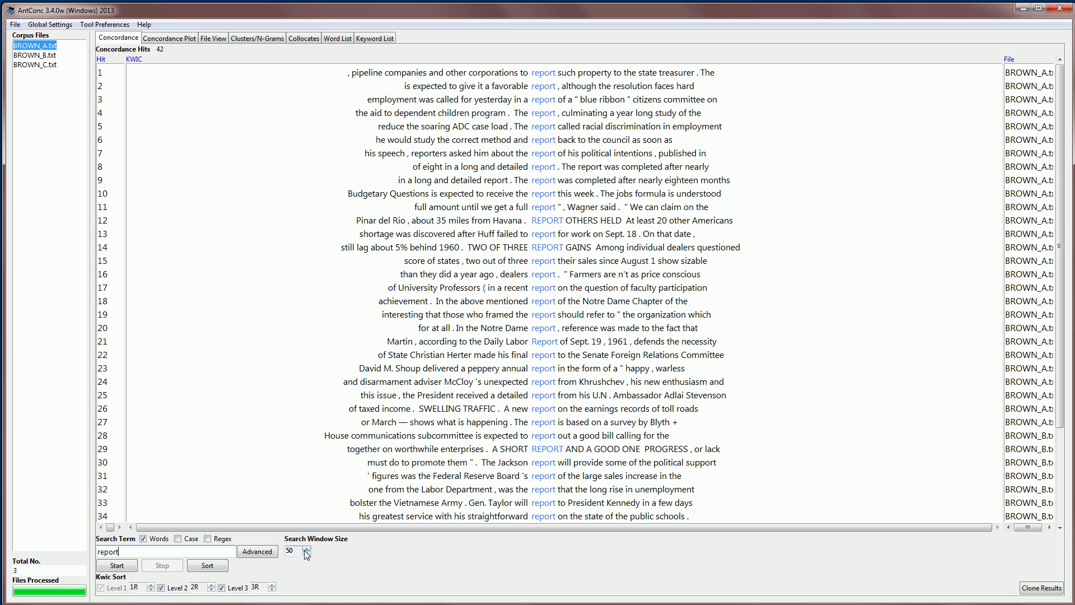
# Raise the search window size to 100 and rerun the 'report' search for wider context on the 42 hits
pyautogui.click(312, 549)
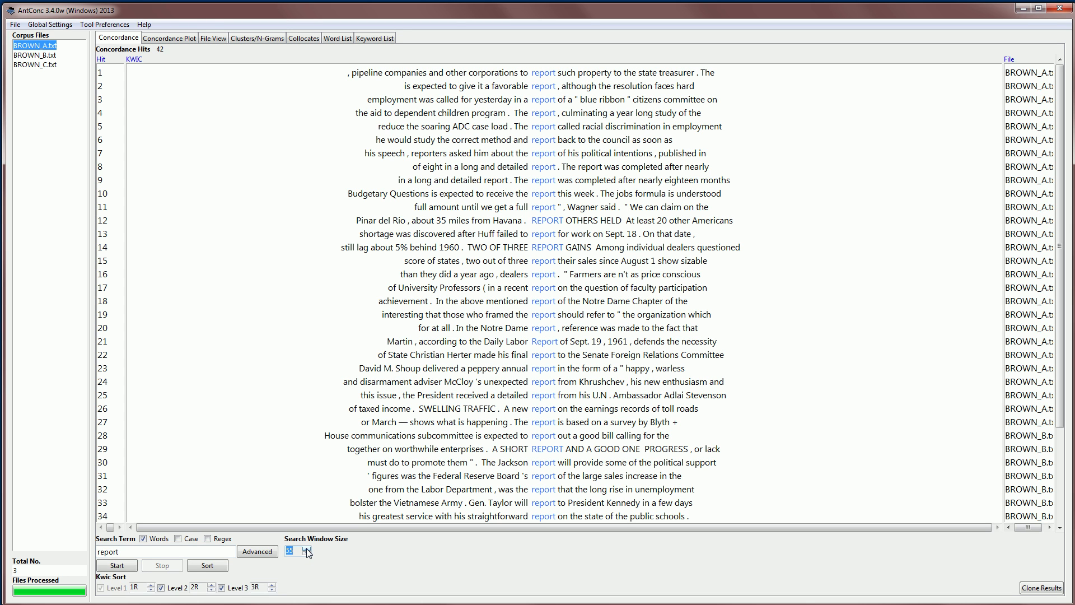
pyautogui.click(310, 548)
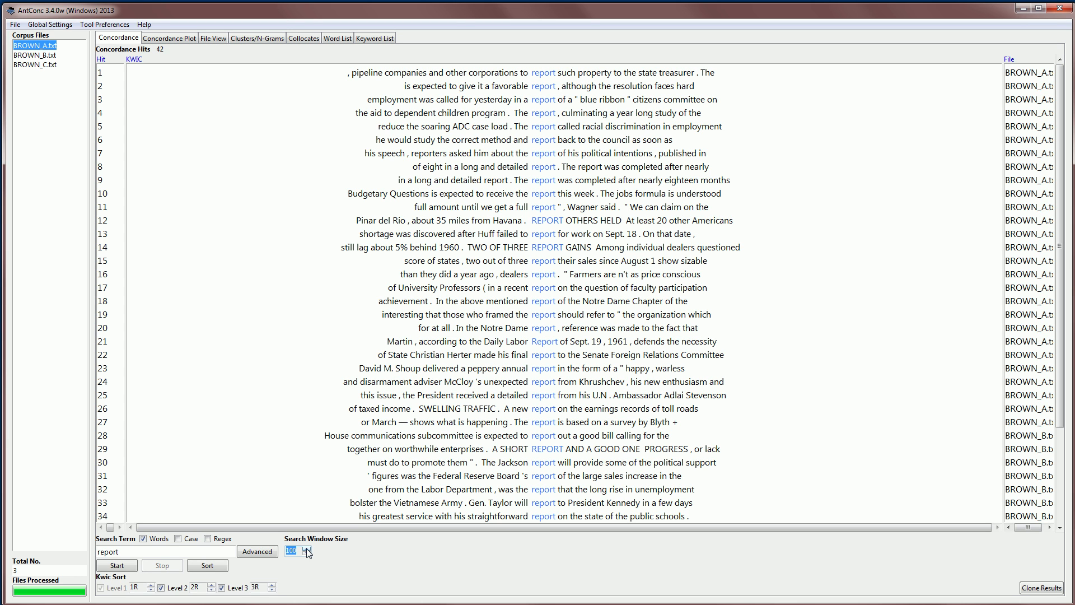
pyautogui.moveTo(370, 471)
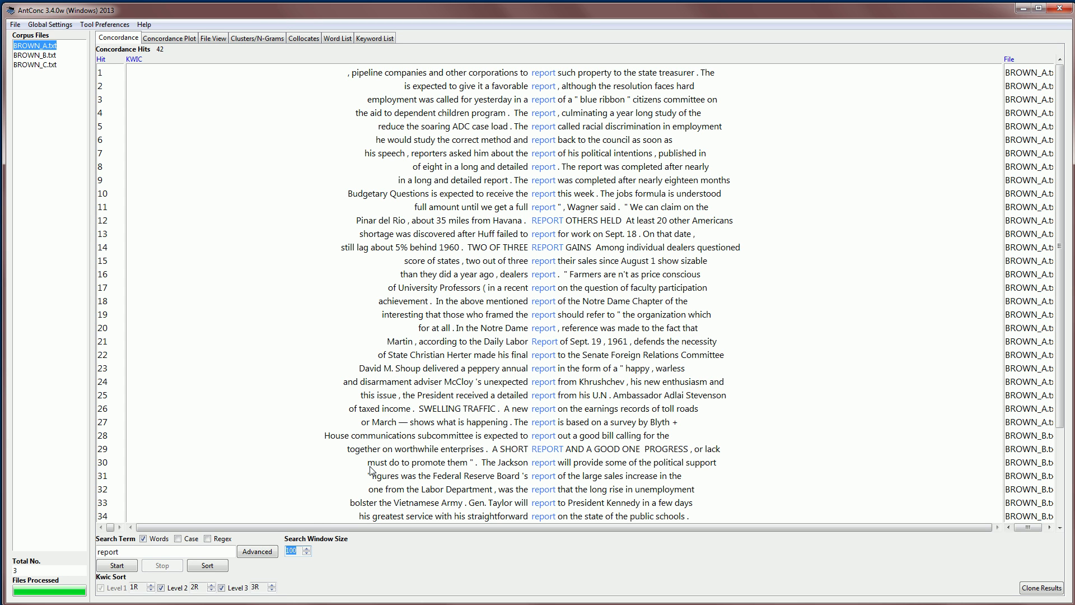
pyautogui.moveTo(722, 435)
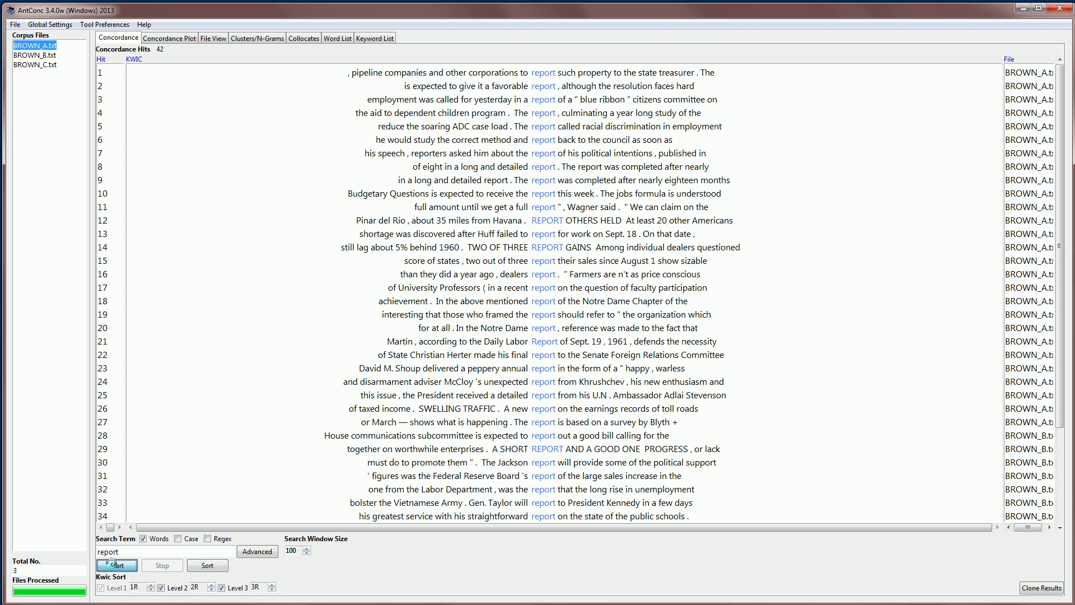
pyautogui.click(117, 564)
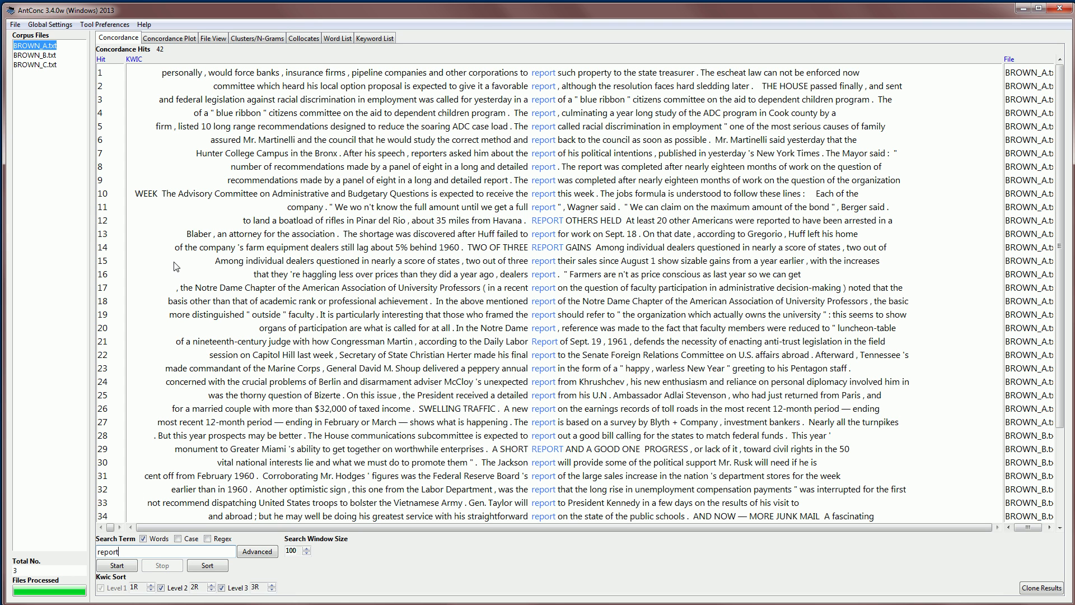
pyautogui.moveTo(181, 74)
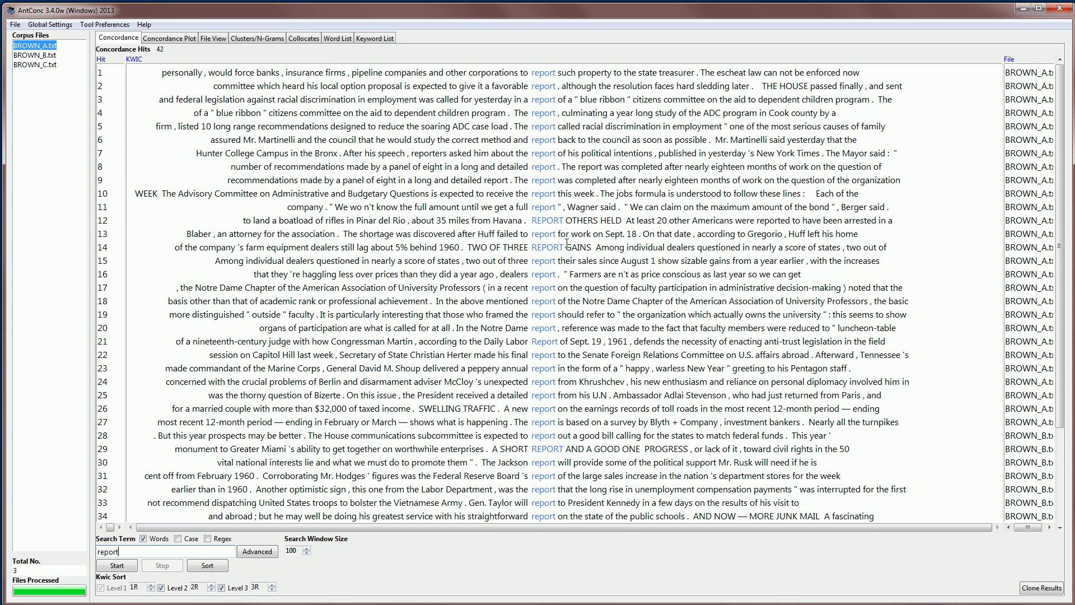
pyautogui.moveTo(564, 374)
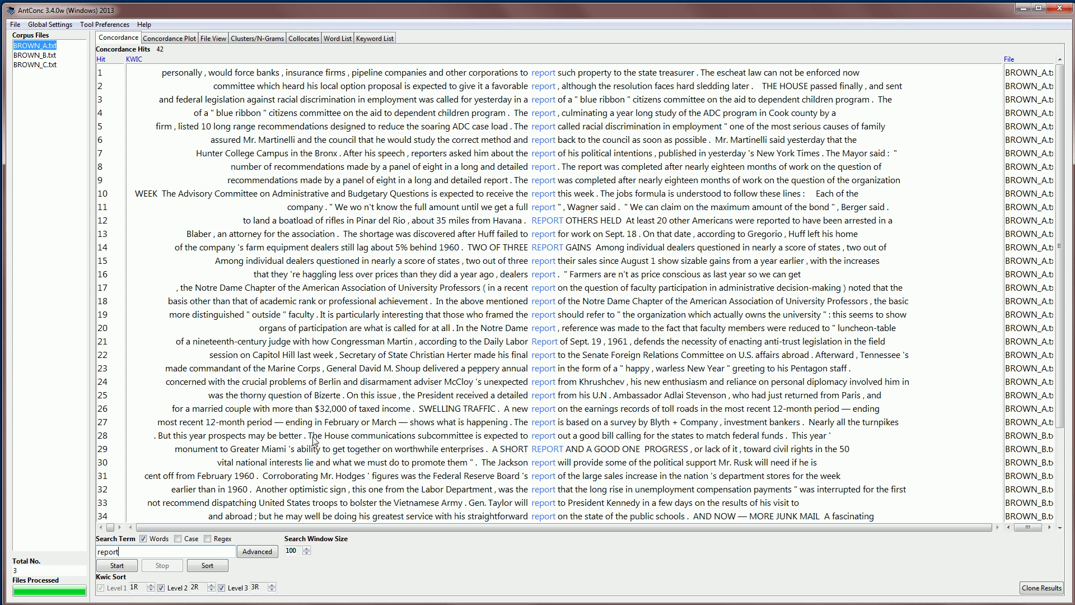
pyautogui.moveTo(128, 591)
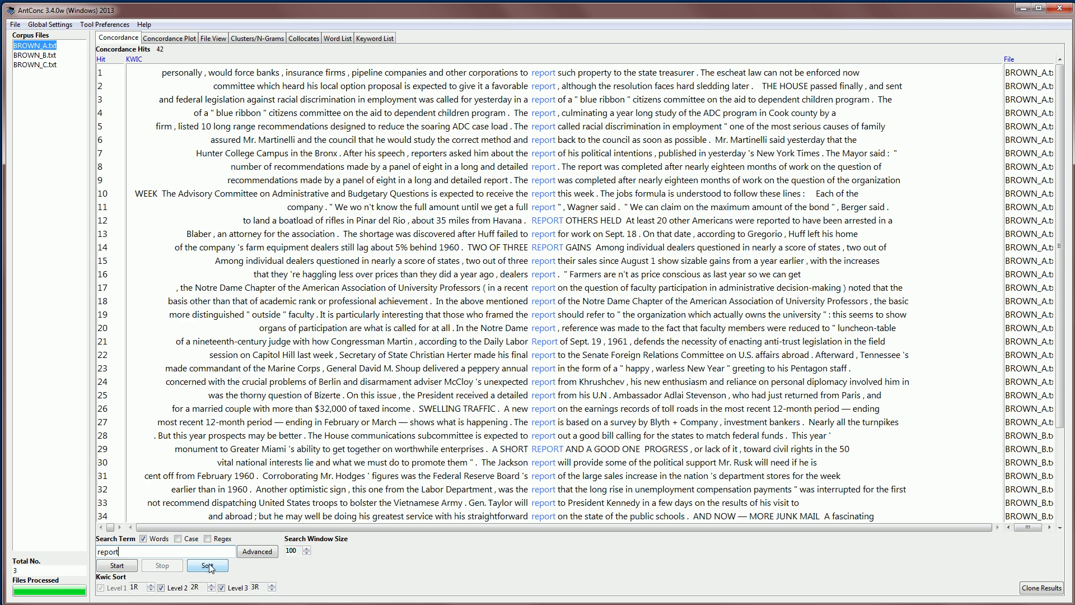
# Sort the 42 'report' hits by 1R, 2R, 3R and scroll through to line 42
pyautogui.click(209, 564)
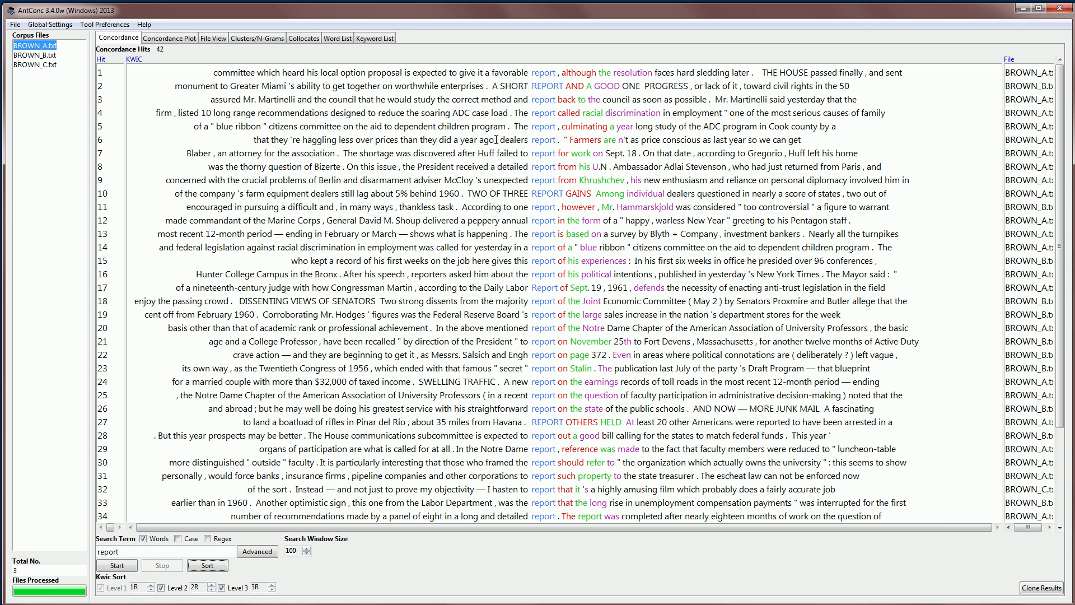
pyautogui.moveTo(537, 131)
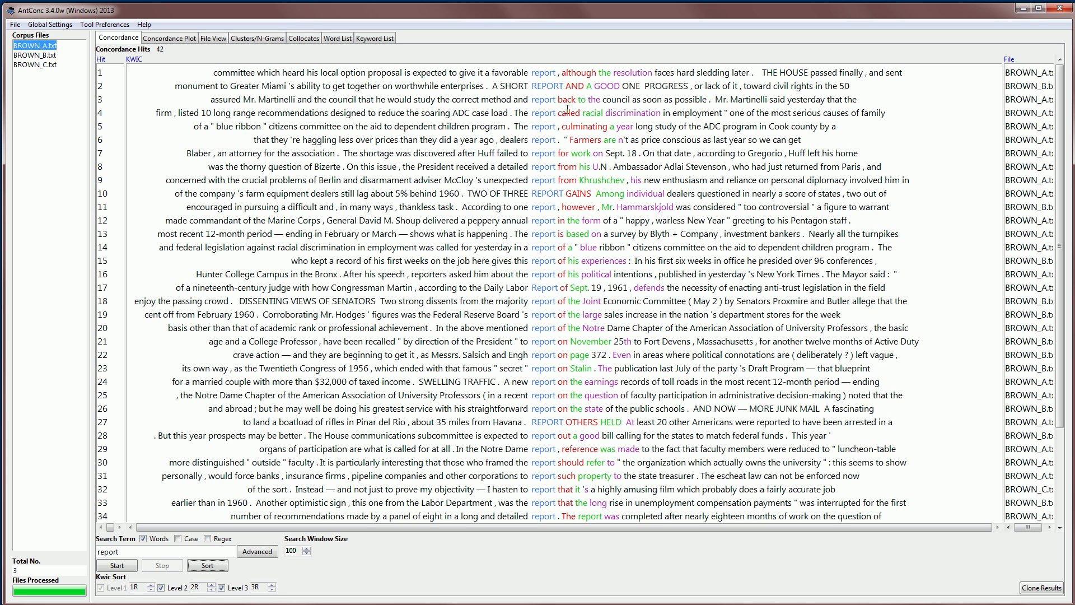
pyautogui.moveTo(563, 73)
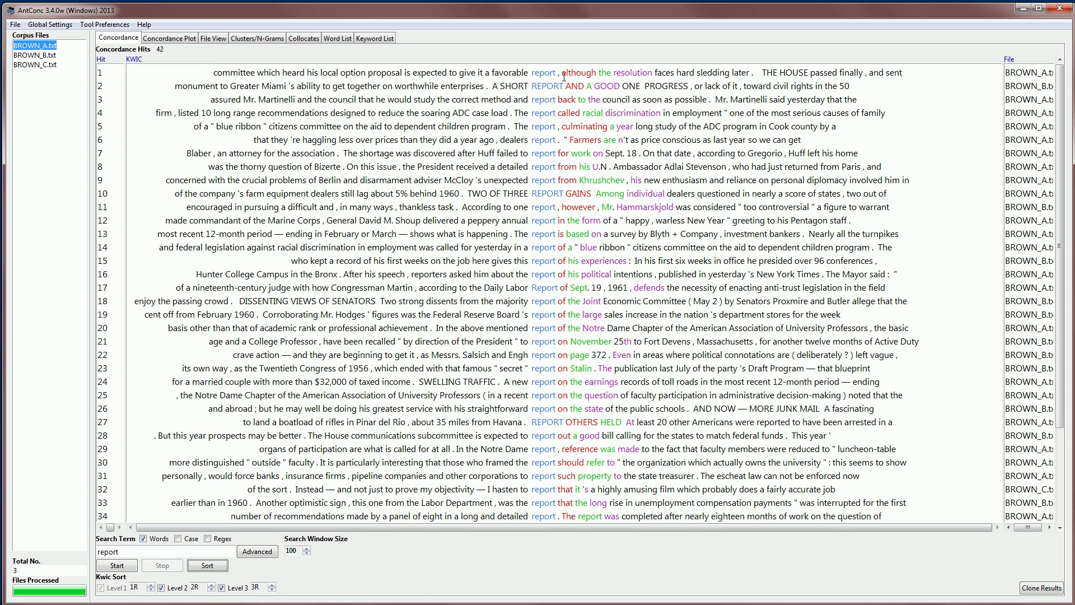
pyautogui.moveTo(560, 118)
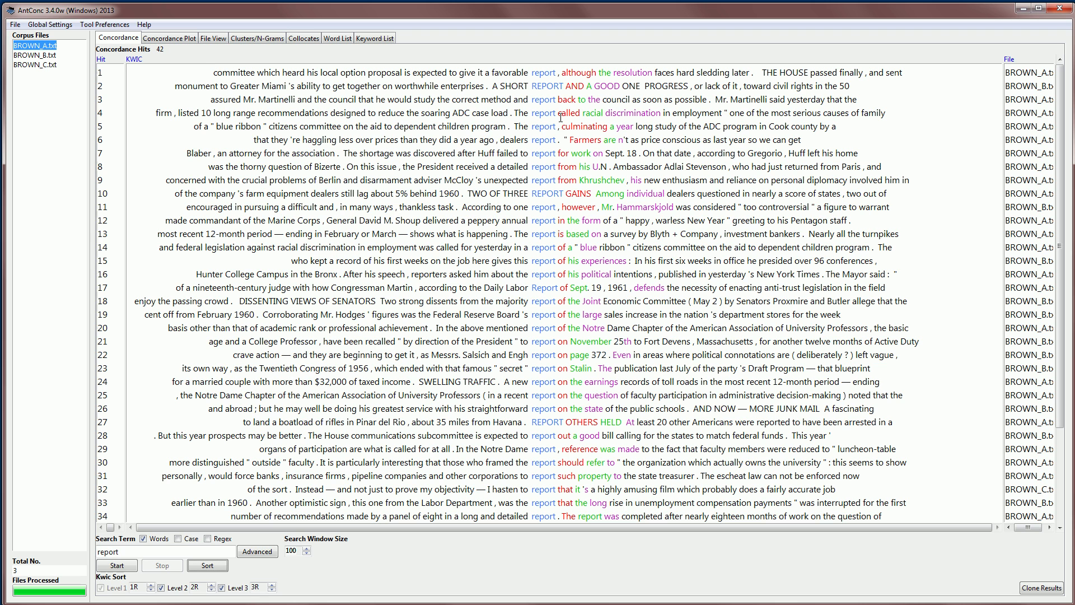
pyautogui.moveTo(566, 295)
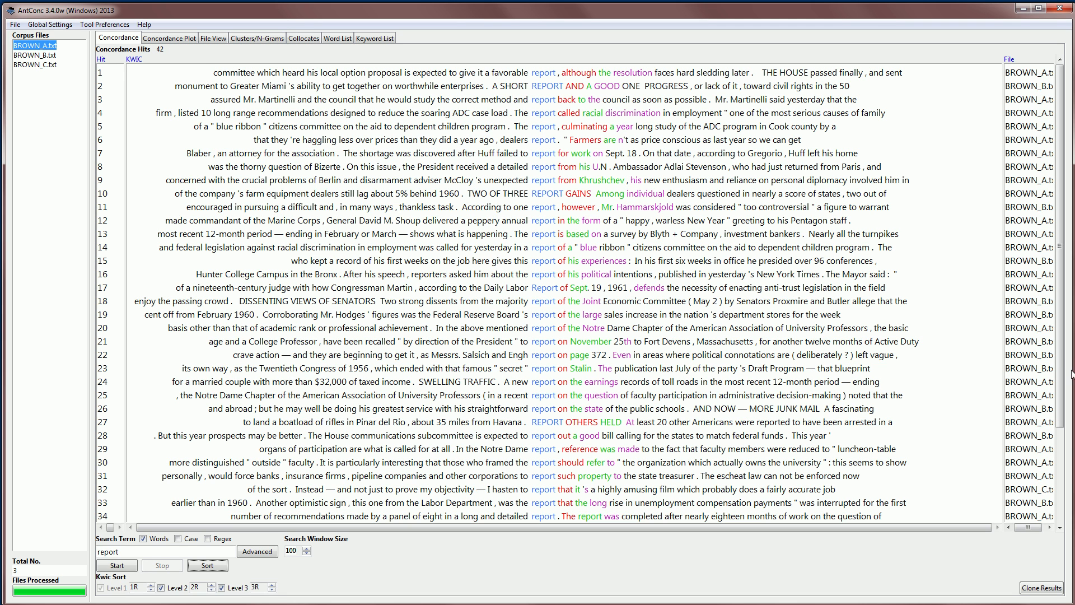
pyautogui.scroll(-3)
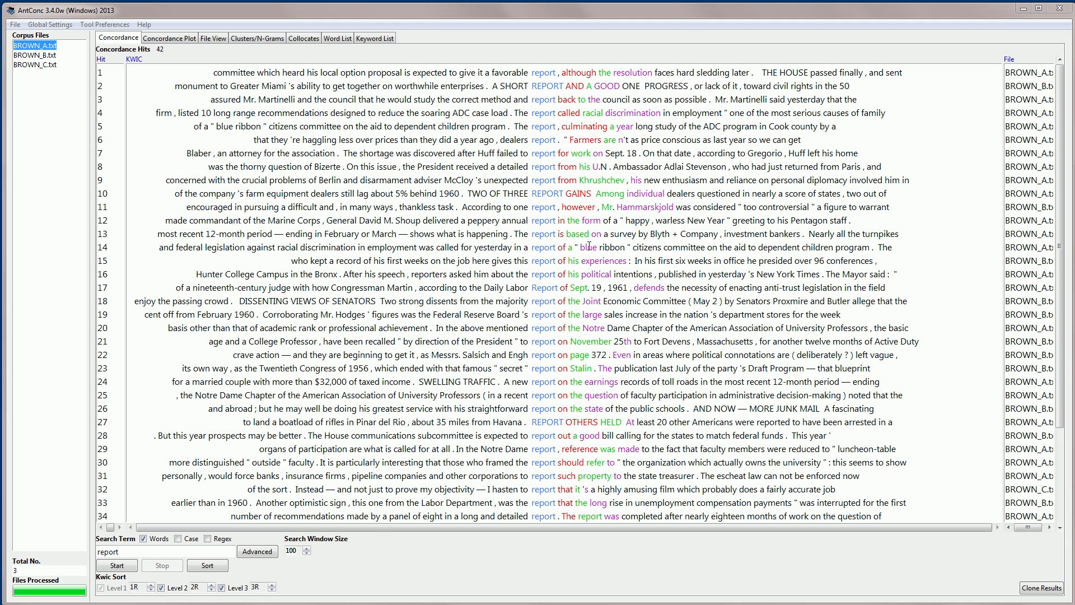
pyautogui.moveTo(589, 260)
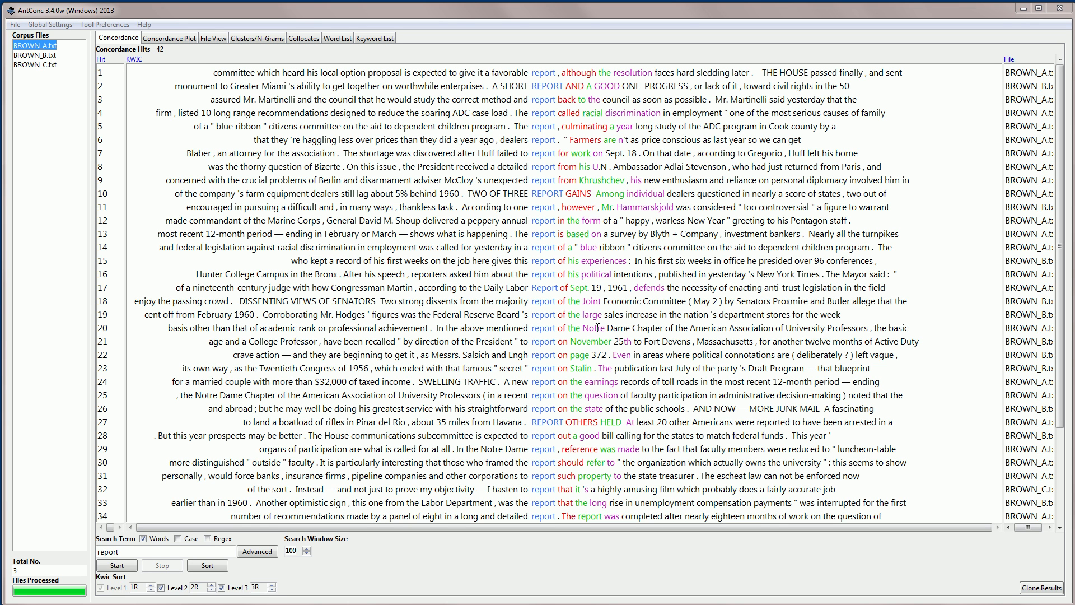
pyautogui.moveTo(960, 267)
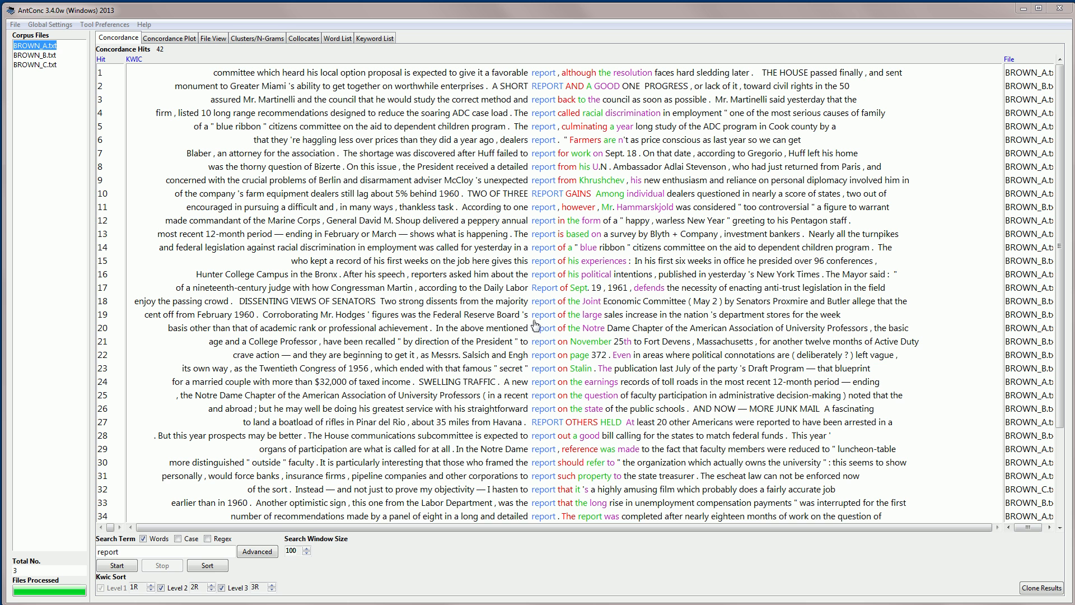
pyautogui.moveTo(555, 389)
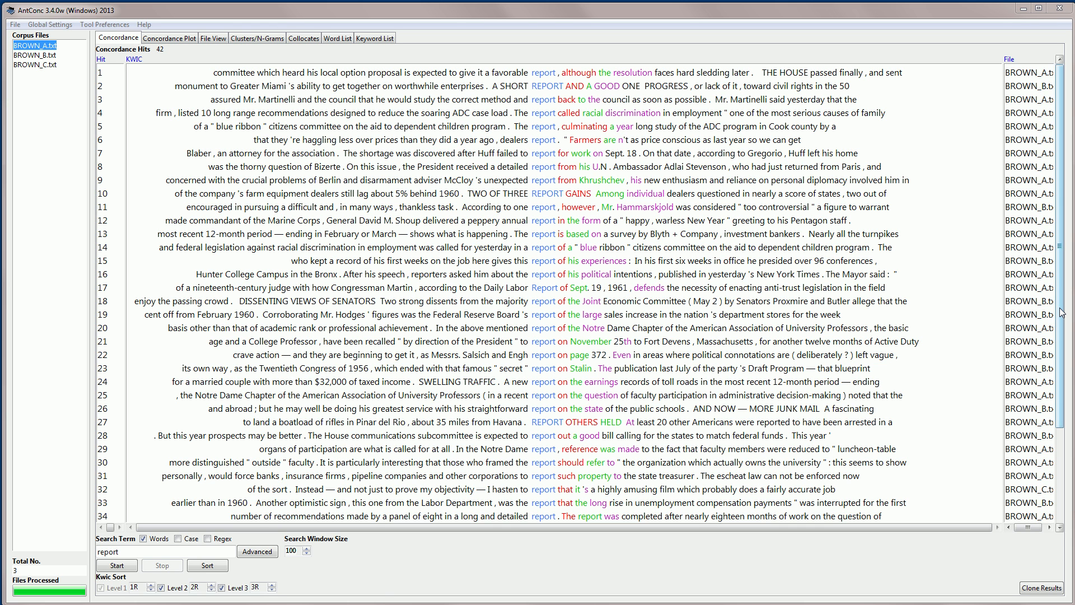
pyautogui.scroll(-3)
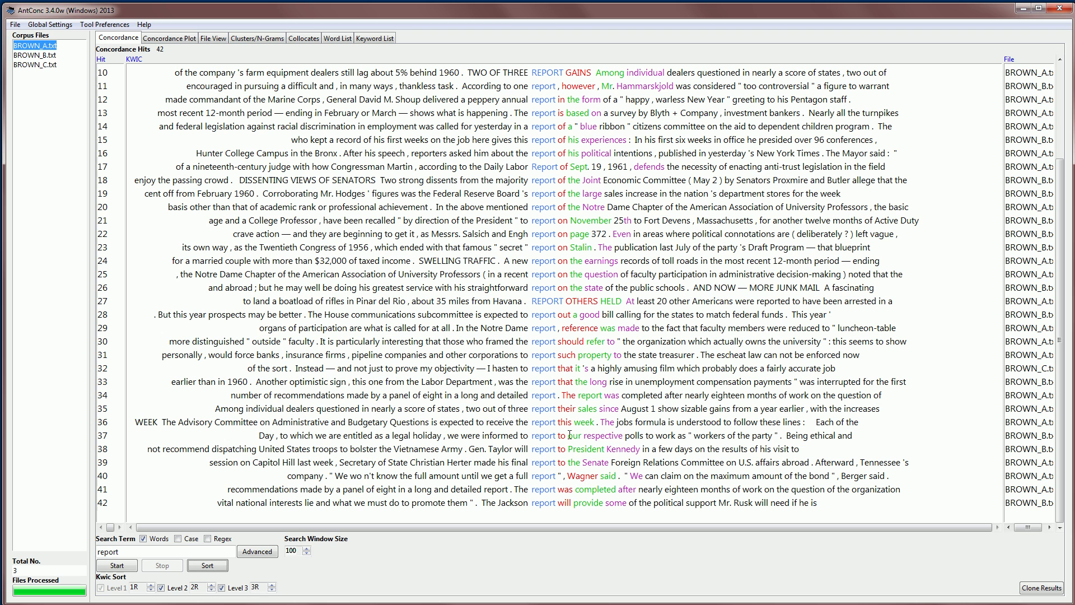
pyautogui.moveTo(456, 447)
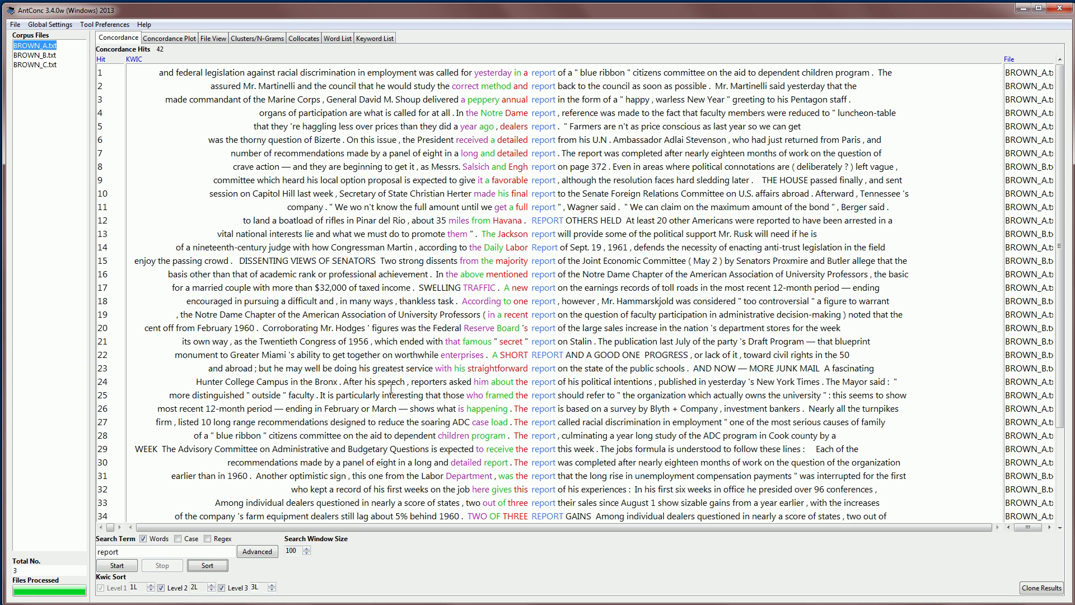
pyautogui.moveTo(491, 145)
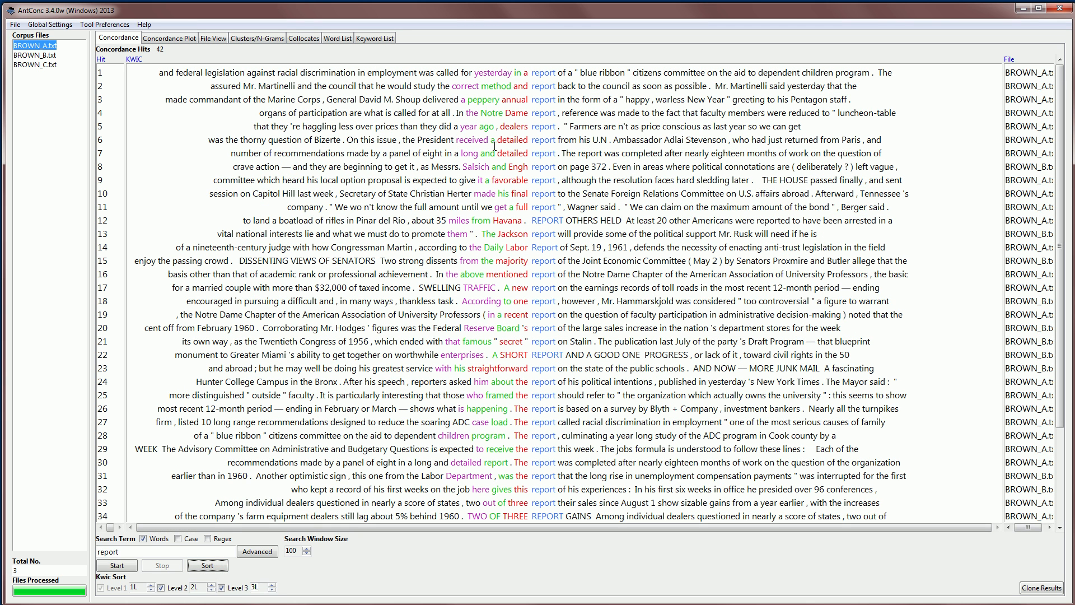
pyautogui.moveTo(505, 233)
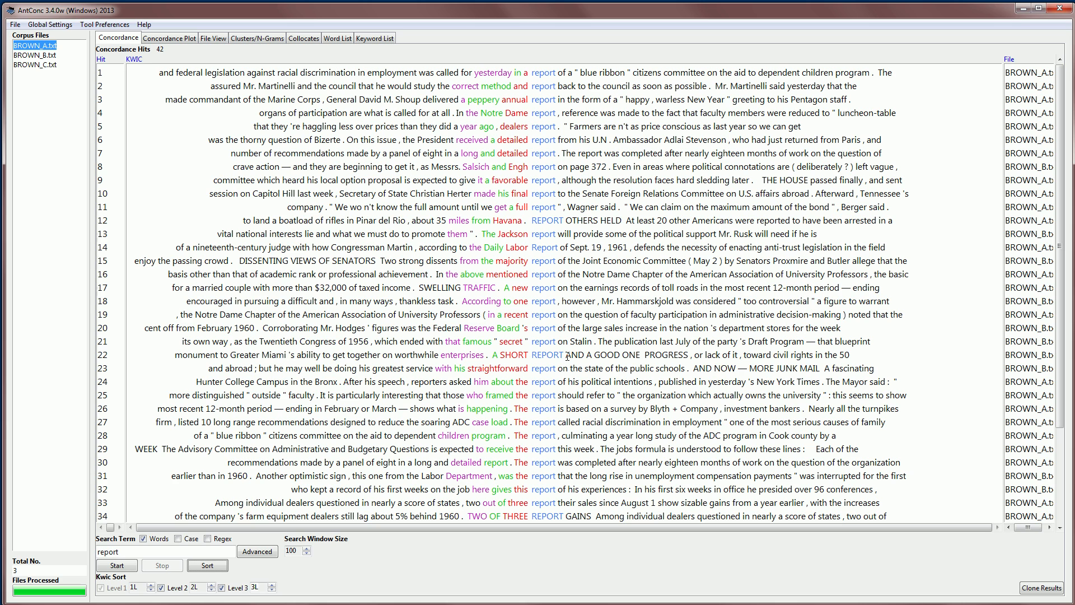
pyautogui.moveTo(565, 495)
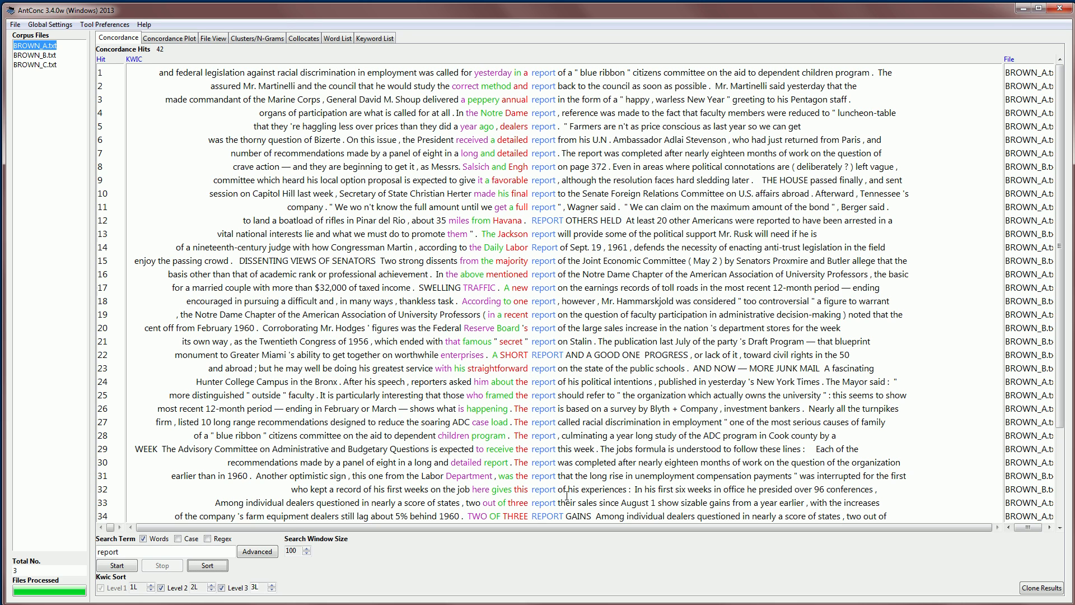
# Re-sort the 'report' hits by 1L, 2L, 3L and scroll through the coloured preceding words
pyautogui.scroll(-3)
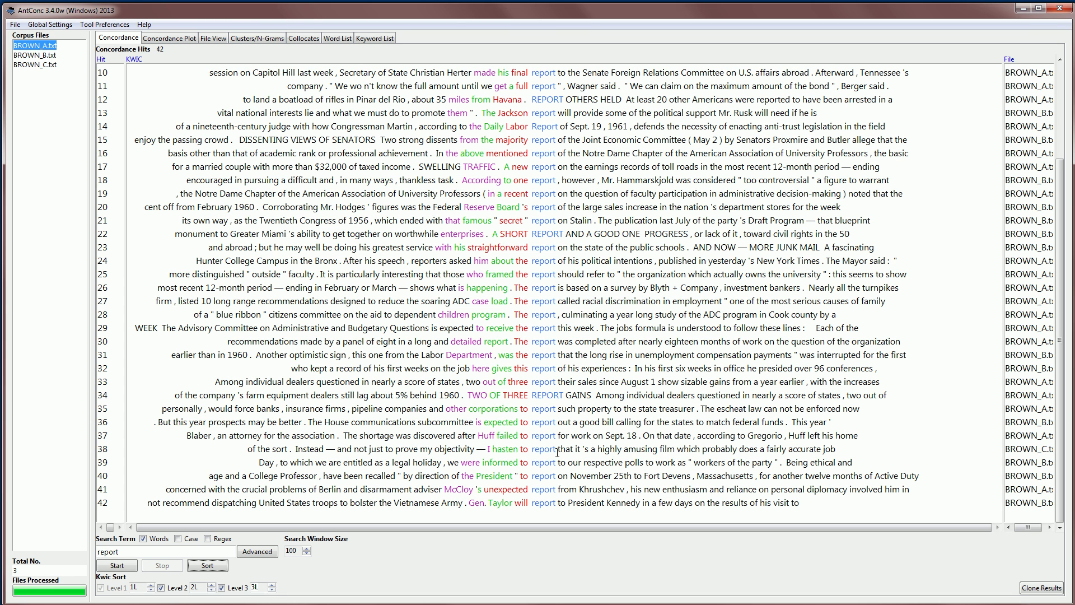
pyautogui.click(34, 56)
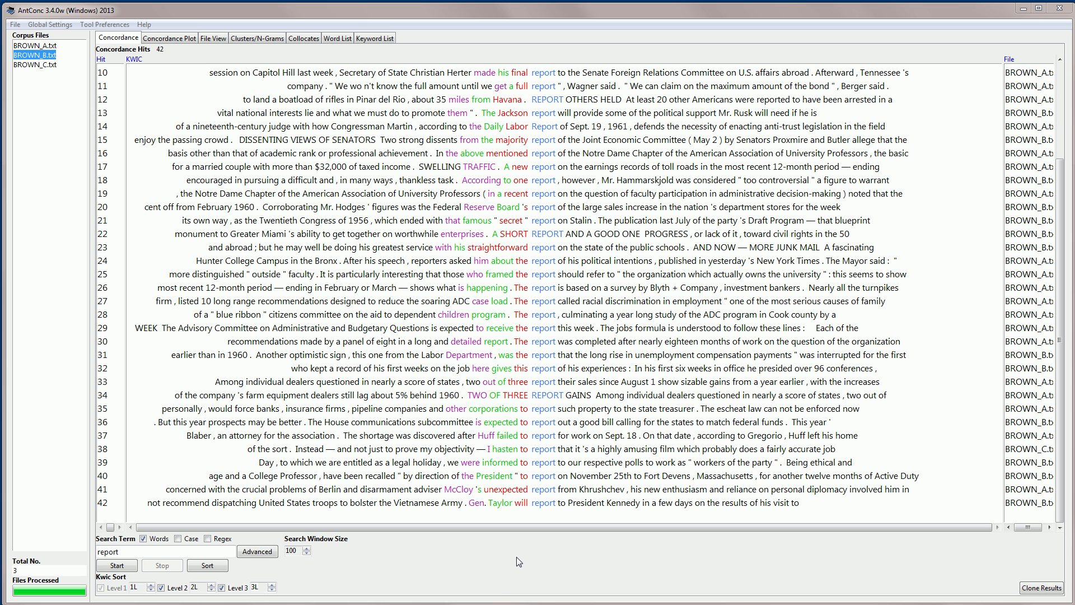
pyautogui.moveTo(522, 542)
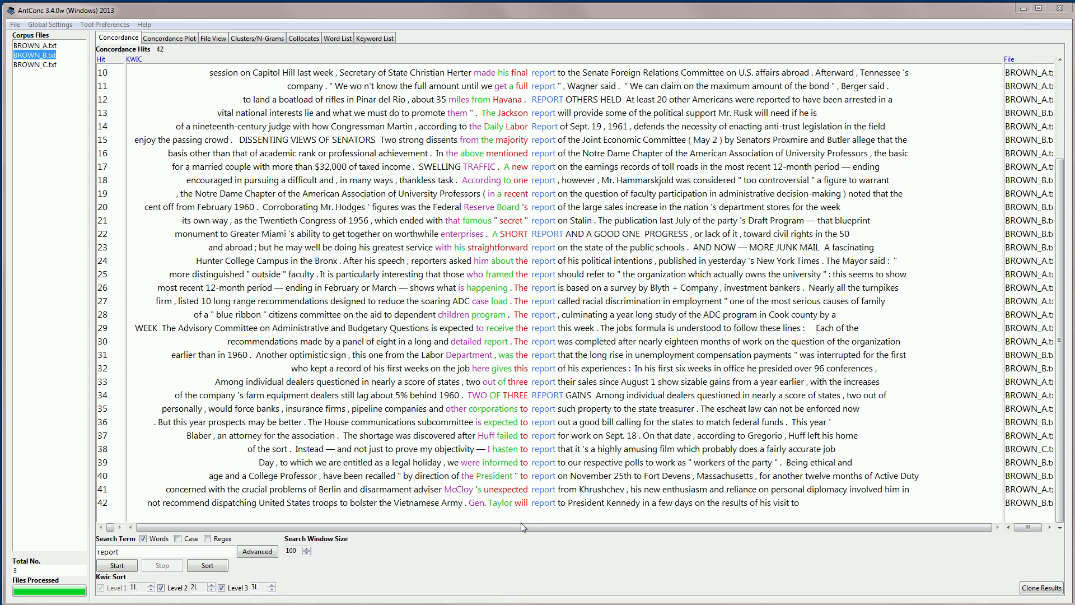
pyautogui.moveTo(545, 503)
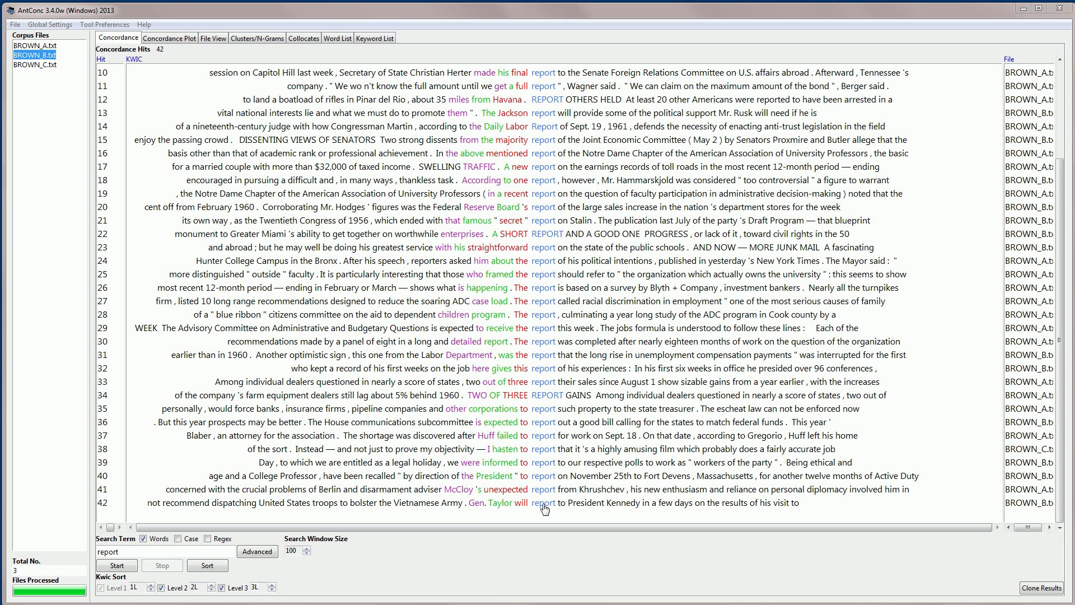
pyautogui.moveTo(565, 502)
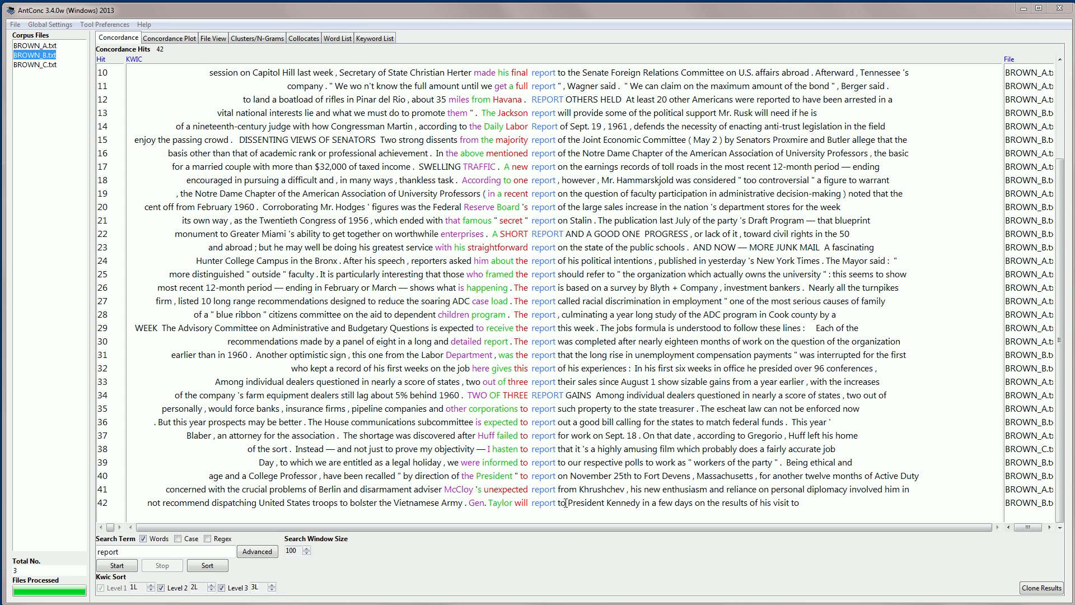
pyautogui.moveTo(545, 503)
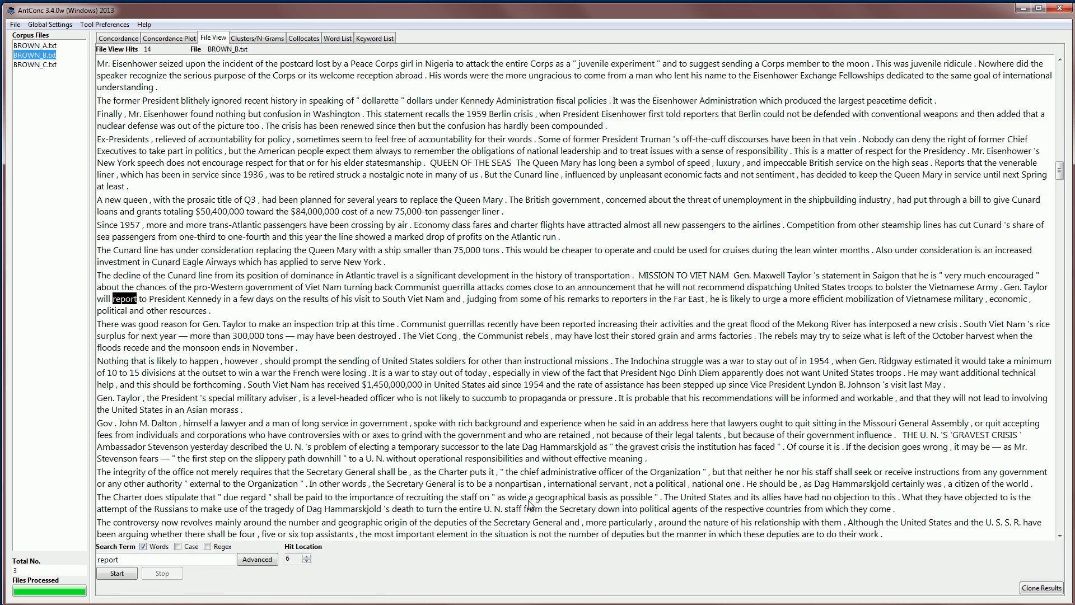
pyautogui.moveTo(201, 186)
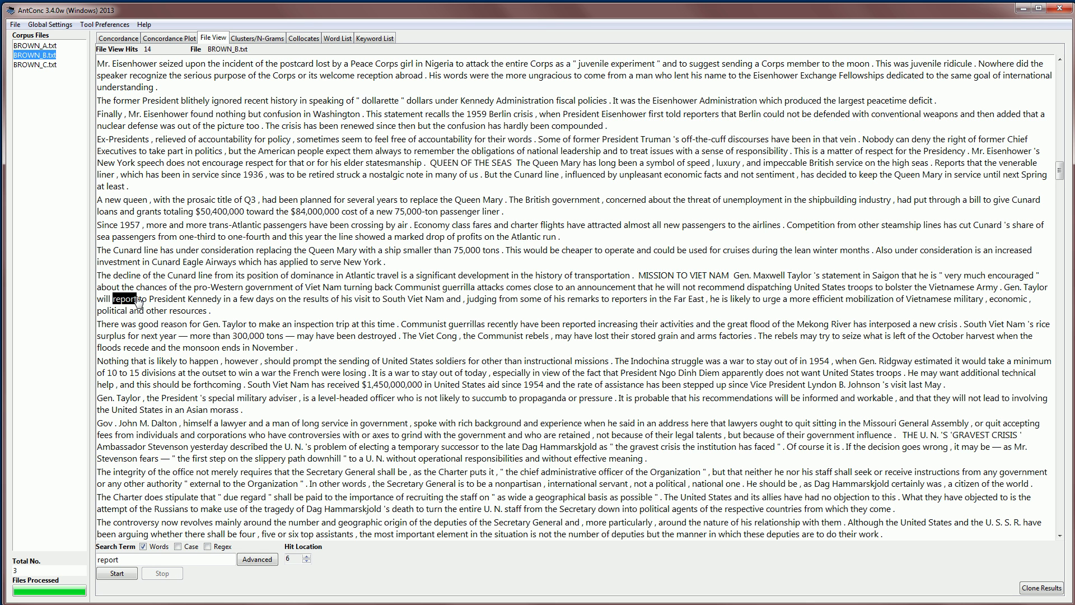
# Jump from hit 42 to its full text in BROWN_B.txt, highlighting 'will report to President Kennedy'
pyautogui.click(118, 38)
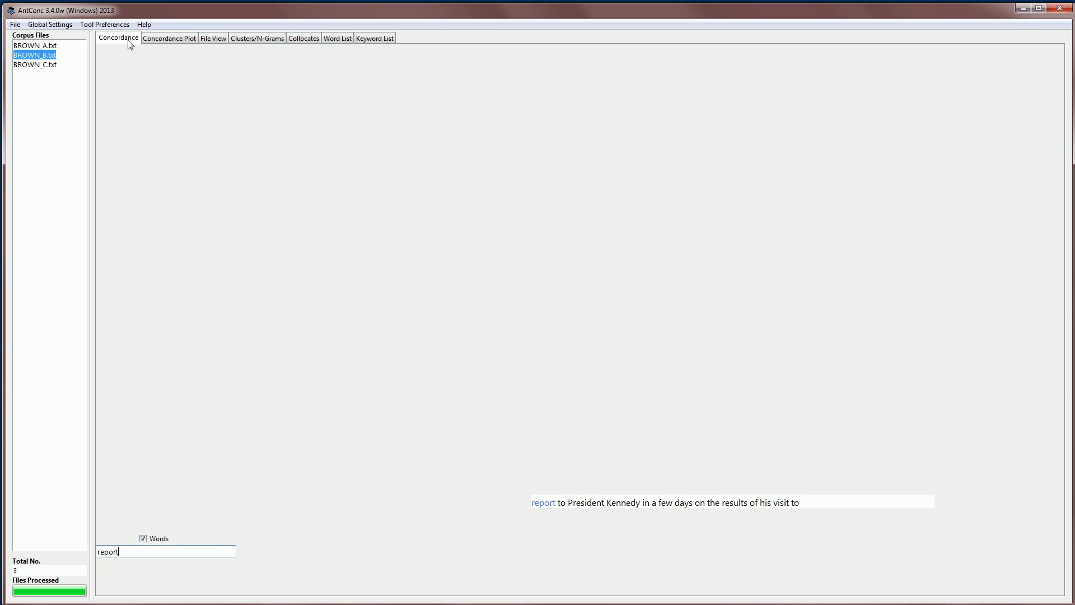
# Search for 'reporting' (5 hits), sort by preceding words, then set the Kwic Sort levels to 1R, 2R, 3R
pyautogui.click(116, 564)
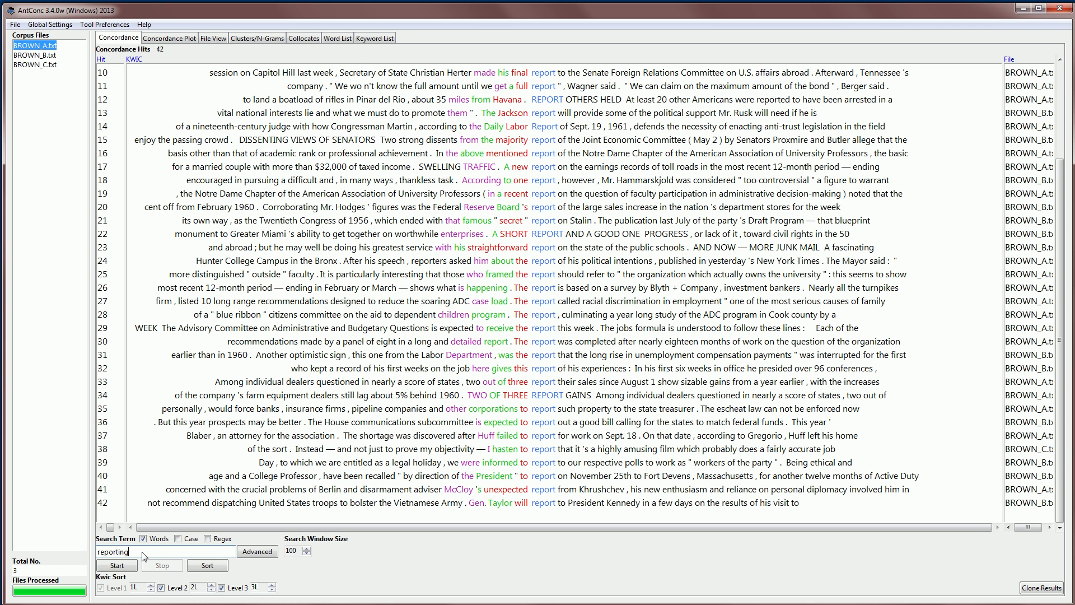
pyautogui.click(116, 564)
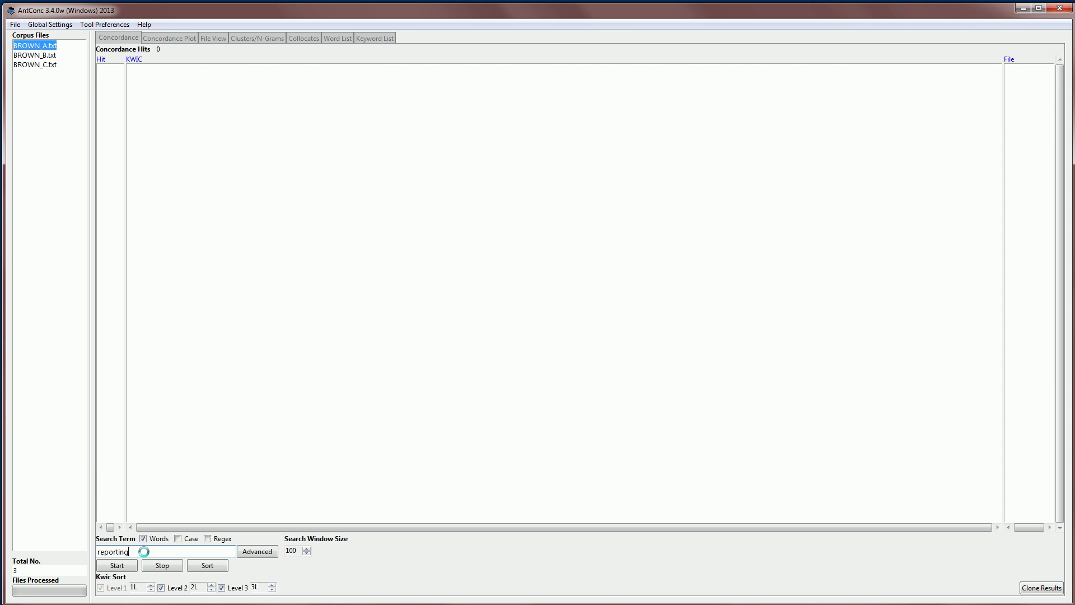
pyautogui.click(117, 565)
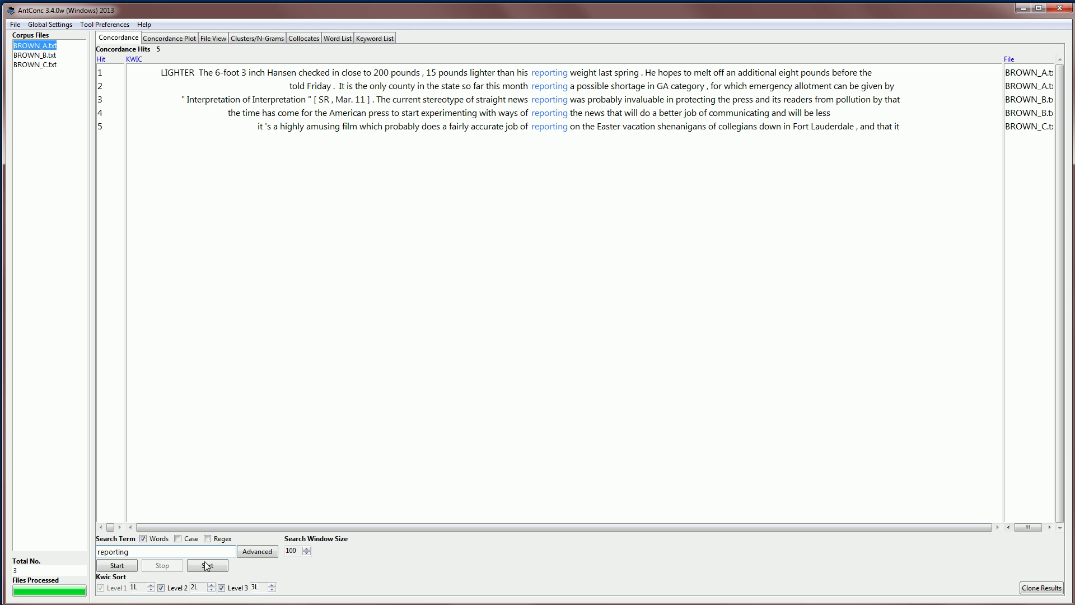
pyautogui.click(208, 564)
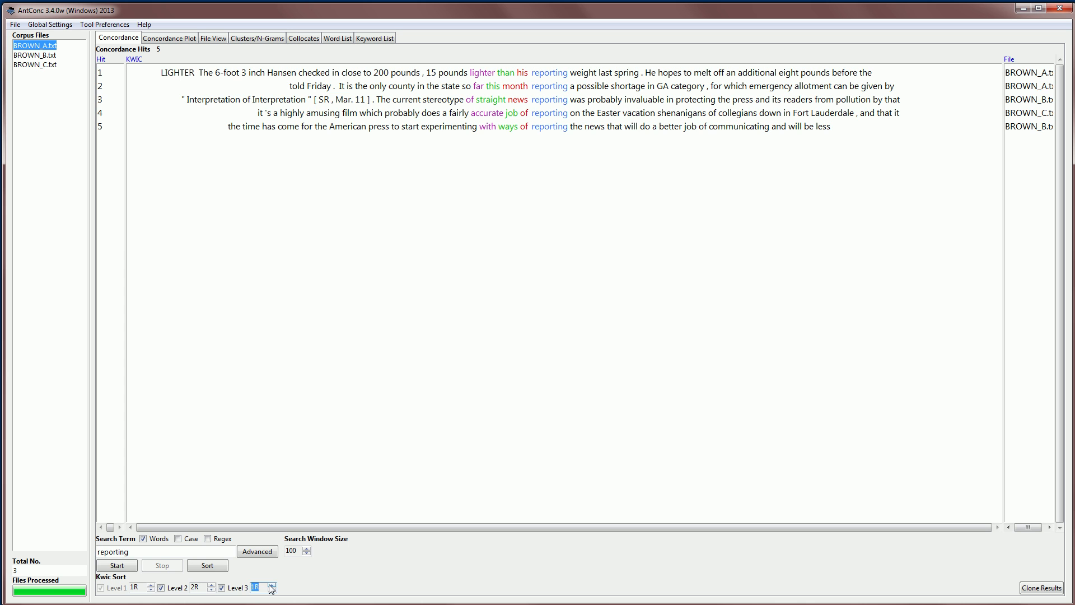
pyautogui.click(207, 564)
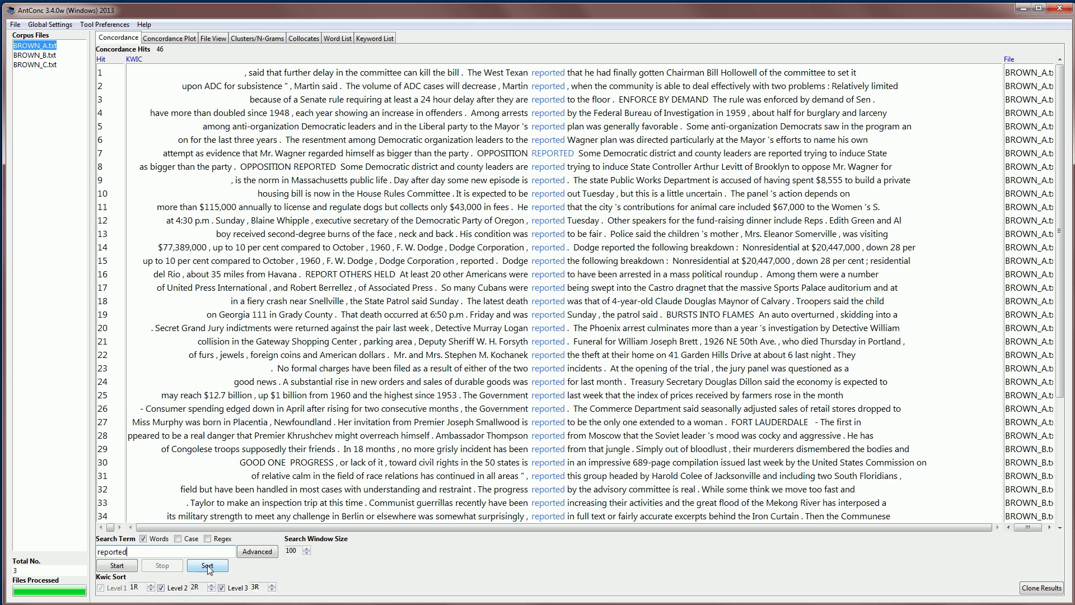
# Sort the 46 'reported' hits by following words and enter 'report on' as the next search term
pyautogui.click(208, 564)
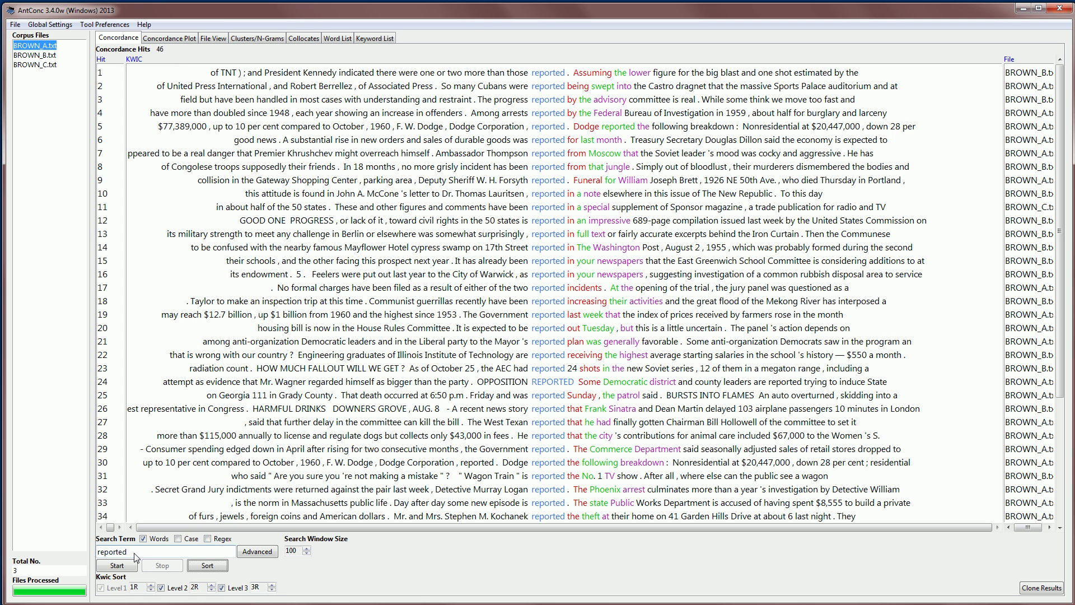
pyautogui.write('report on')
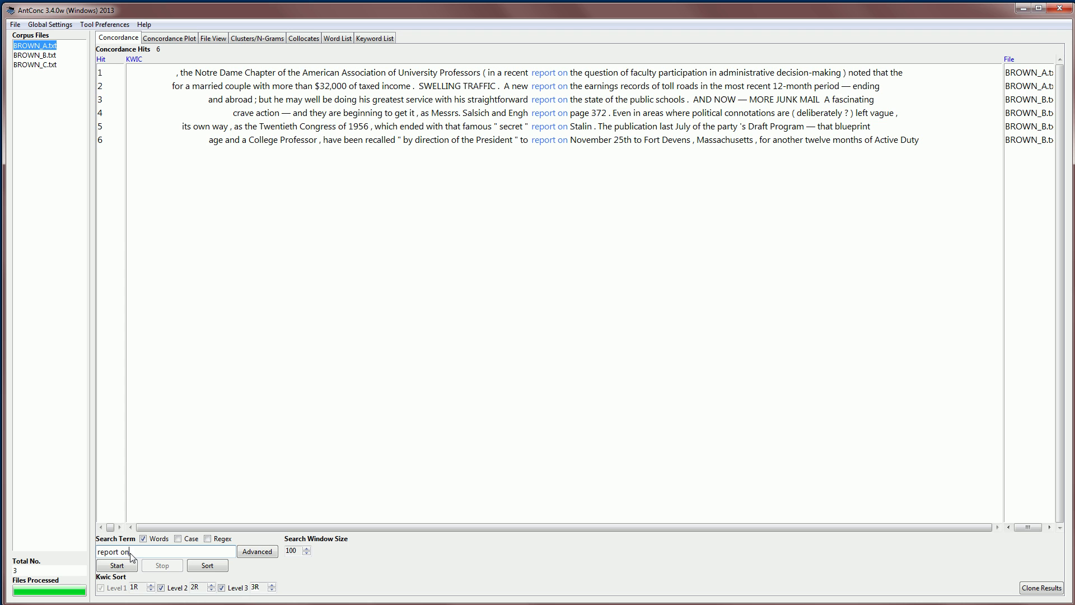
# Sort the 6 'report on' hits, then search 'to report' and sort its 6 hits by following words
pyautogui.click(207, 564)
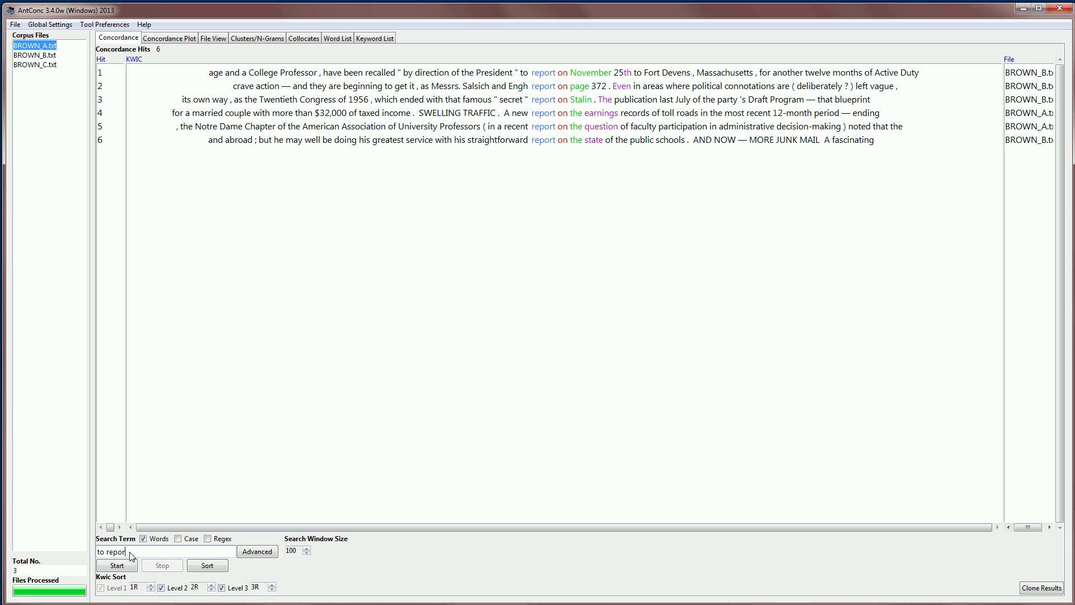
pyautogui.click(115, 564)
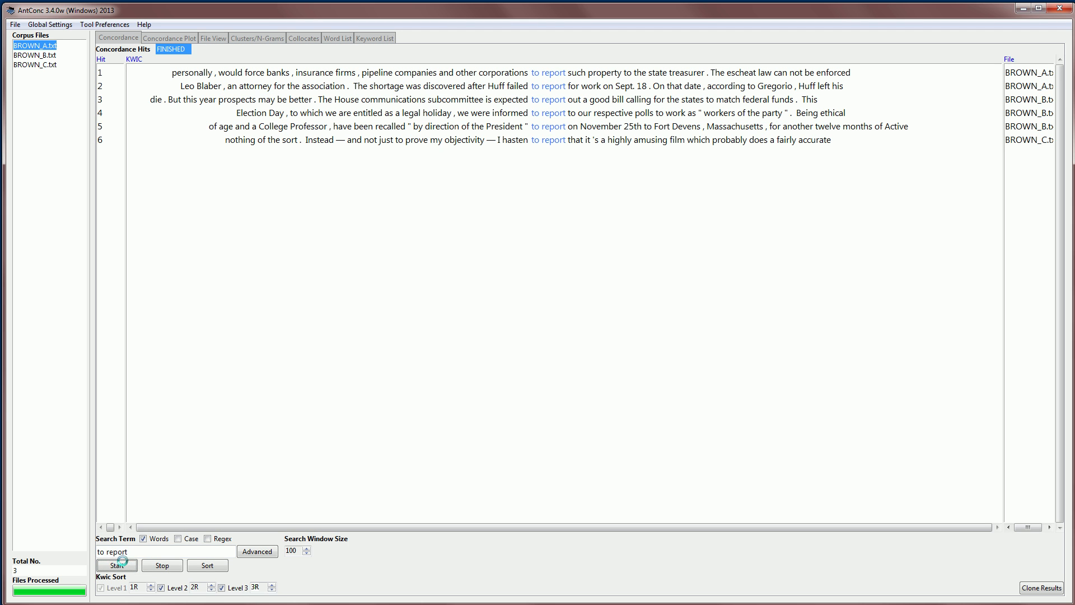
pyautogui.click(207, 564)
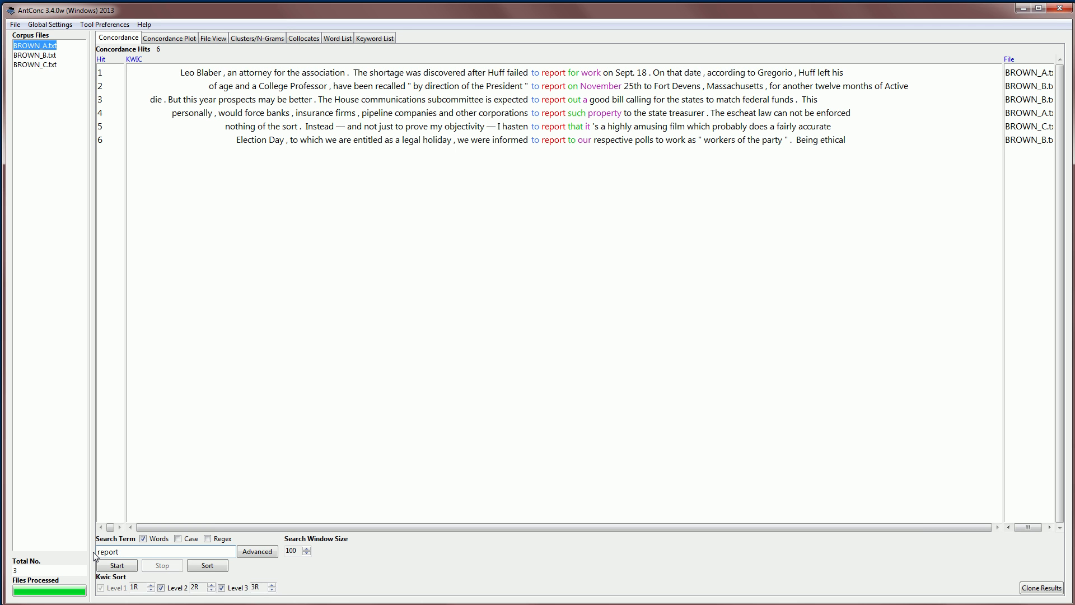
# Search the wildcard 'report*' for 135 hits and sort by Level 1 = 0 then following words
pyautogui.write('*')
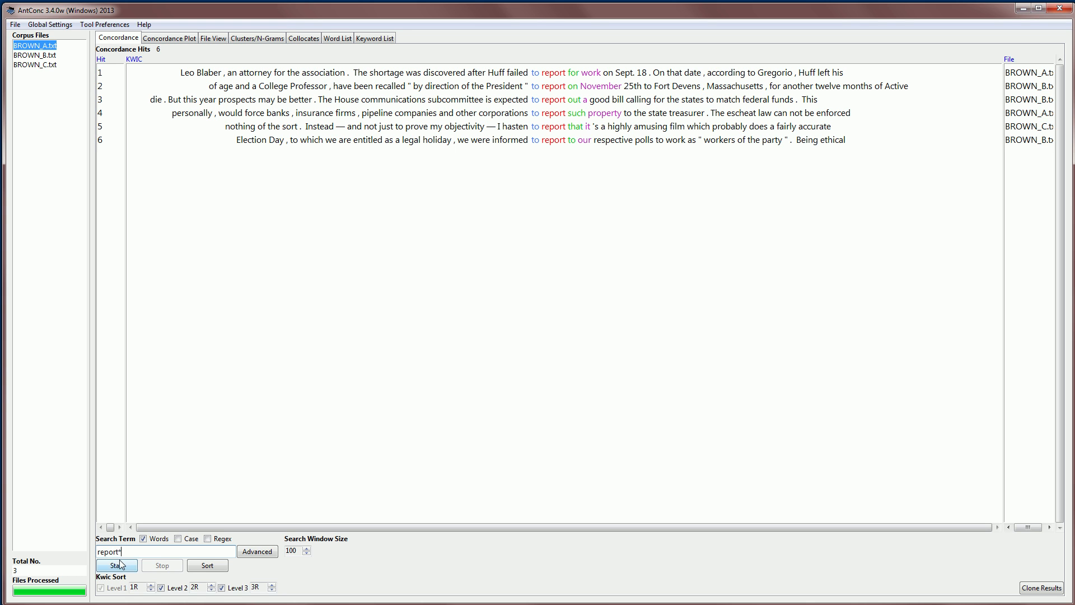
pyautogui.click(116, 564)
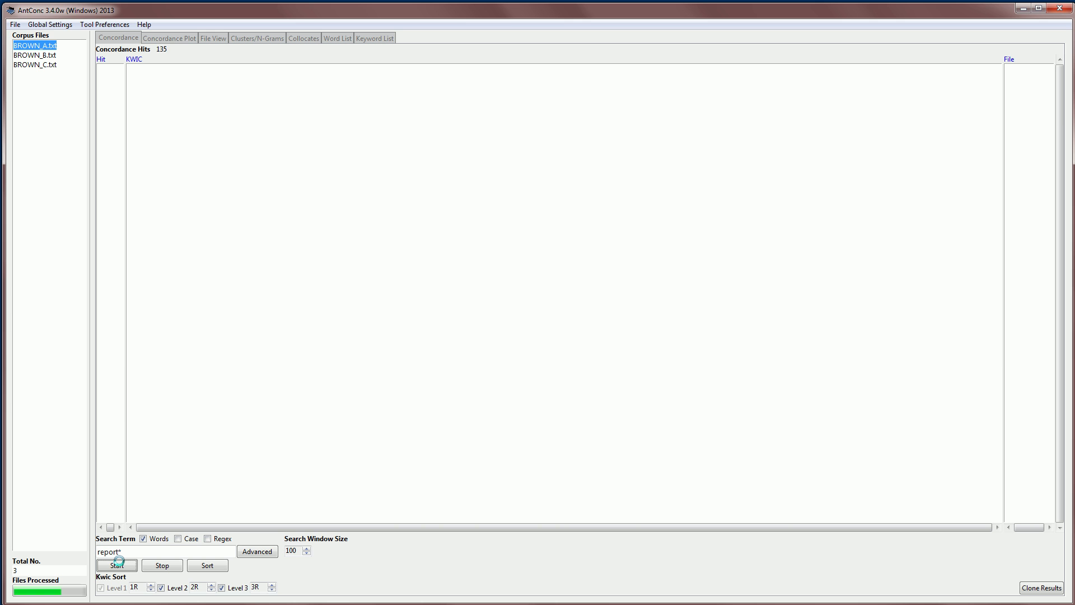
pyautogui.click(115, 565)
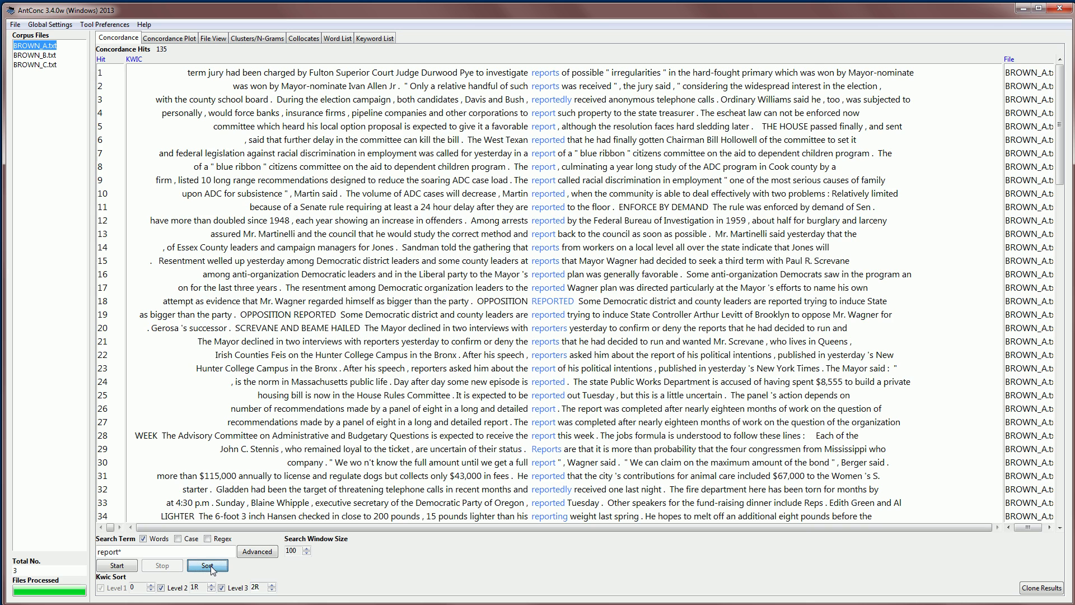
pyautogui.click(207, 565)
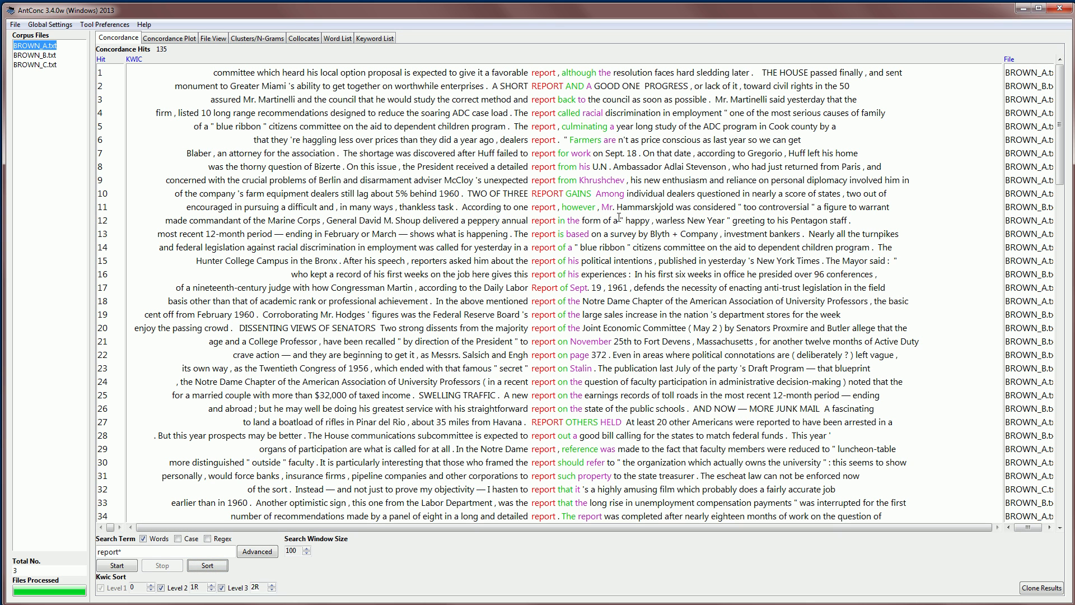
pyautogui.moveTo(1032, 180)
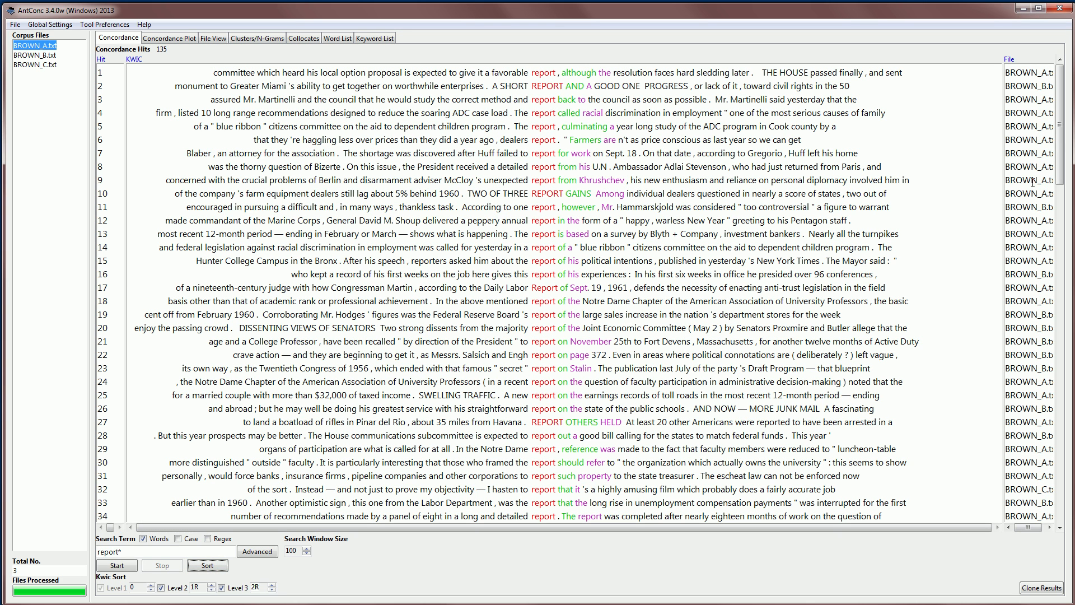
pyautogui.moveTo(1061, 120)
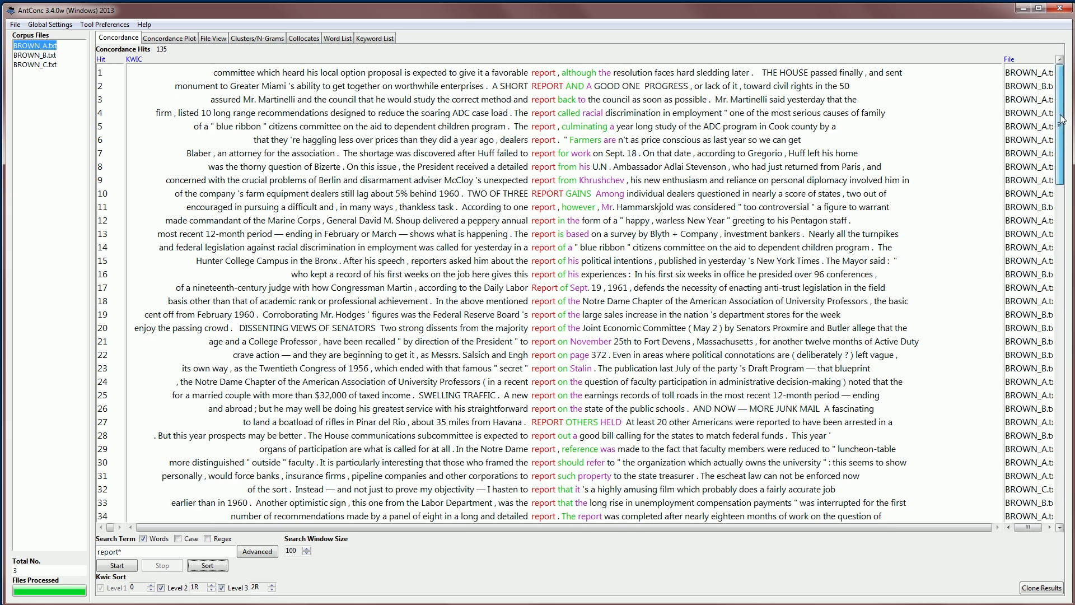
# Scroll through the sorted 'report*' concordance down to line 135
pyautogui.scroll(-3)
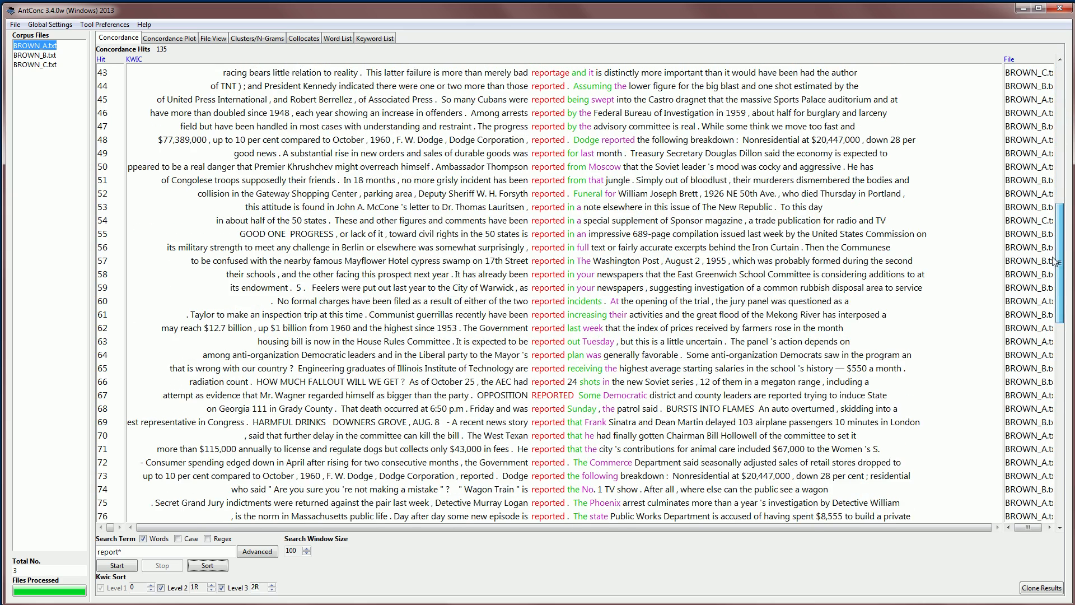
pyautogui.scroll(-3)
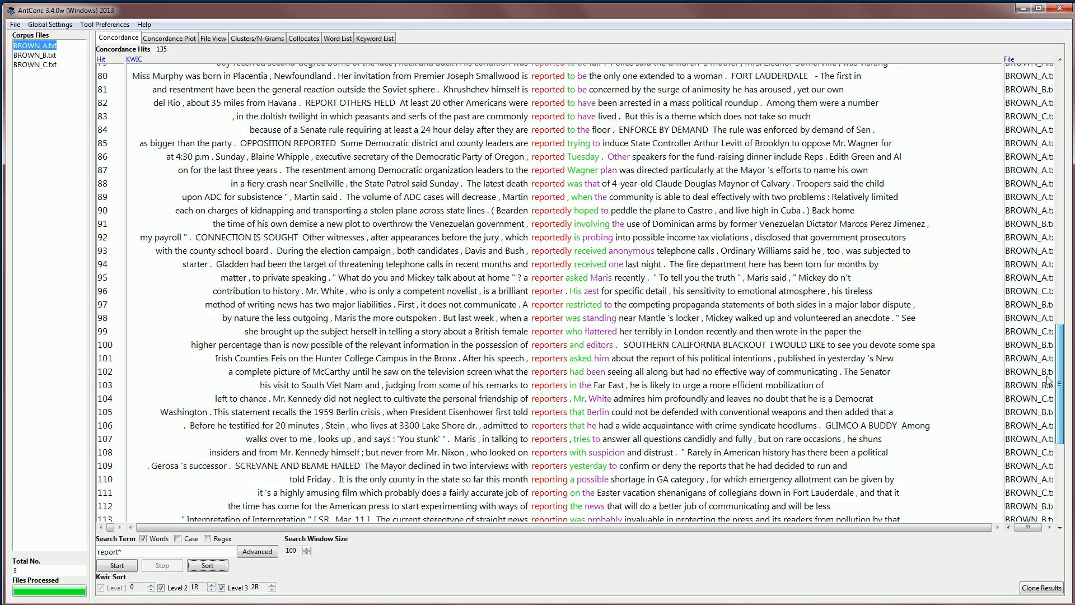
pyautogui.scroll(-3)
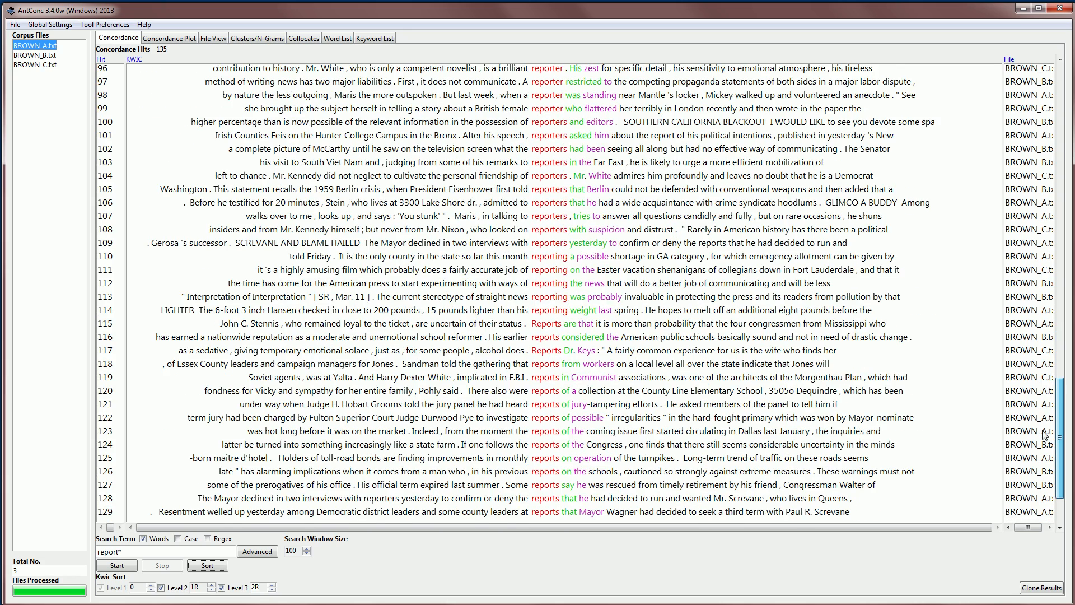
pyautogui.scroll(-3)
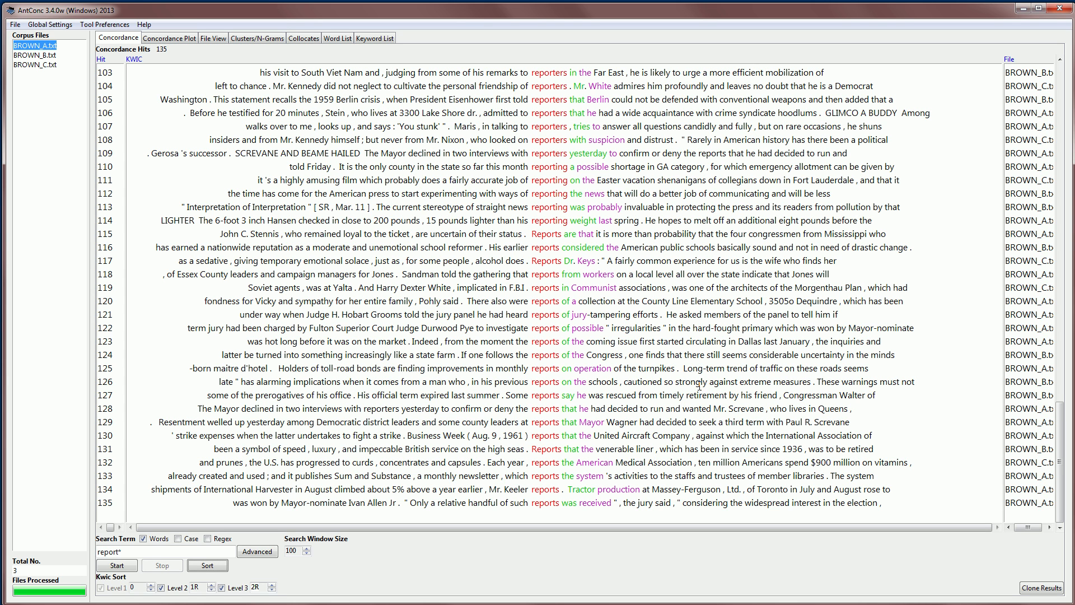
pyautogui.moveTo(262, 509)
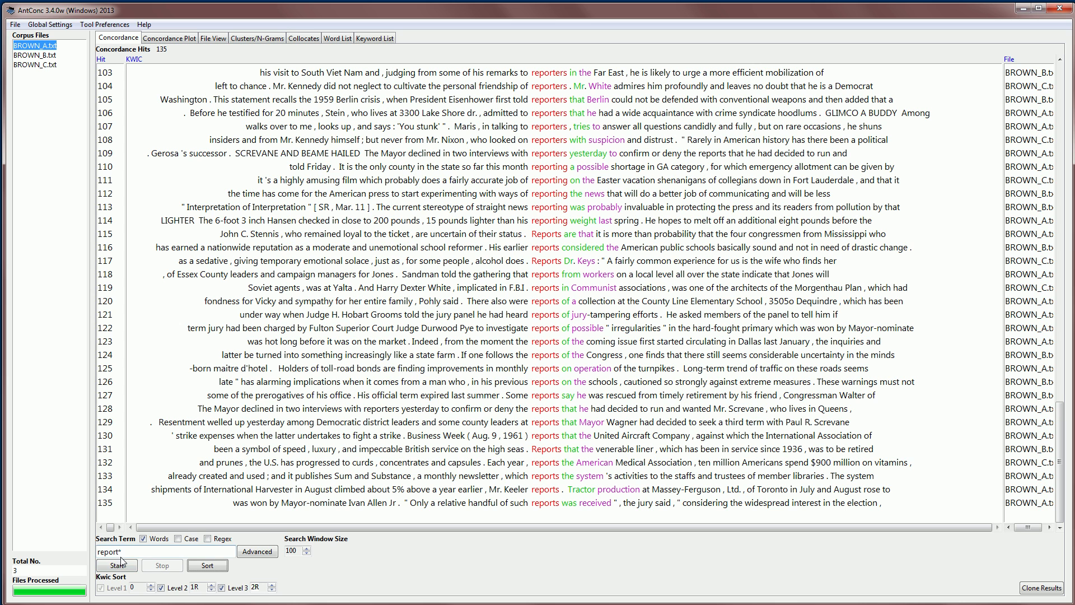
pyautogui.moveTo(147, 562)
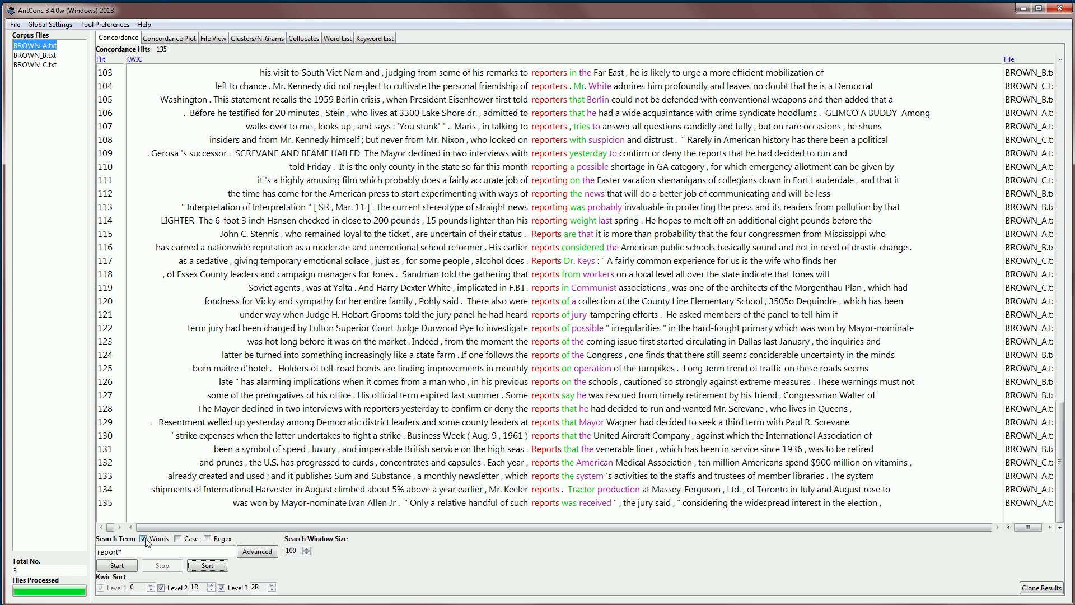
pyautogui.click(147, 539)
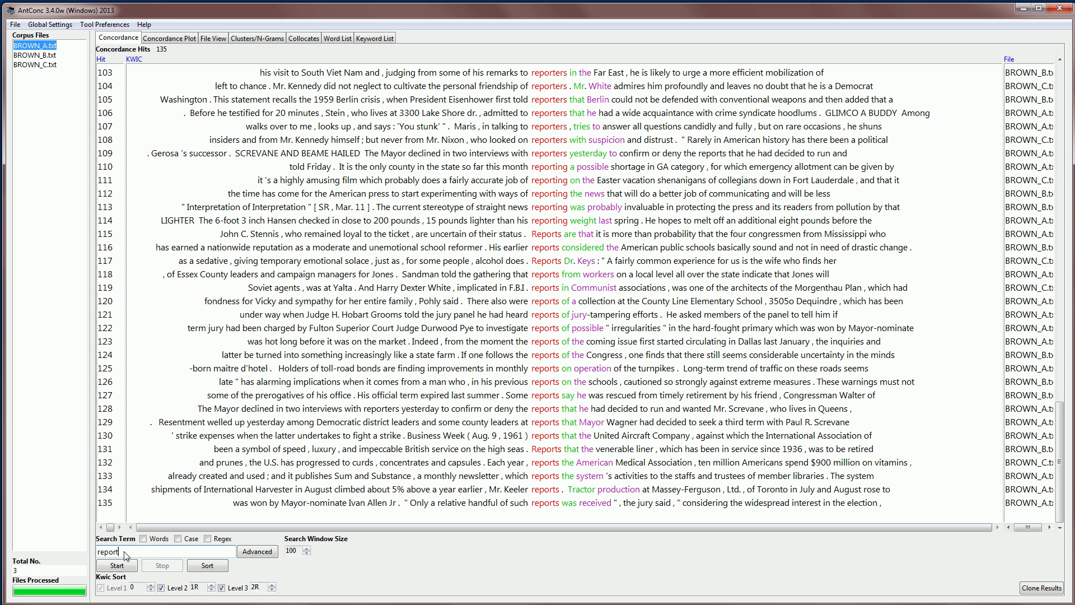
pyautogui.press('BackSpace')
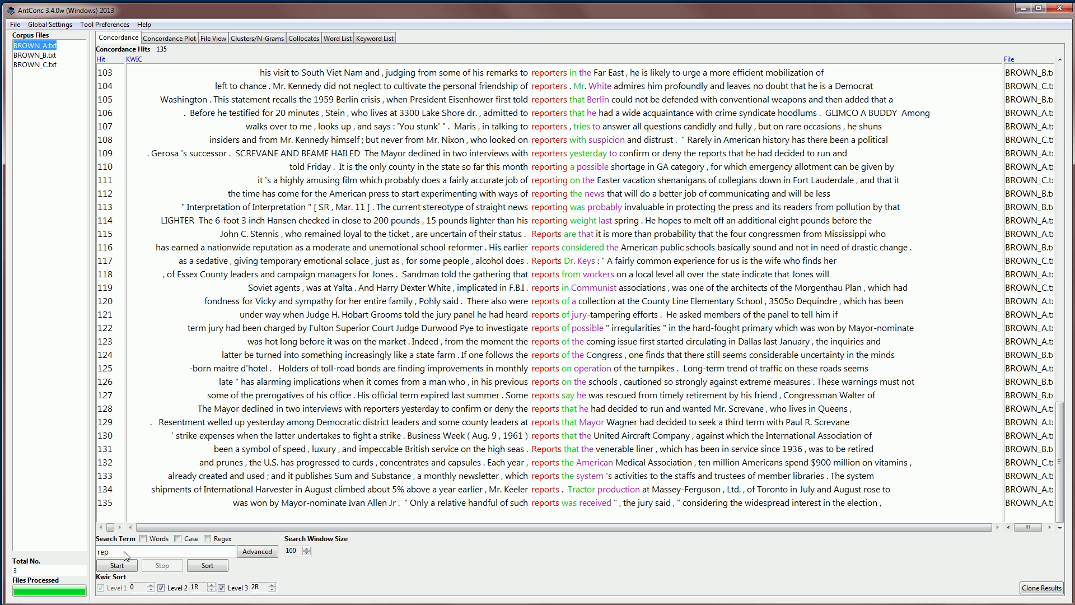
pyautogui.click(117, 564)
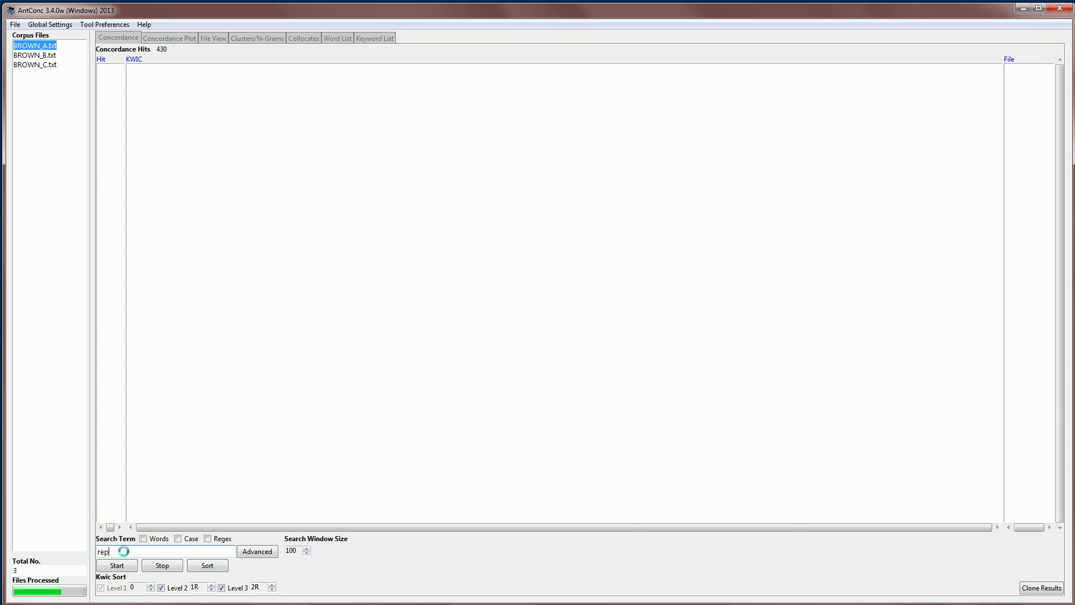
pyautogui.click(116, 564)
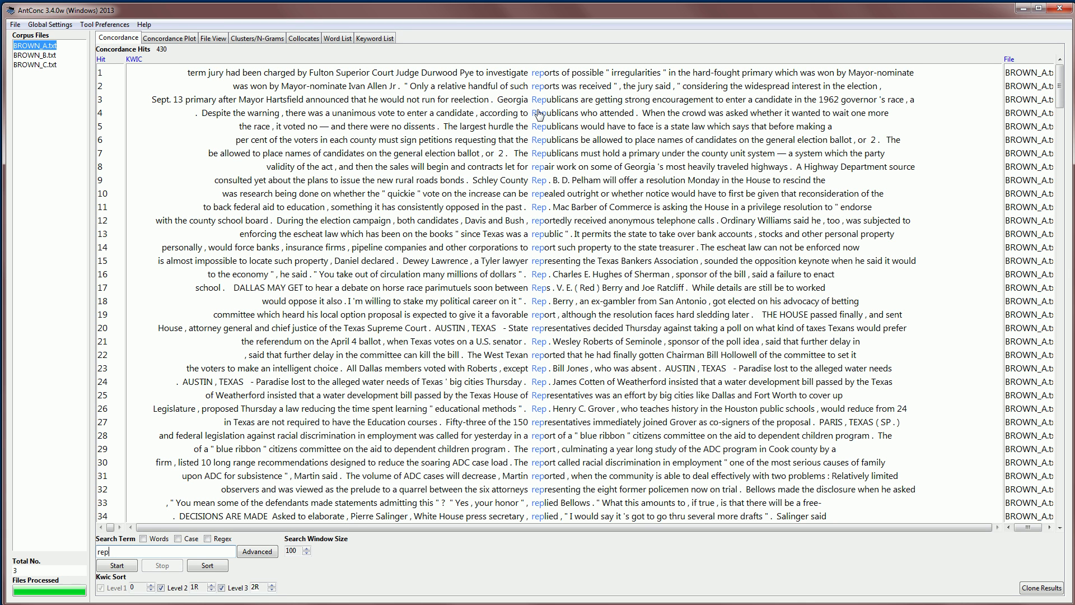
pyautogui.moveTo(530, 320)
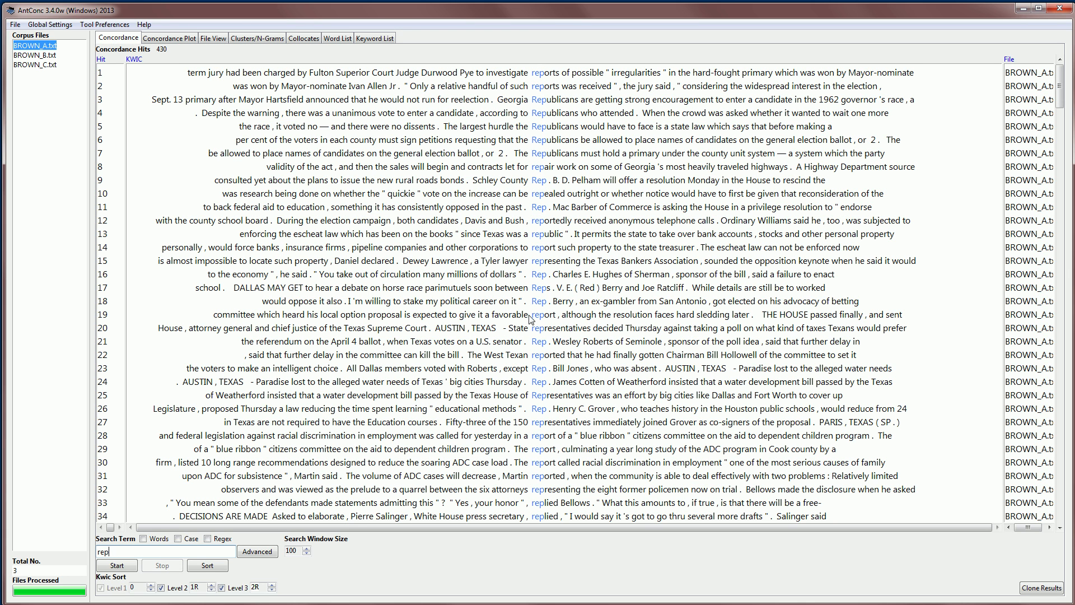
pyautogui.moveTo(581, 386)
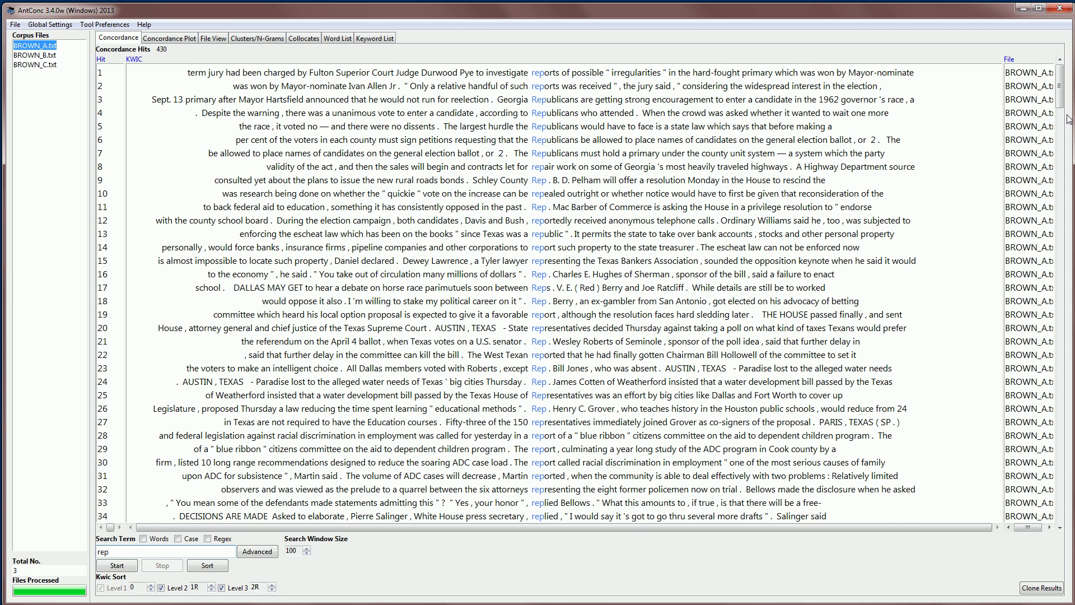
pyautogui.scroll(-3)
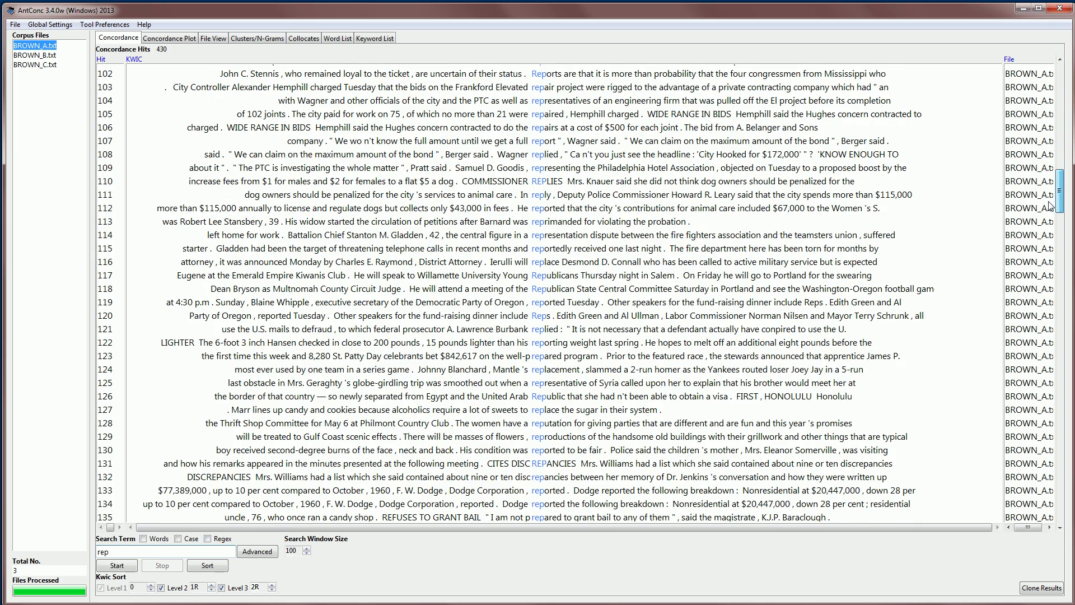
pyautogui.scroll(-3)
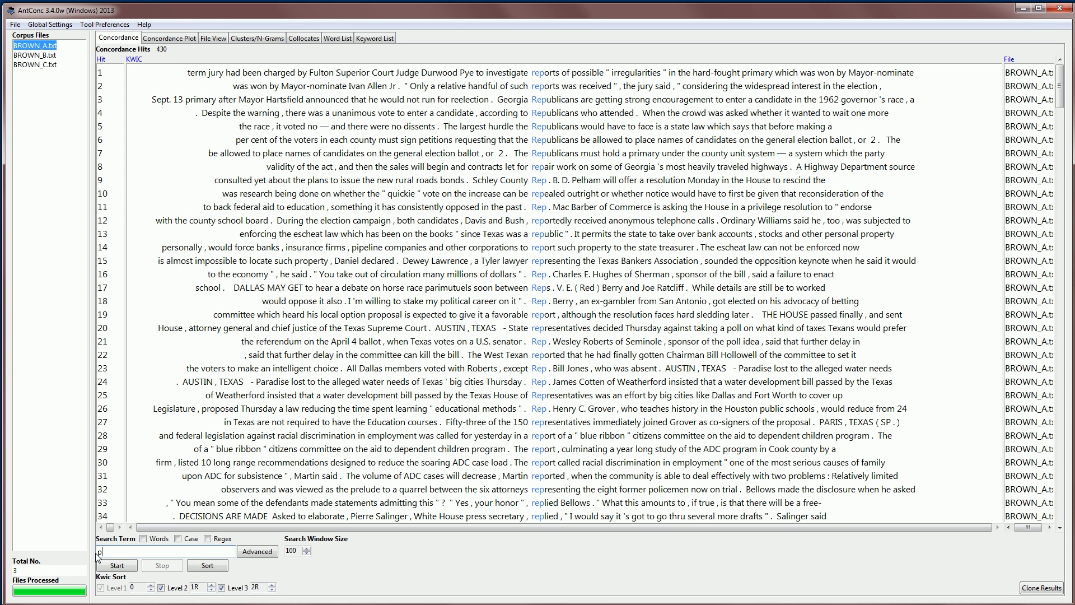
# Run a partial-string concordance for 'por', giving 534 hits like reports, portion and support
pyautogui.click(116, 564)
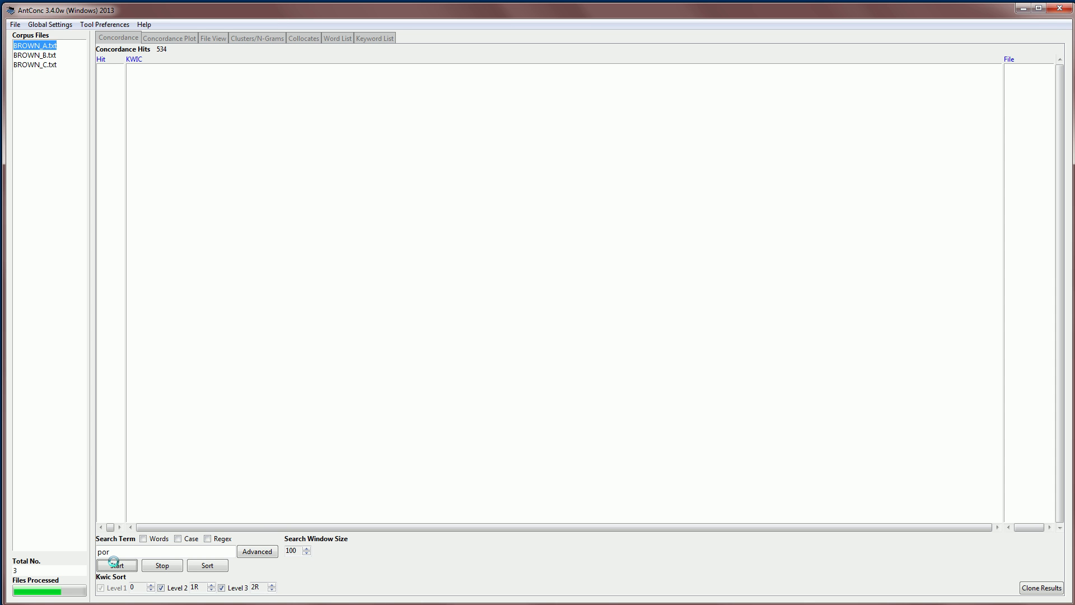
pyautogui.click(116, 565)
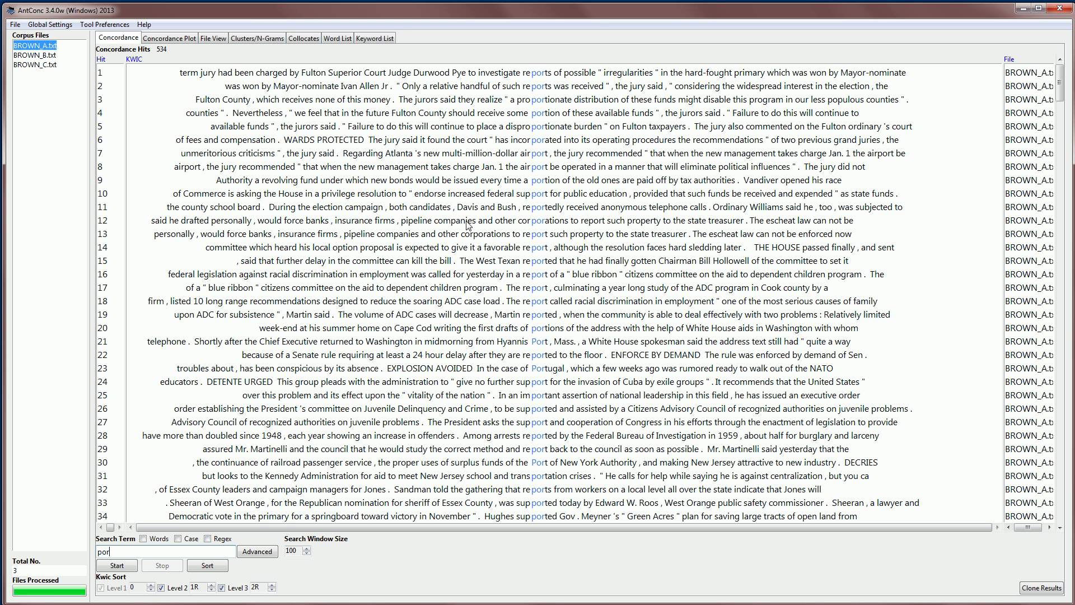
pyautogui.moveTo(535, 78)
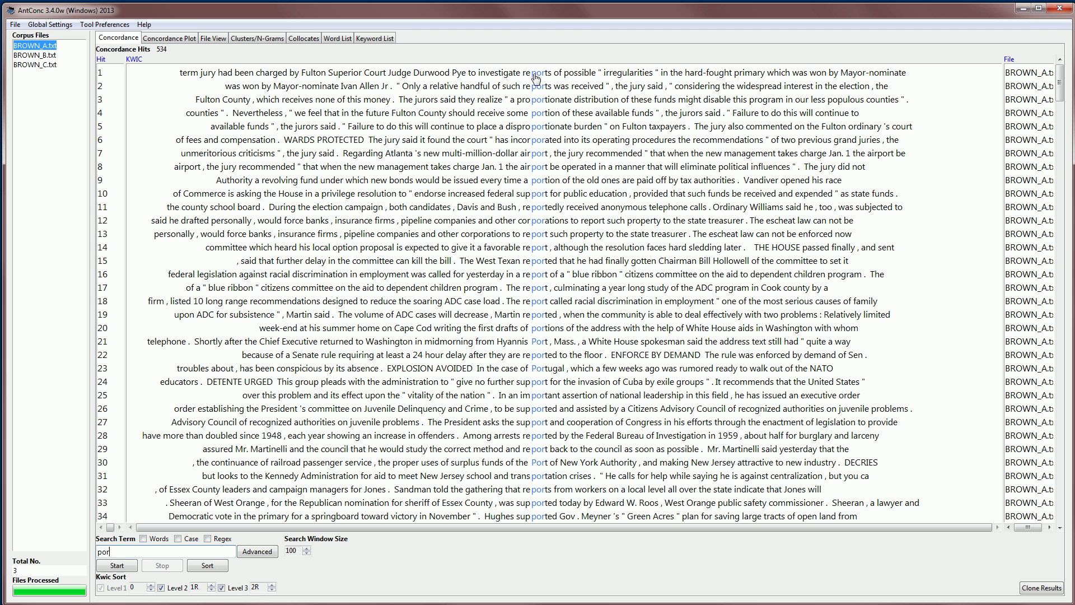
pyautogui.moveTo(545, 203)
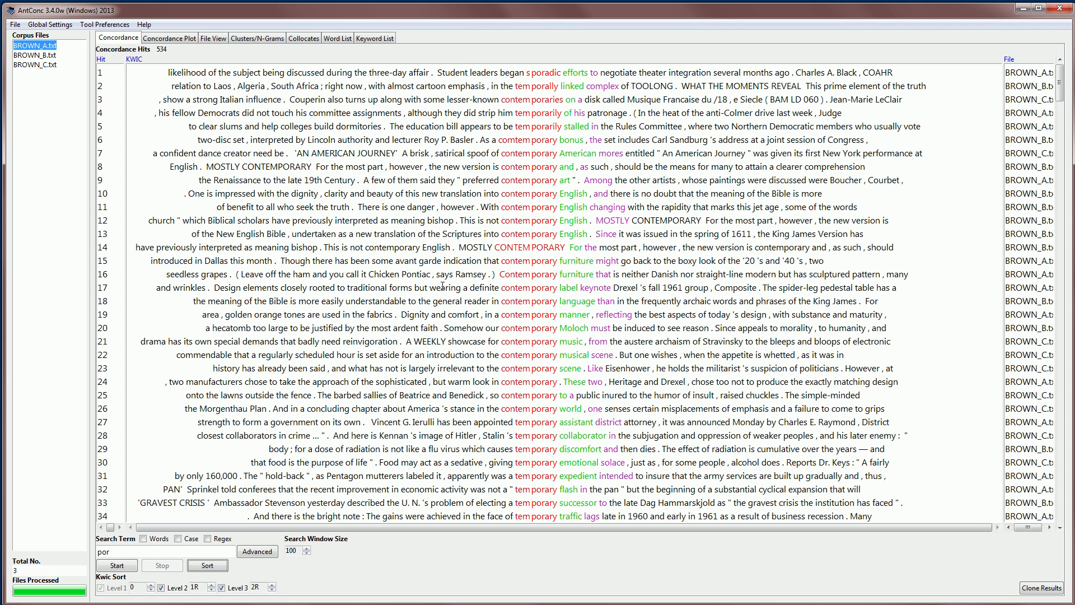
pyautogui.moveTo(535, 81)
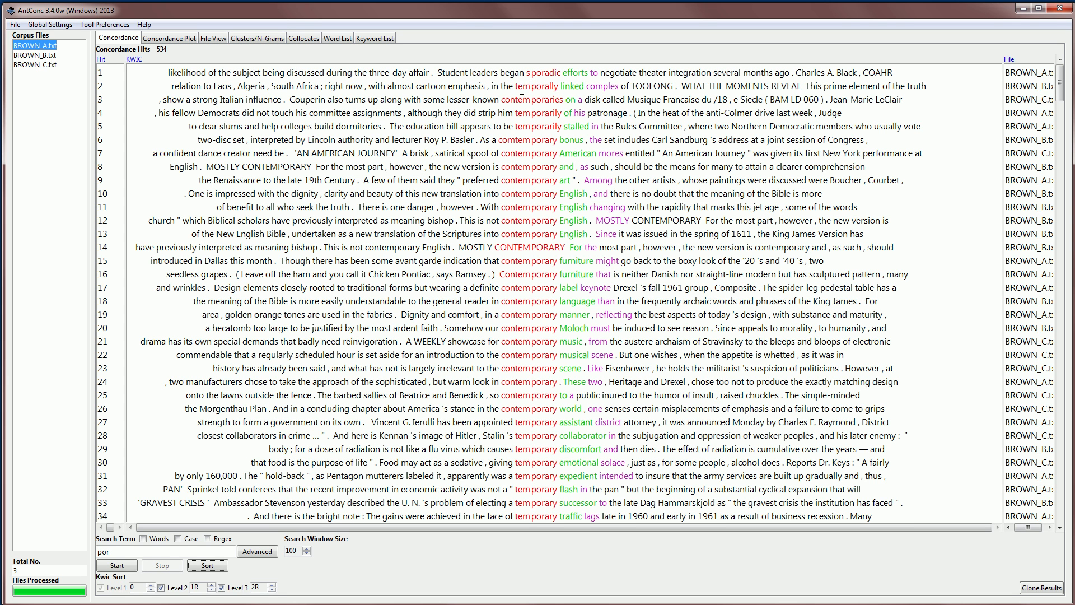
pyautogui.moveTo(561, 101)
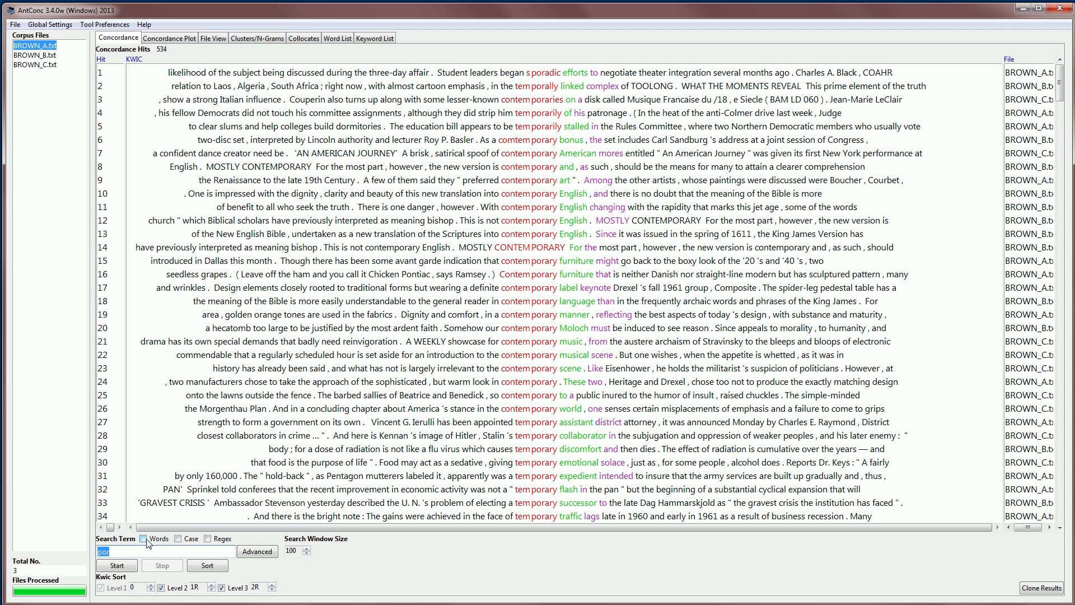
# Search 'report' with Words ticked, returning 42 whole-word hits including REPORT
pyautogui.write('repor')
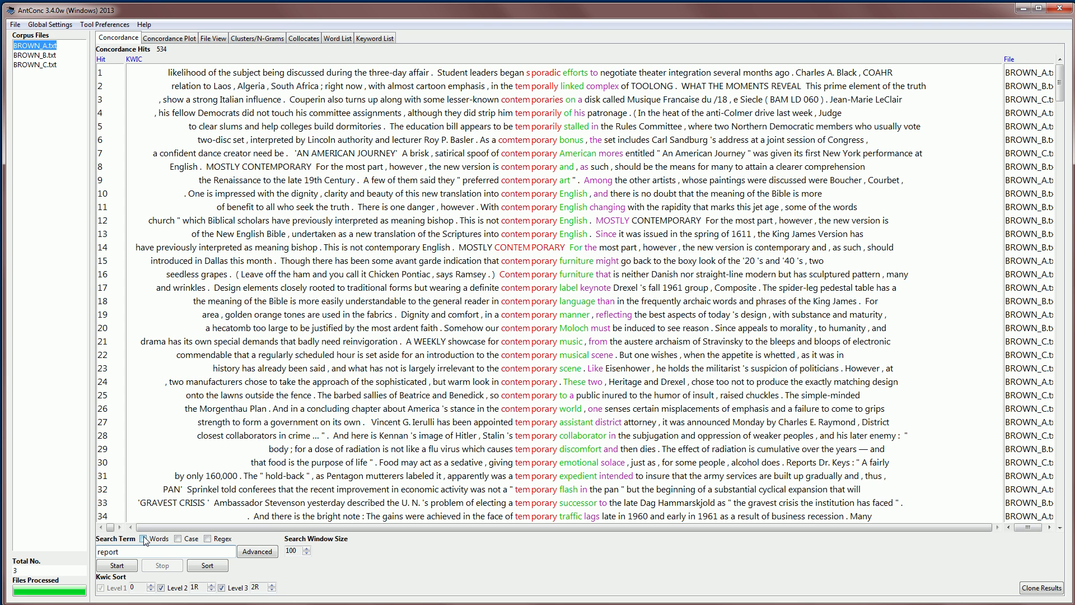
pyautogui.click(116, 564)
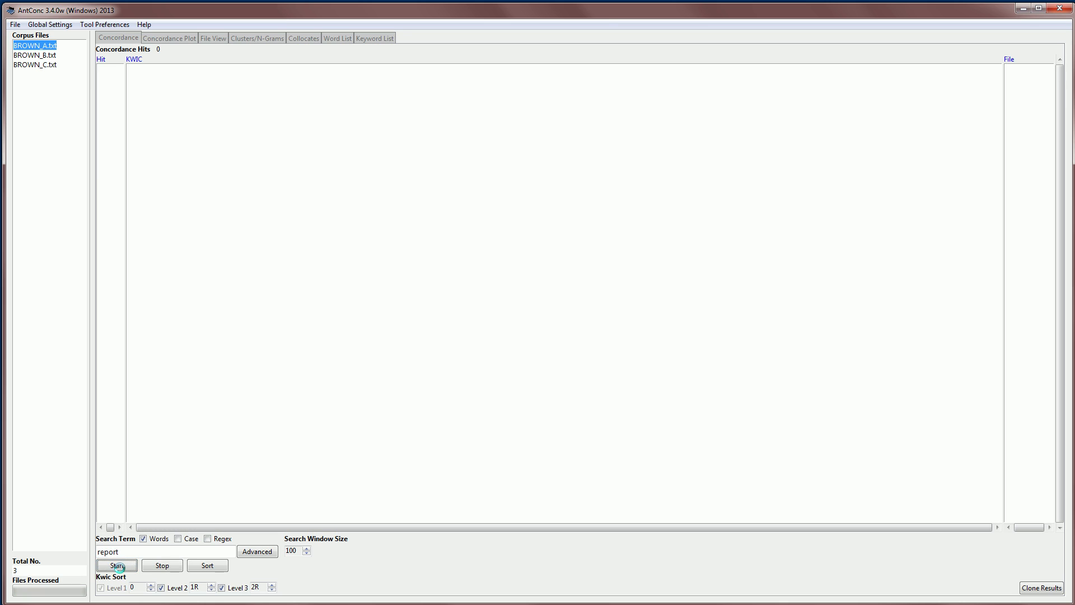
pyautogui.click(118, 564)
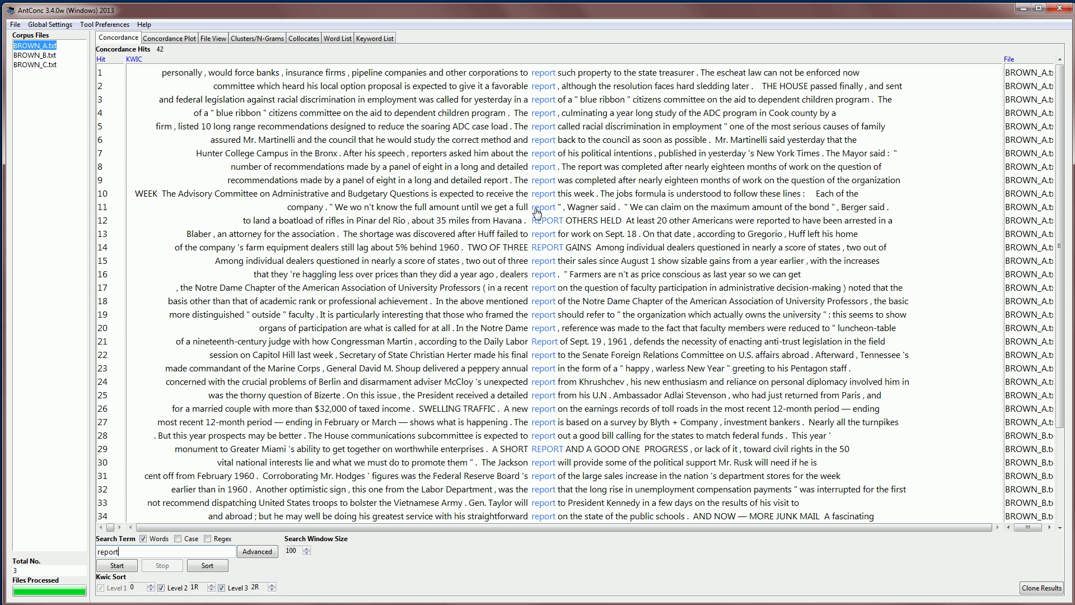
pyautogui.moveTo(557, 206)
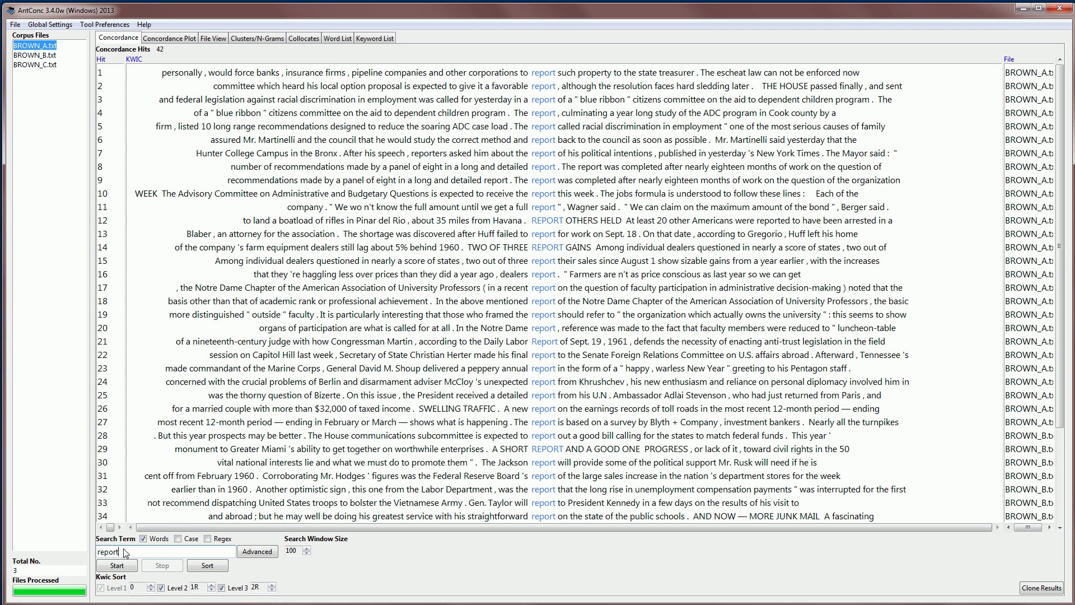
pyautogui.moveTo(126, 560)
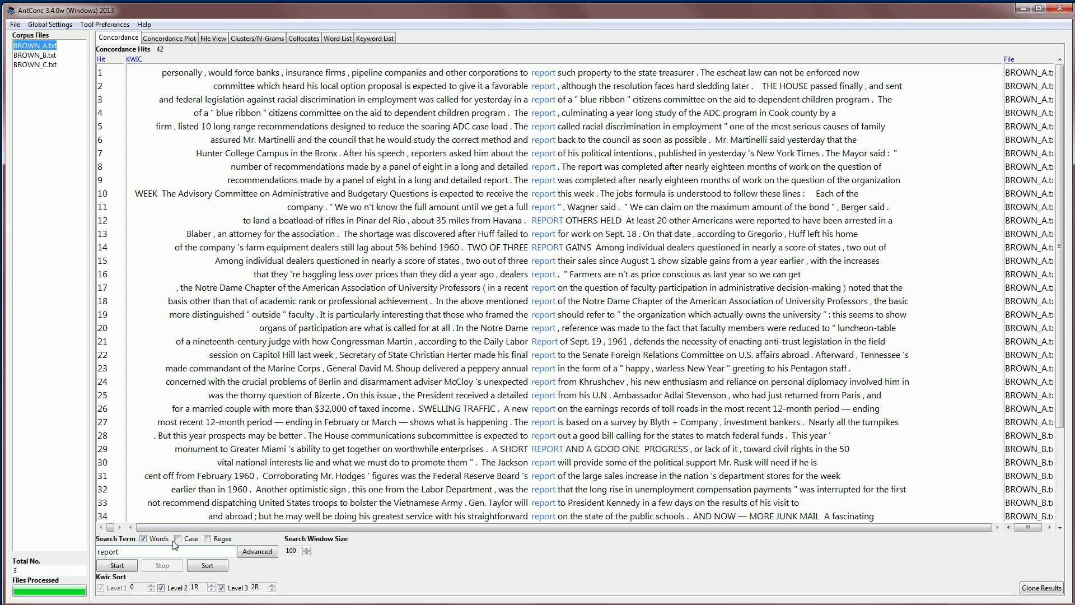
# Turn on Case matching and rerun 'report', leaving 38 lowercase hits
pyautogui.click(179, 539)
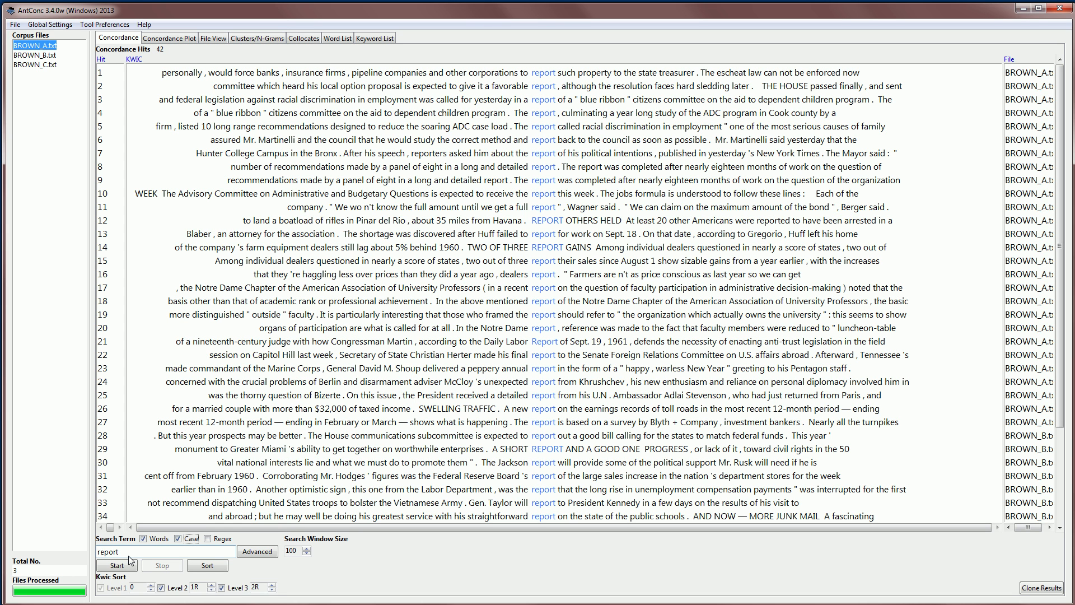
pyautogui.click(114, 564)
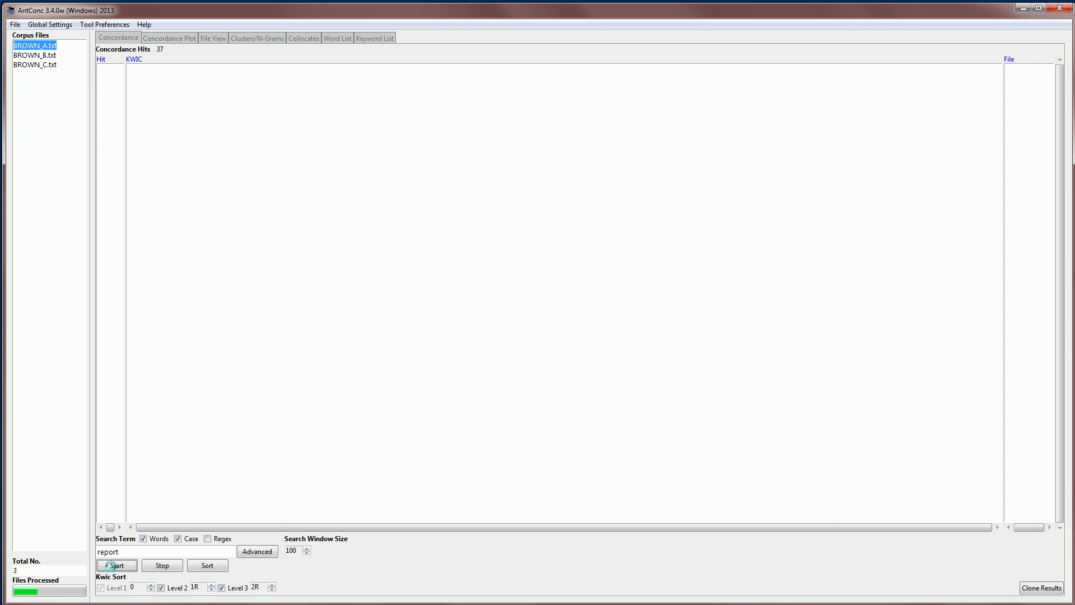
pyautogui.click(116, 564)
pyautogui.write('R')
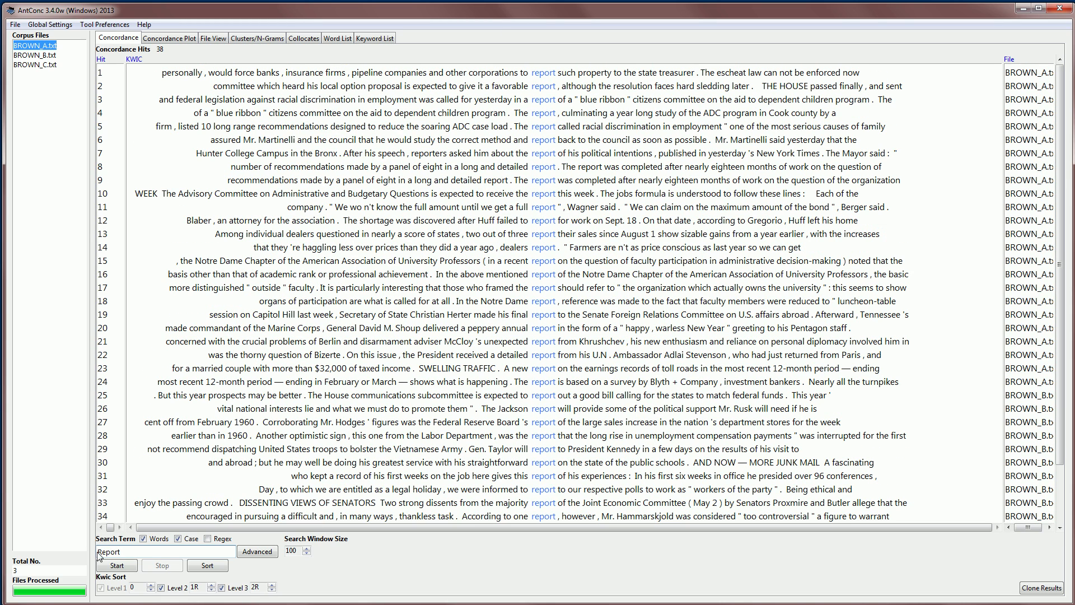
pyautogui.moveTo(115, 555)
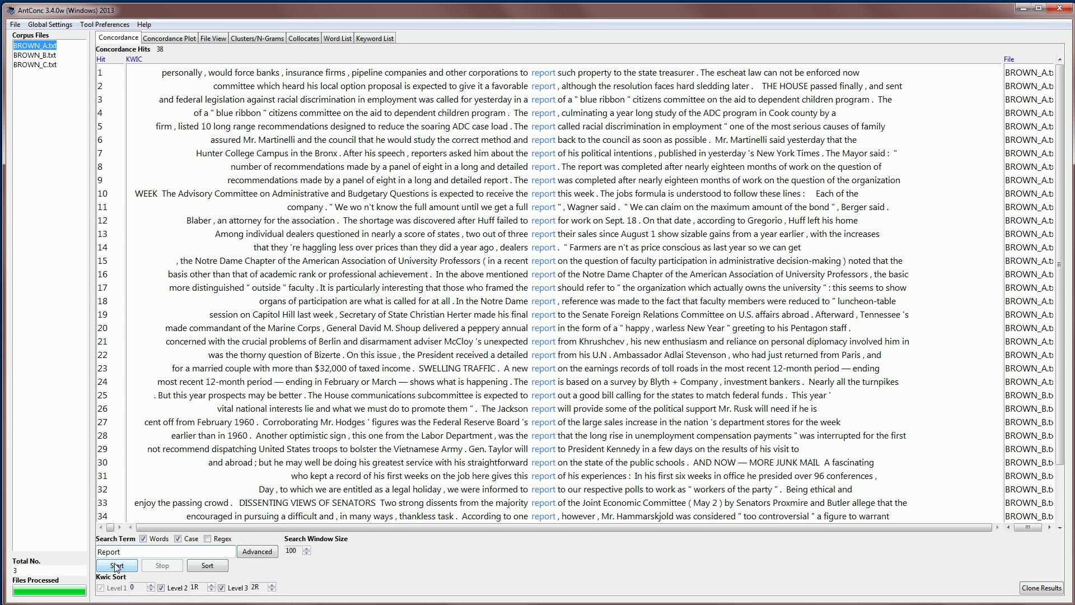
# Run case-sensitive searches for 'Report' (1 hit) and 'REPORT' (3 hits)
pyautogui.click(115, 564)
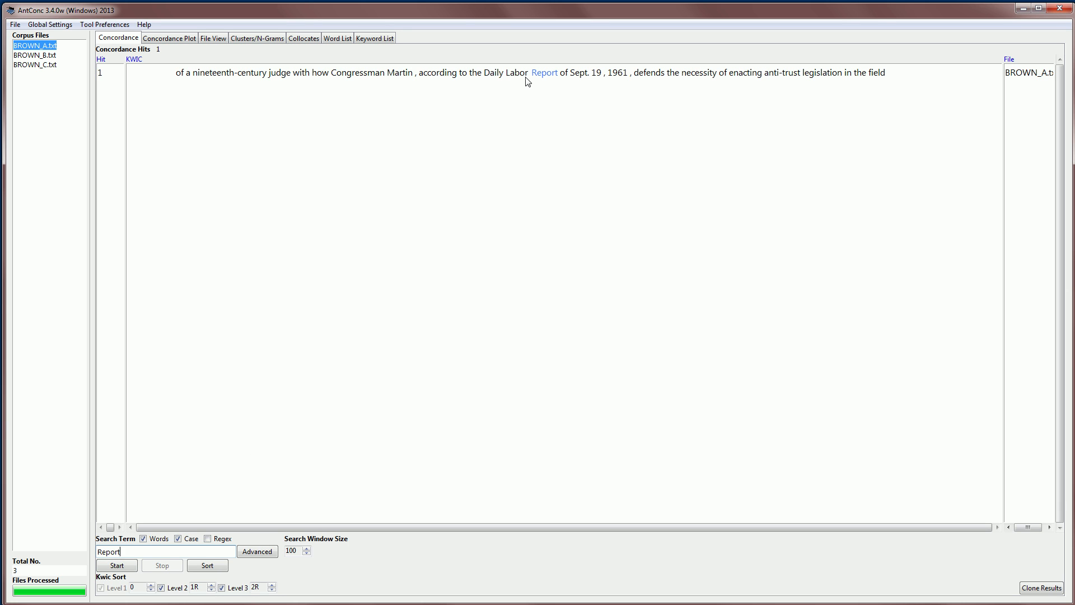
pyautogui.moveTo(535, 78)
pyautogui.write('REP')
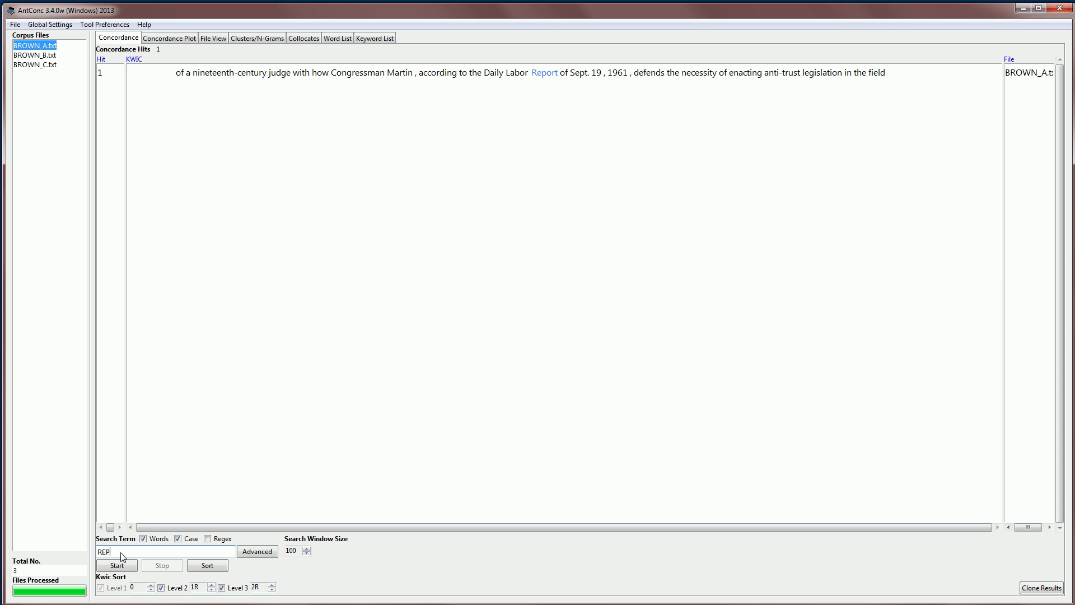
pyautogui.click(115, 564)
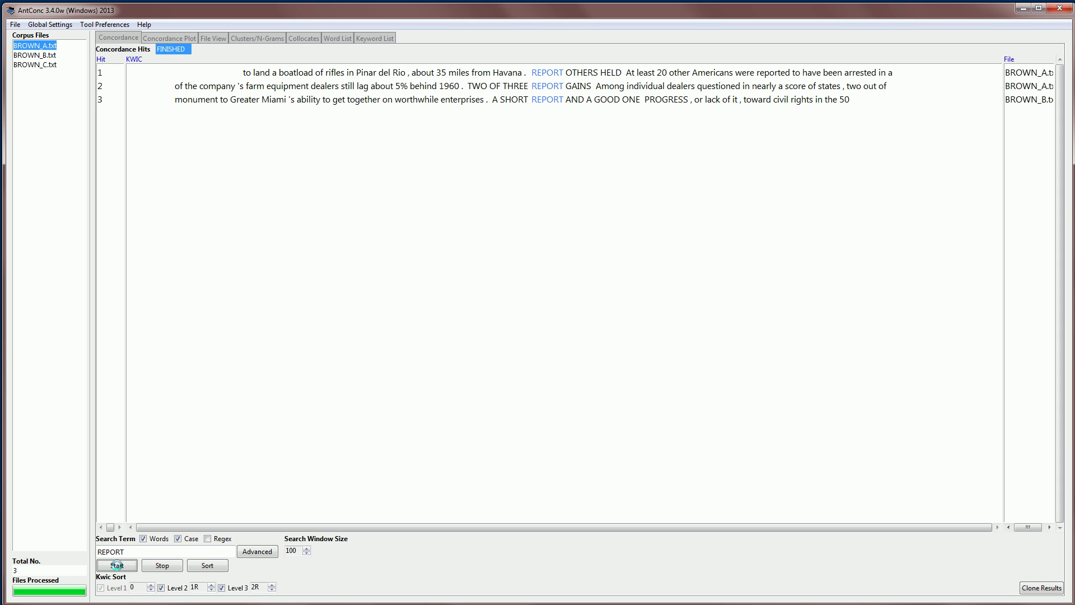
pyautogui.click(116, 564)
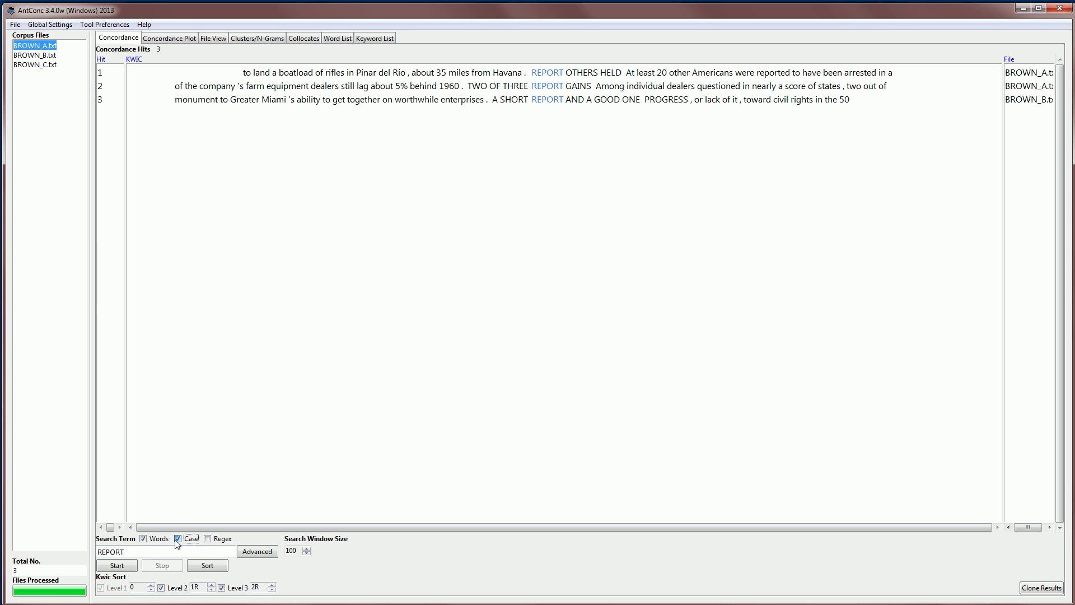
# Turn Case off, rerun REPORT for all 42 hits, and retype the term as lowercase report
pyautogui.click(180, 539)
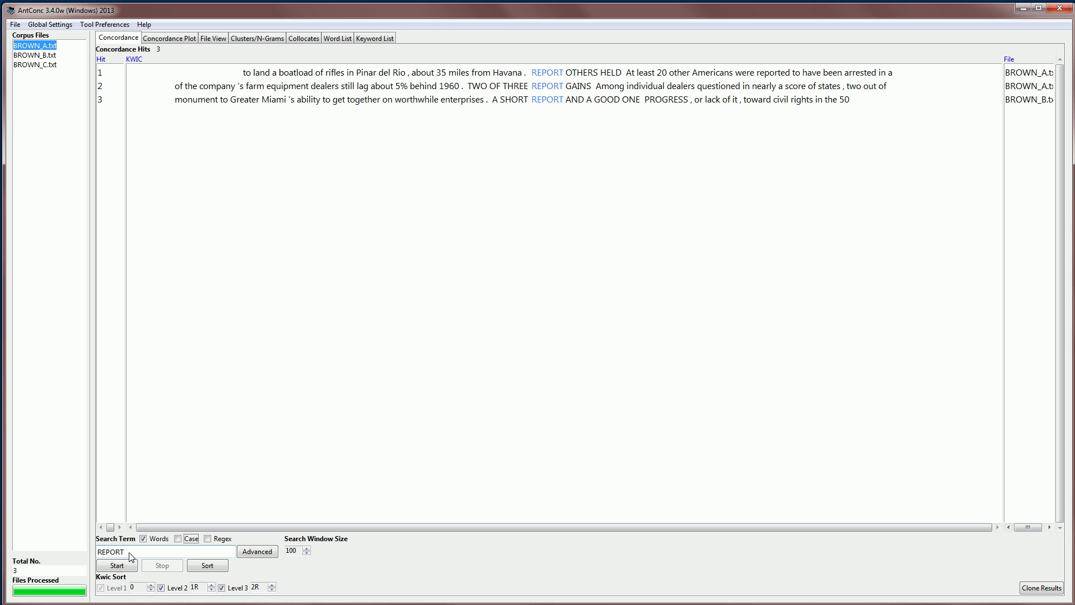
pyautogui.click(115, 564)
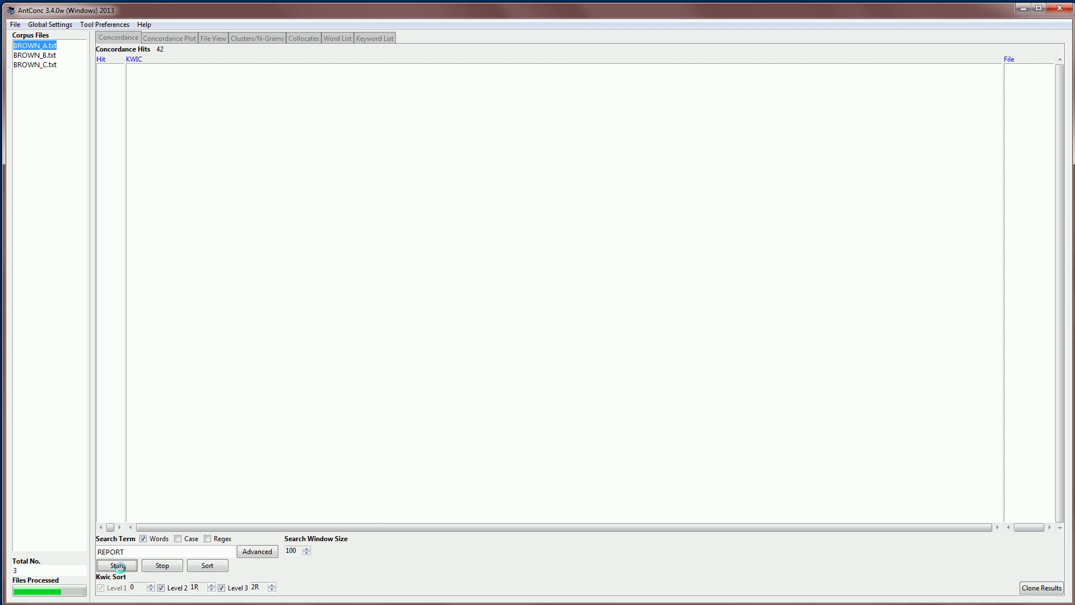
pyautogui.click(116, 565)
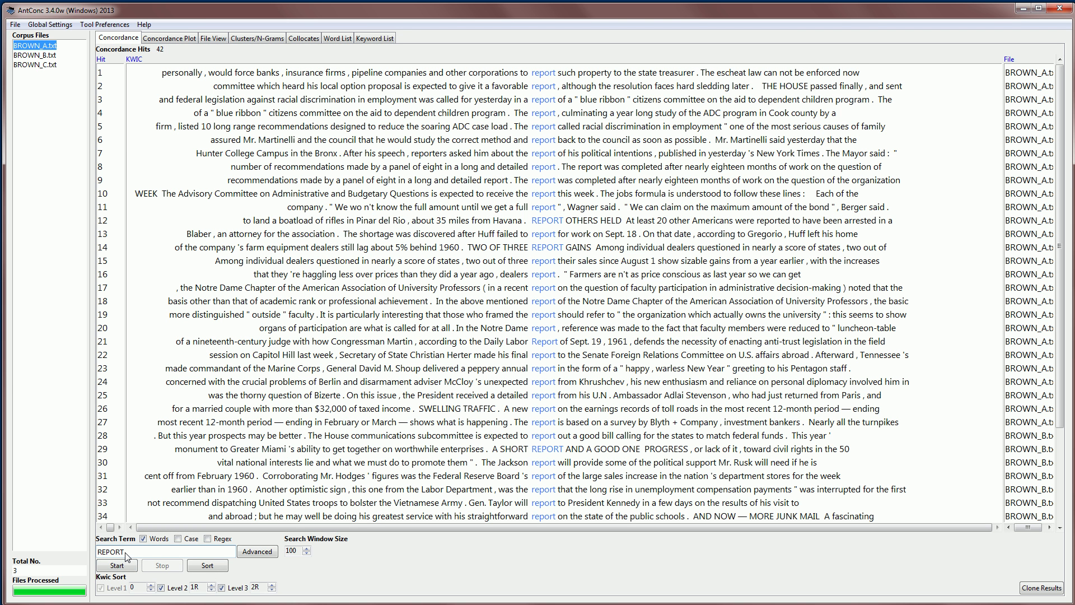
pyautogui.write('report')
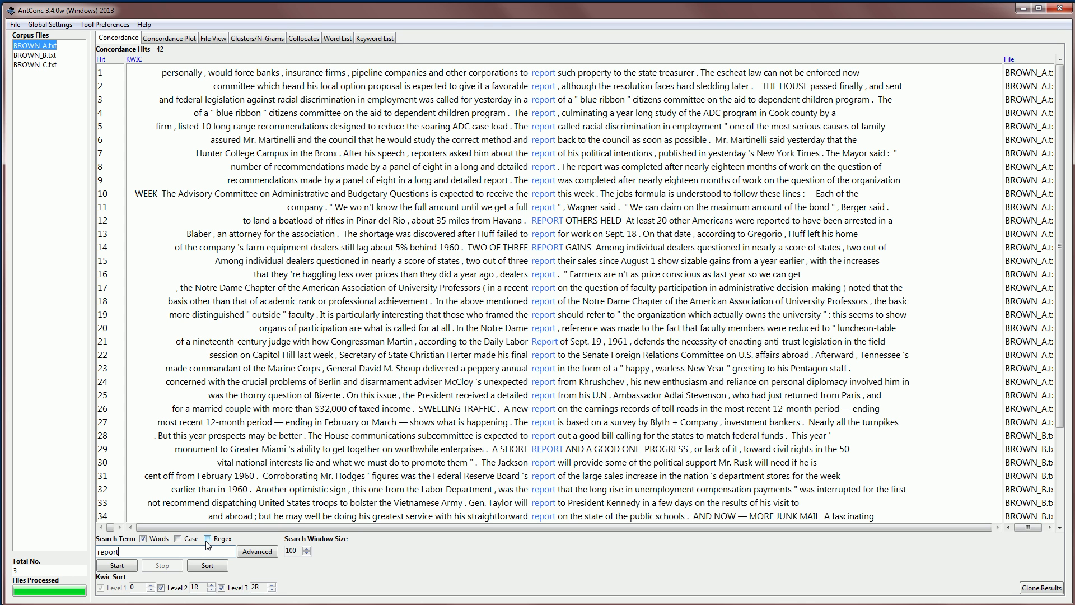
# Switch to Regex matching and enter the pattern \br[a-z]+?t\b
pyautogui.click(205, 538)
pyautogui.write('r')
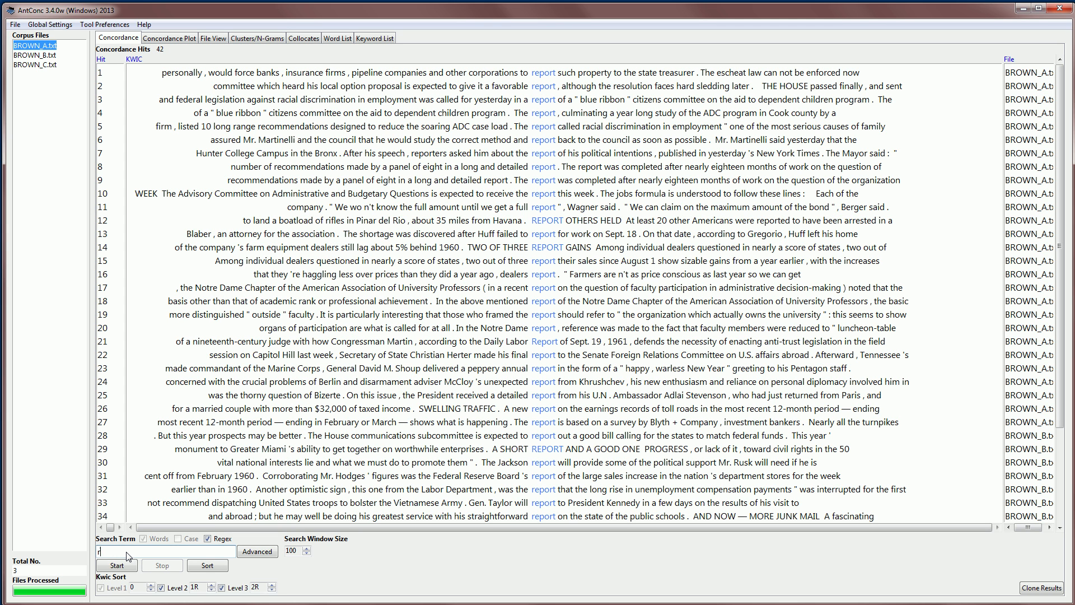
pyautogui.write('\\b')
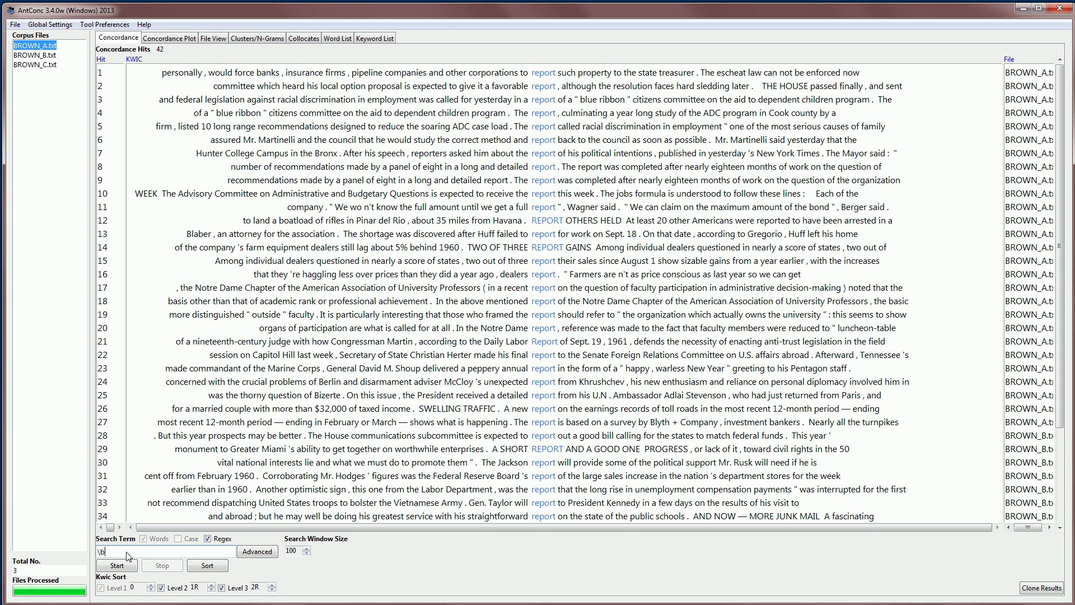
pyautogui.write('l')
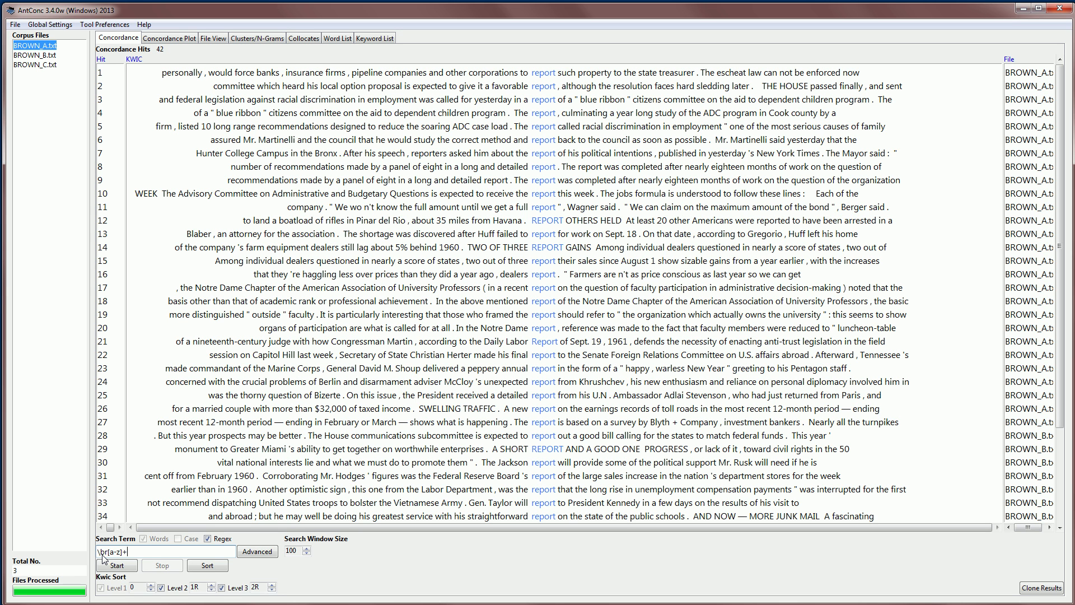
pyautogui.write('?t\\b')
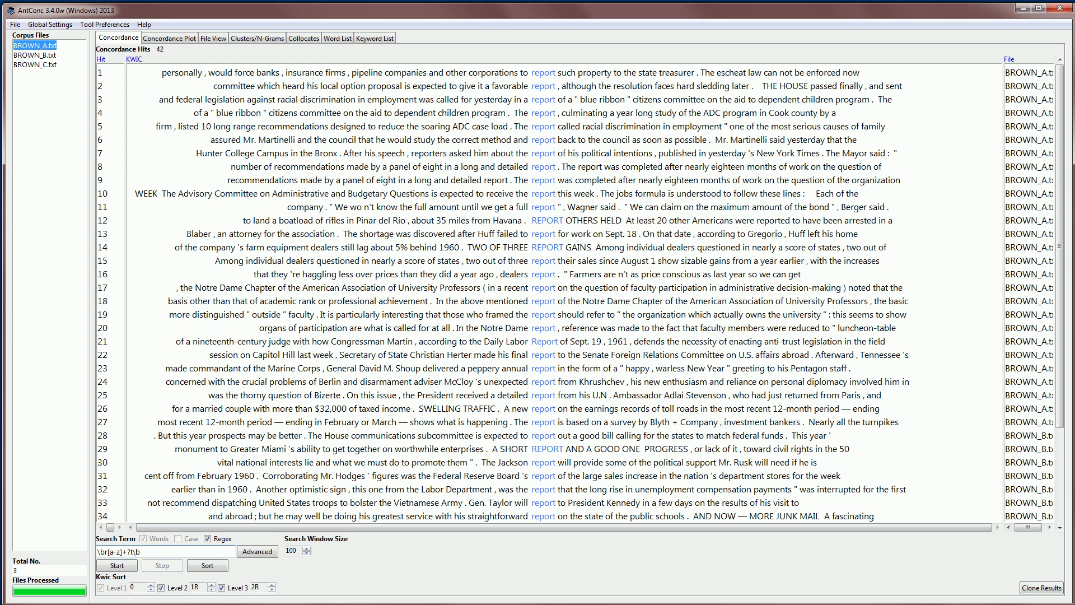
# Run the regex search for 382 r…t words and sort them alphabetically by matched word
pyautogui.click(115, 564)
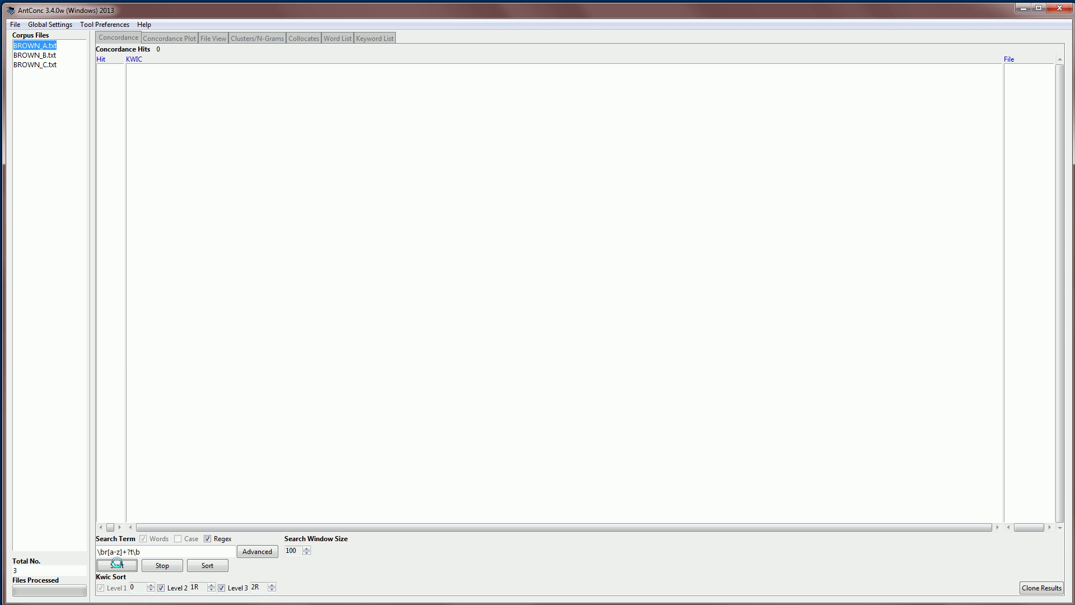
pyautogui.click(117, 565)
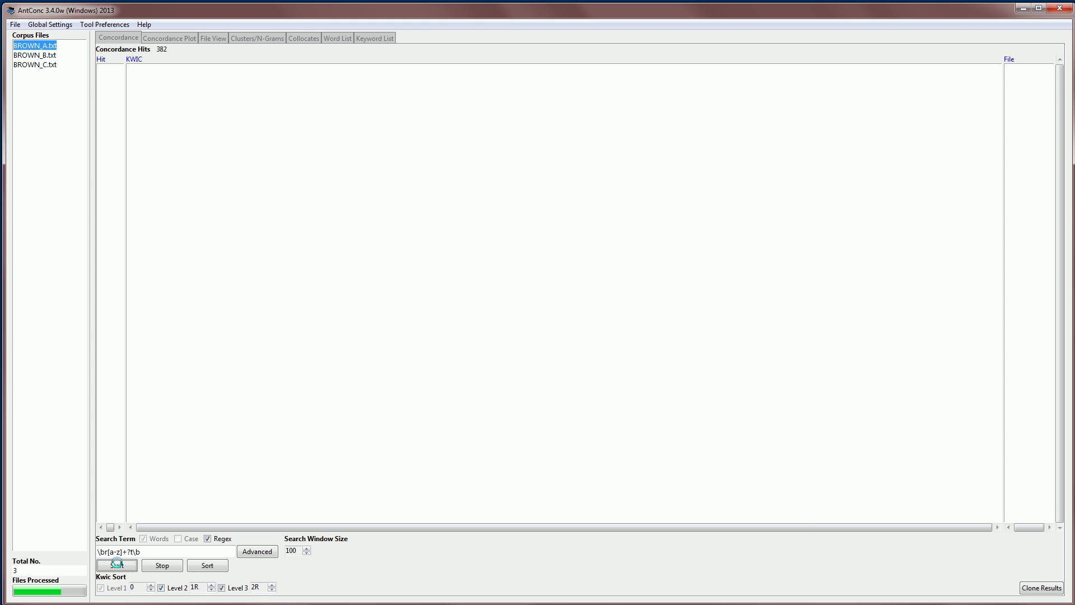
pyautogui.click(115, 564)
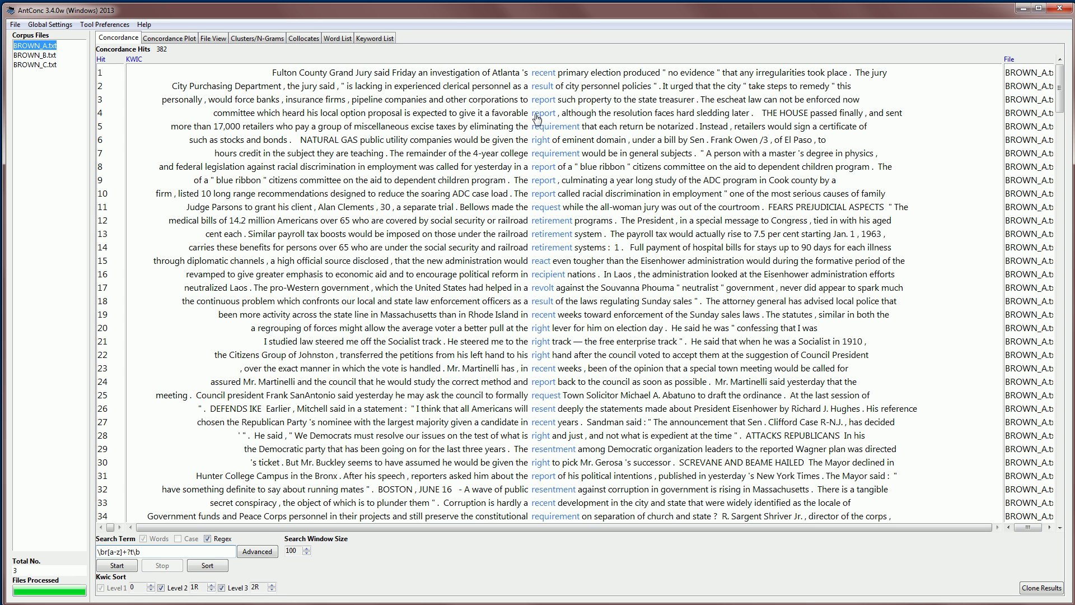
pyautogui.moveTo(557, 83)
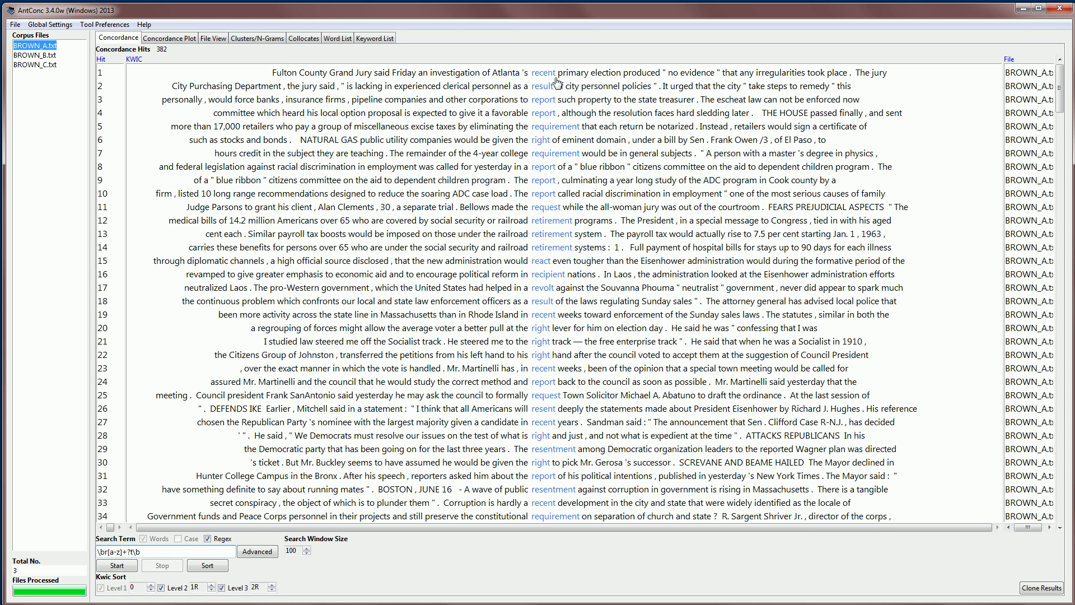
pyautogui.moveTo(549, 175)
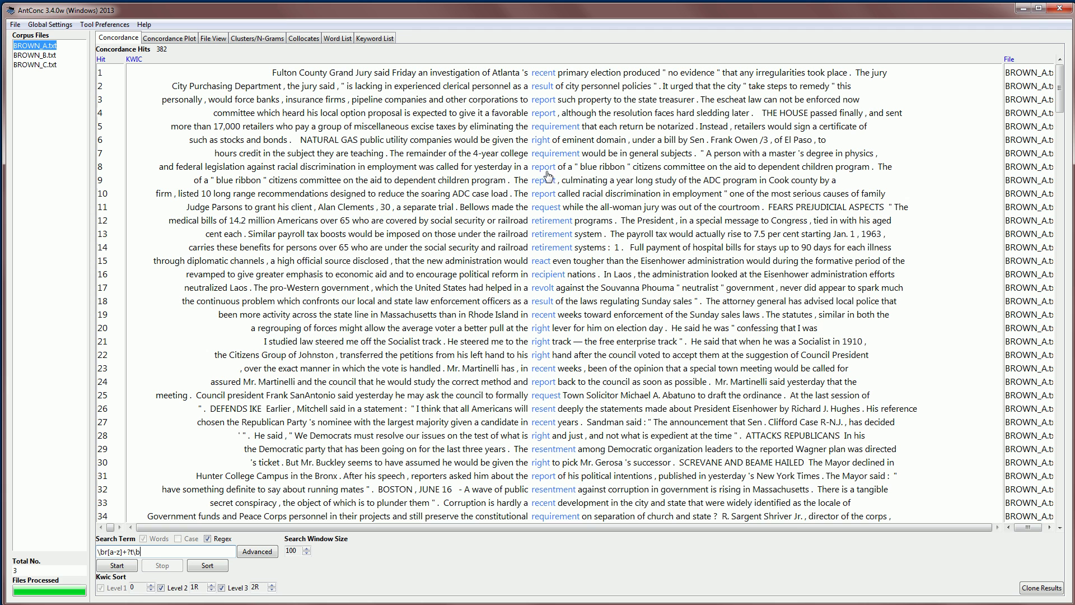
pyautogui.moveTo(535, 454)
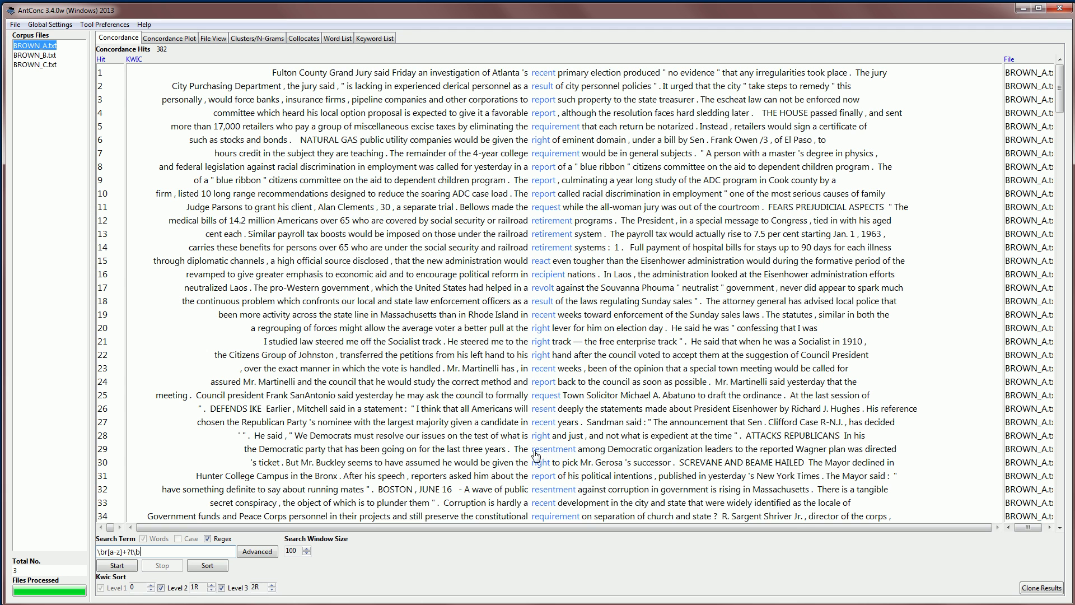
pyautogui.click(207, 564)
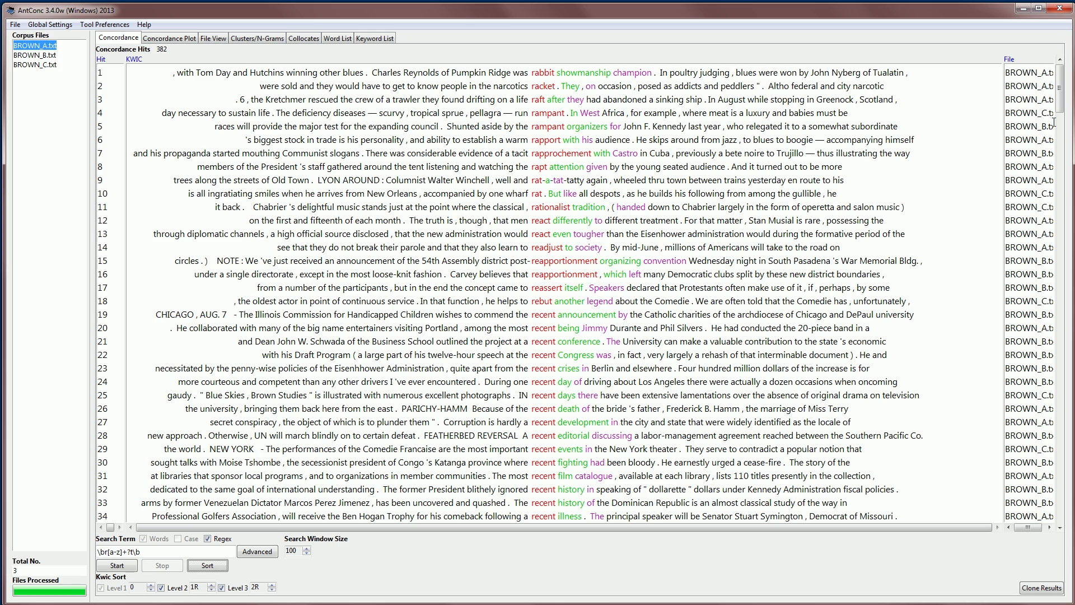
# Scroll the sorted hits from rabbit and racket, then enter 'report' as the search term
pyautogui.scroll(-3)
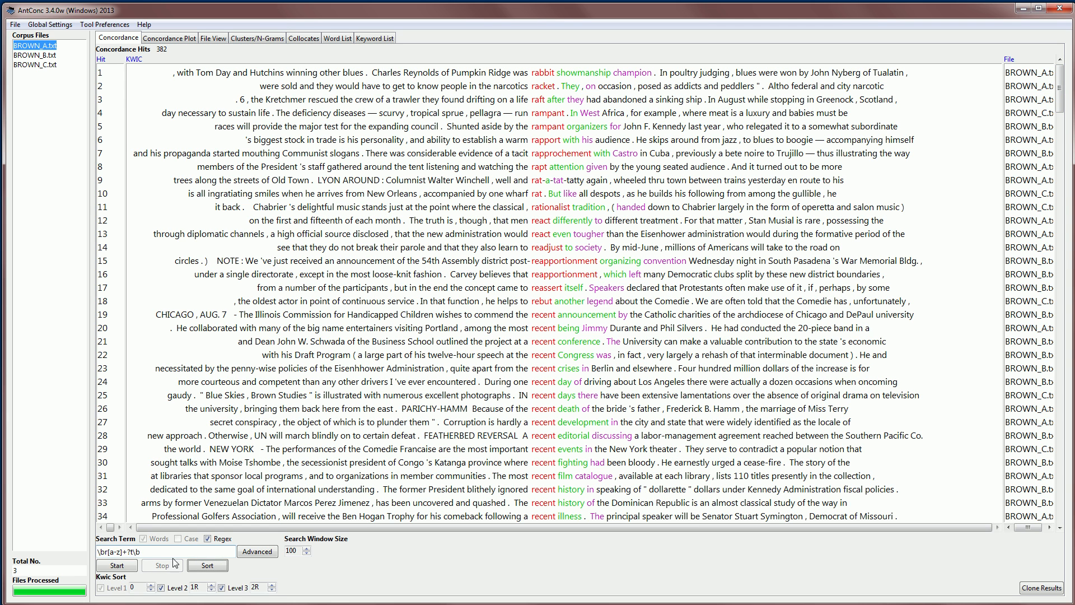
pyautogui.write('report')
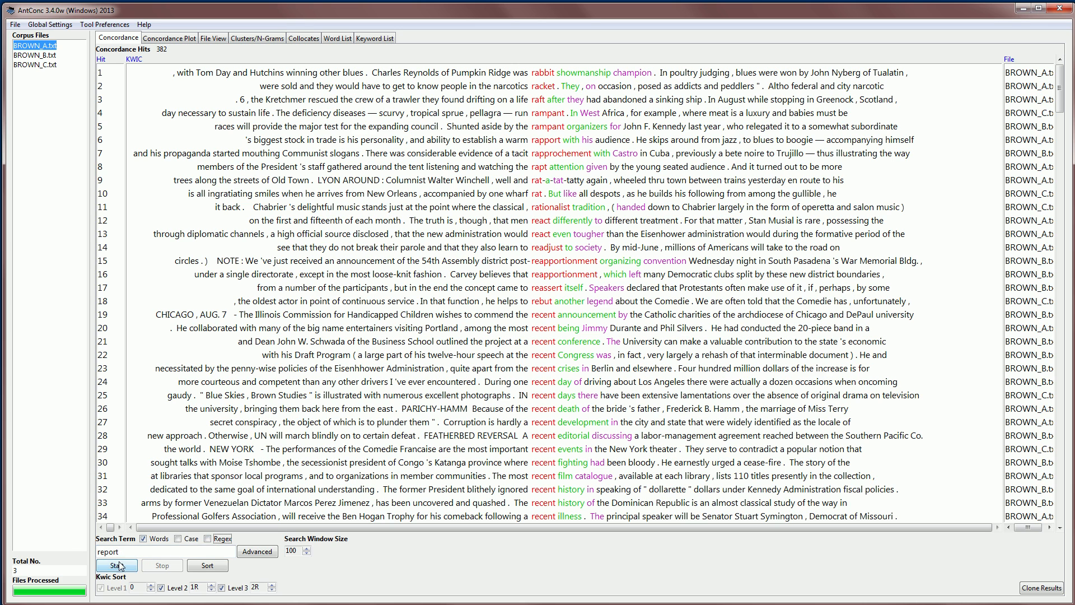
# Search whole-word 'report' then 'reported' (46 hits), clone the results window, and close it
pyautogui.click(114, 565)
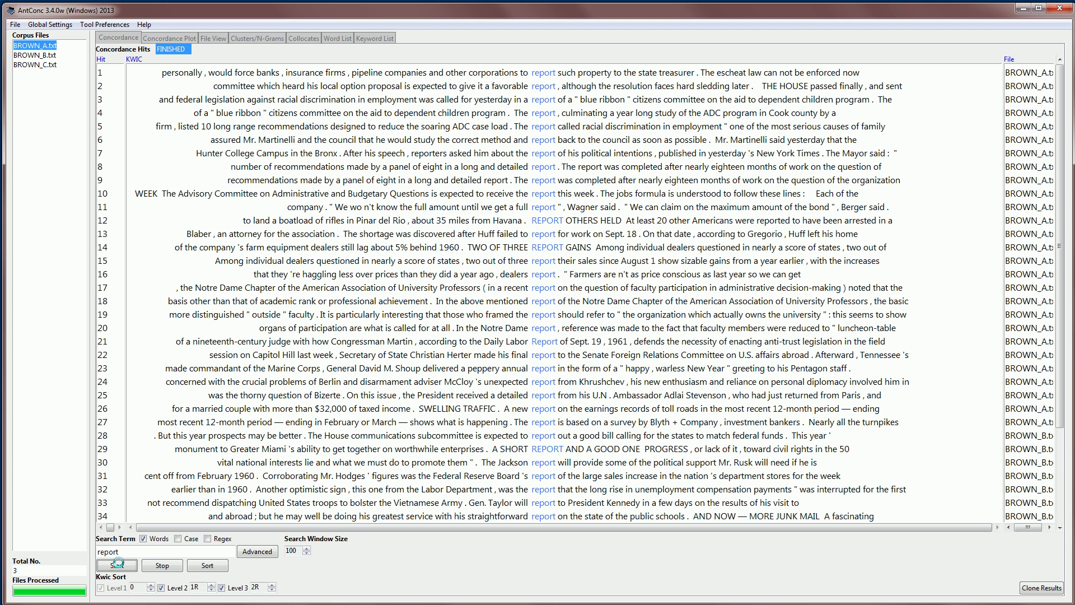
pyautogui.click(114, 564)
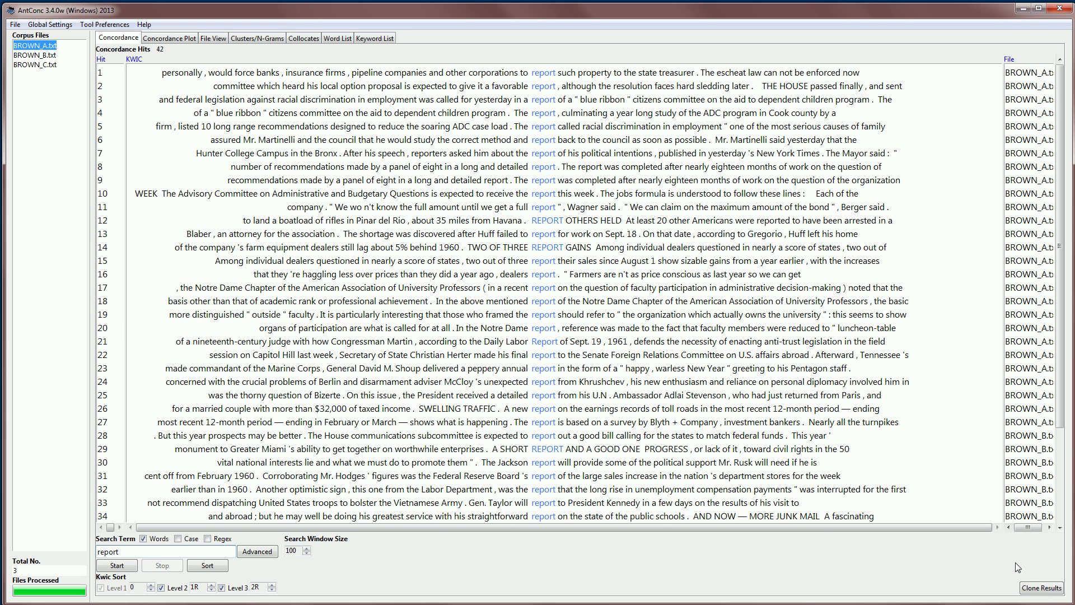
pyautogui.click(1039, 589)
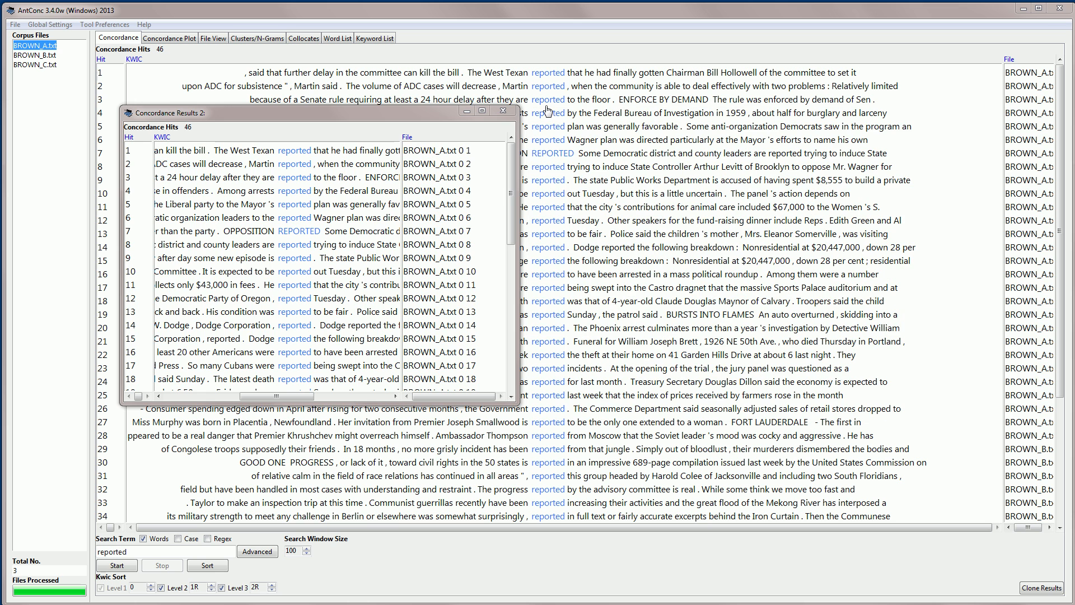
pyautogui.click(501, 109)
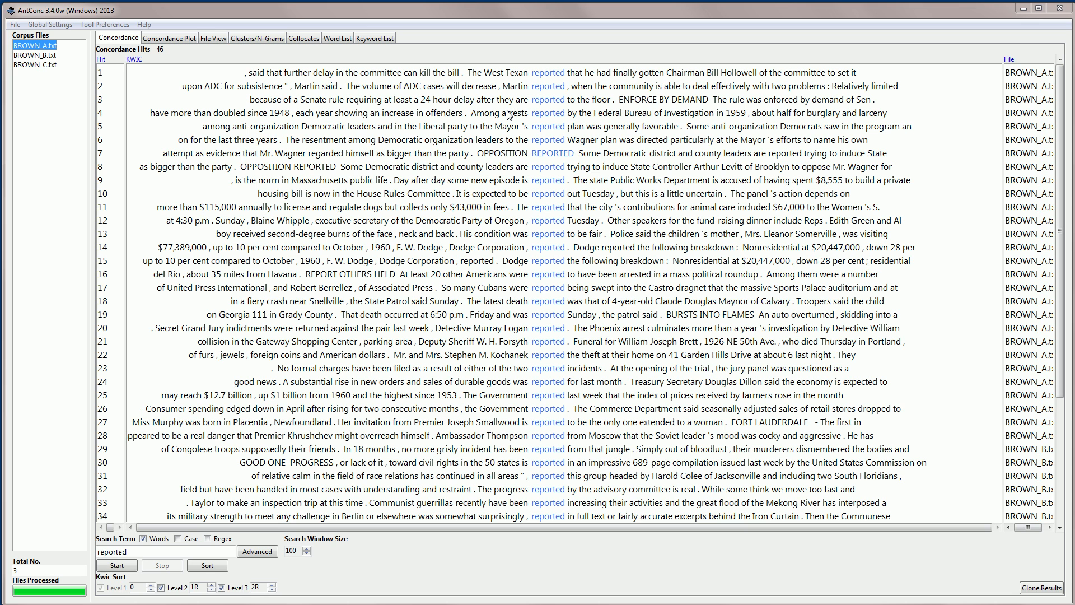
pyautogui.moveTo(508, 116)
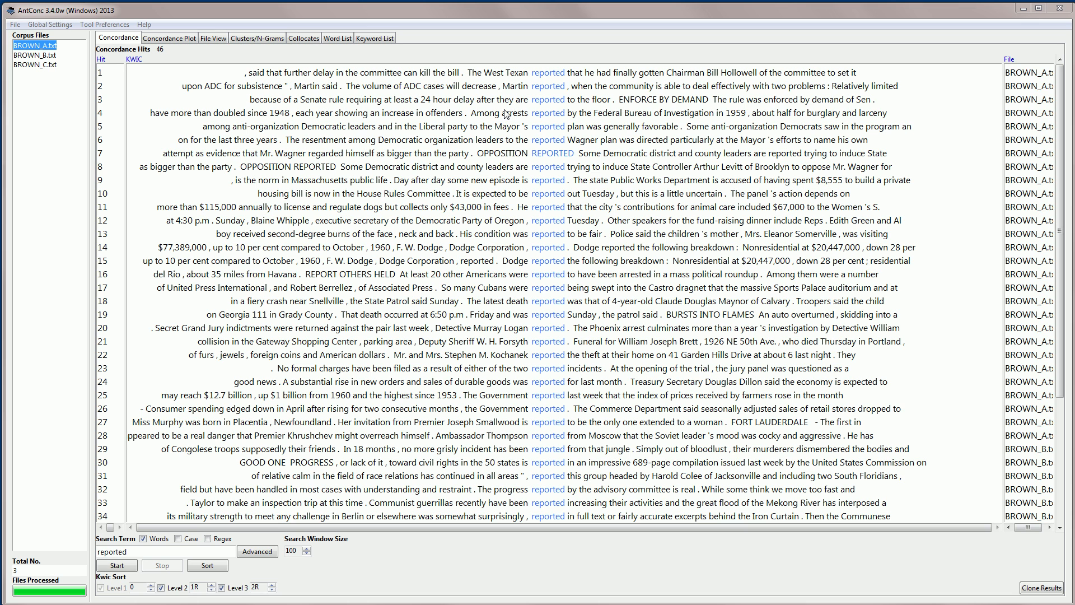
pyautogui.moveTo(496, 113)
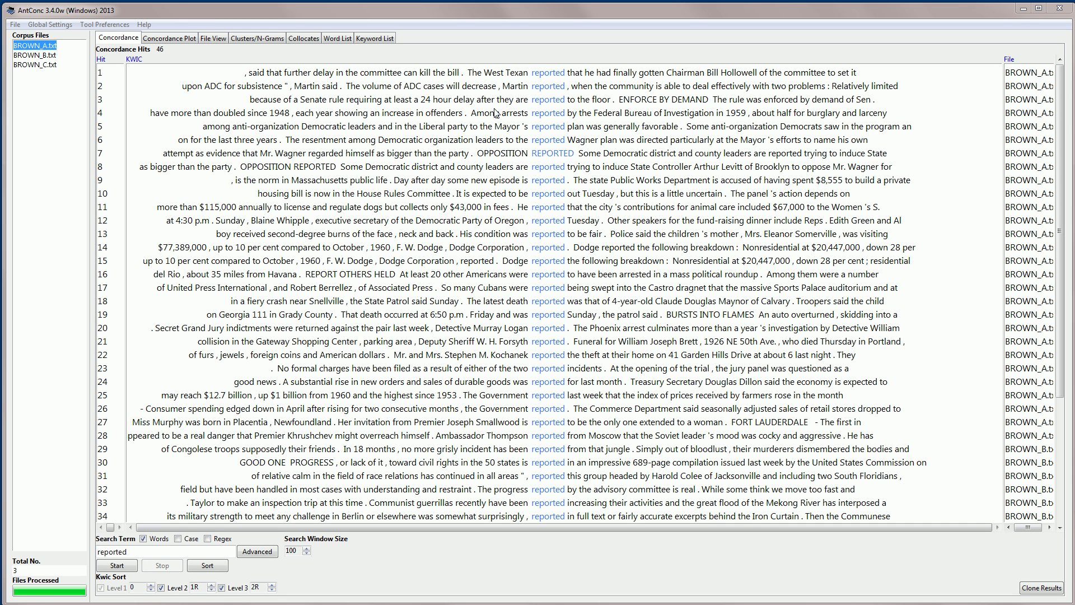
pyautogui.moveTo(252, 553)
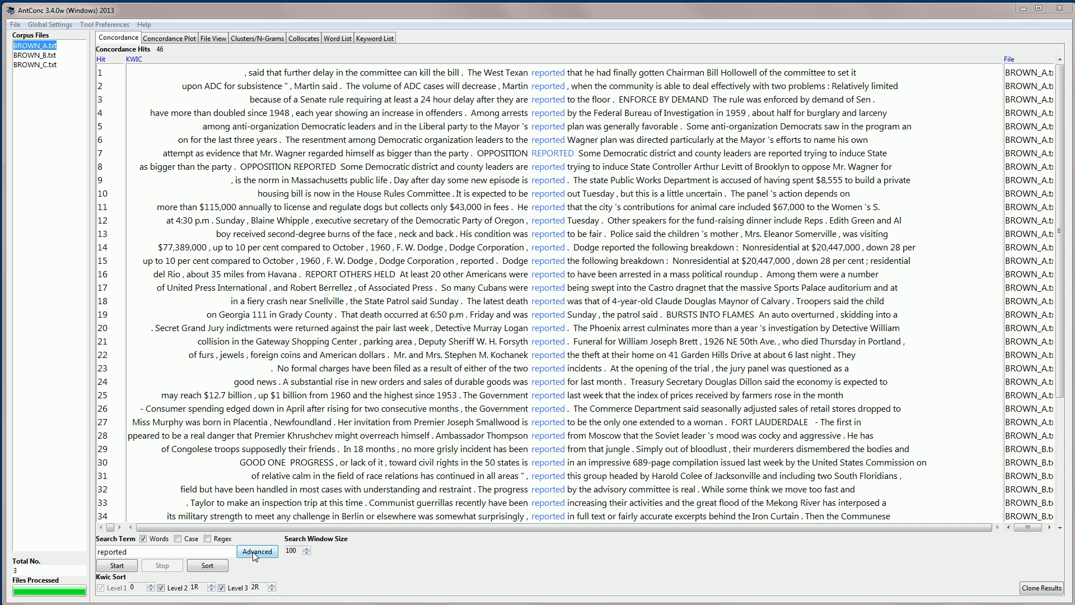
pyautogui.moveTo(110, 67)
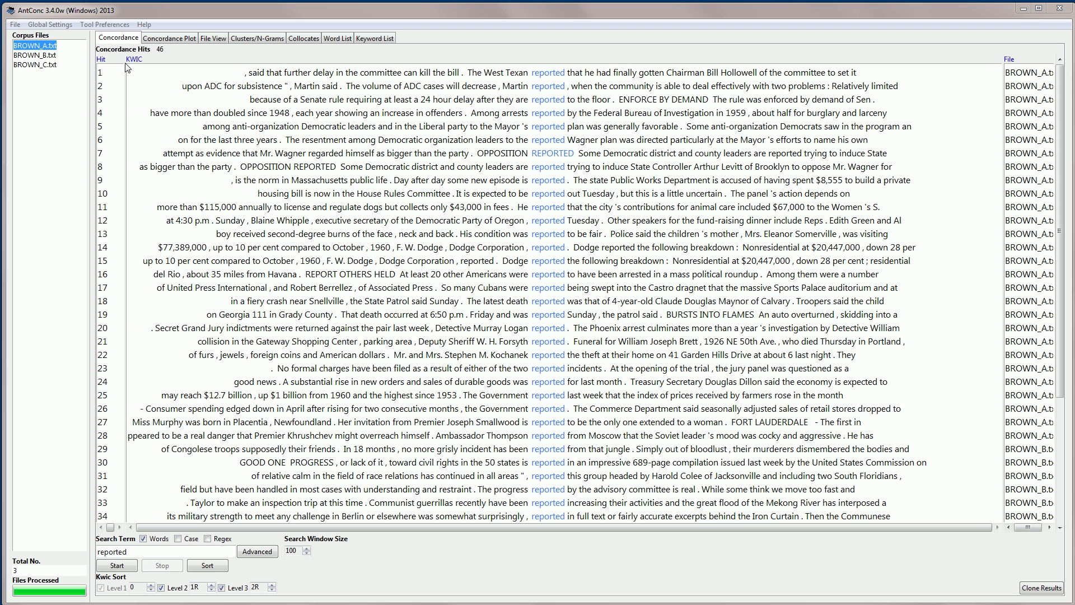
pyautogui.moveTo(112, 26)
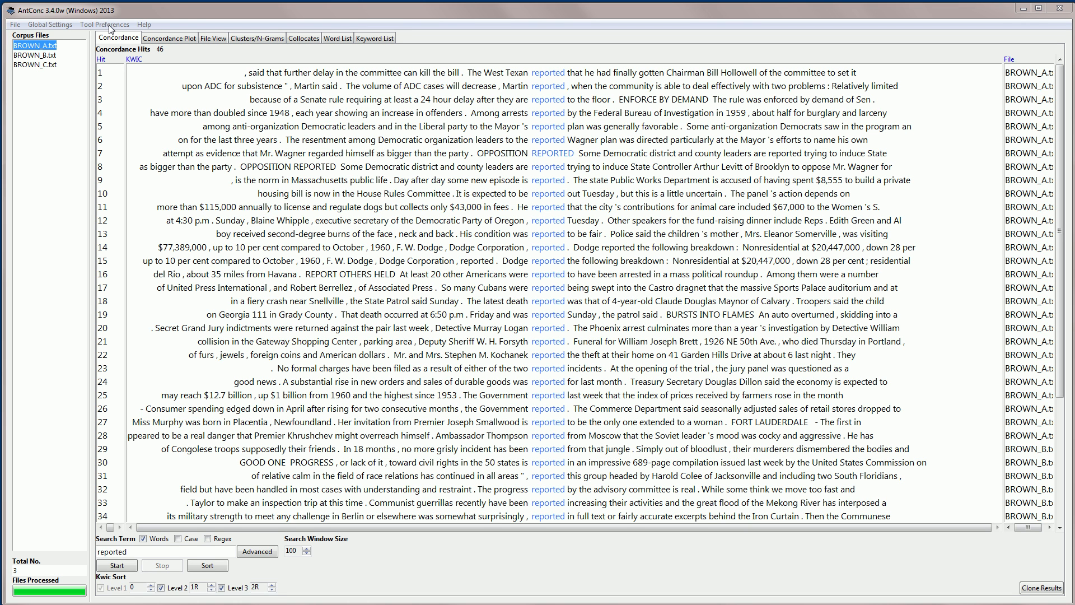
pyautogui.moveTo(172, 100)
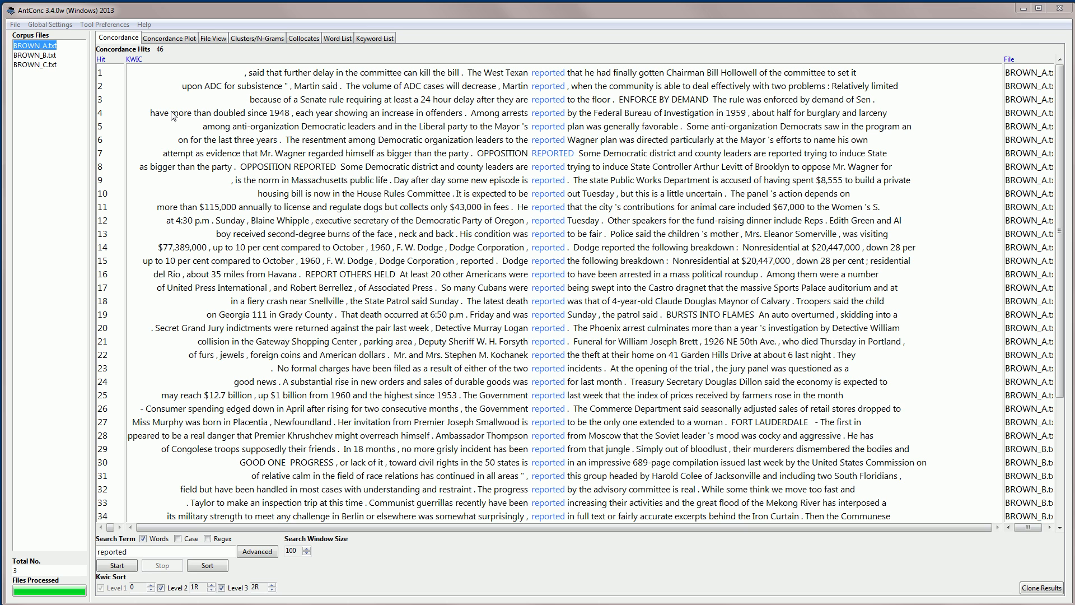